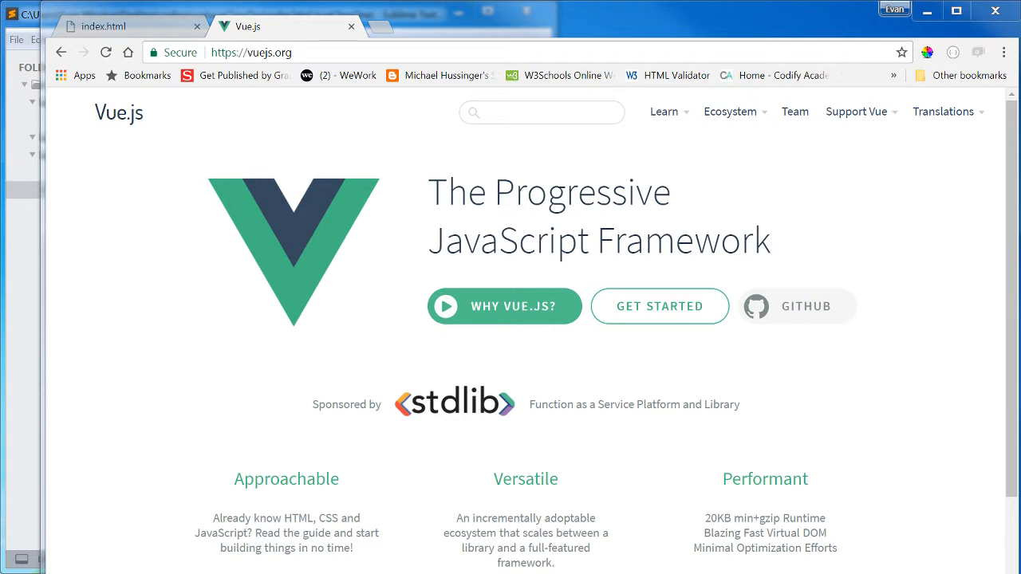
pyautogui.moveTo(794, 233)
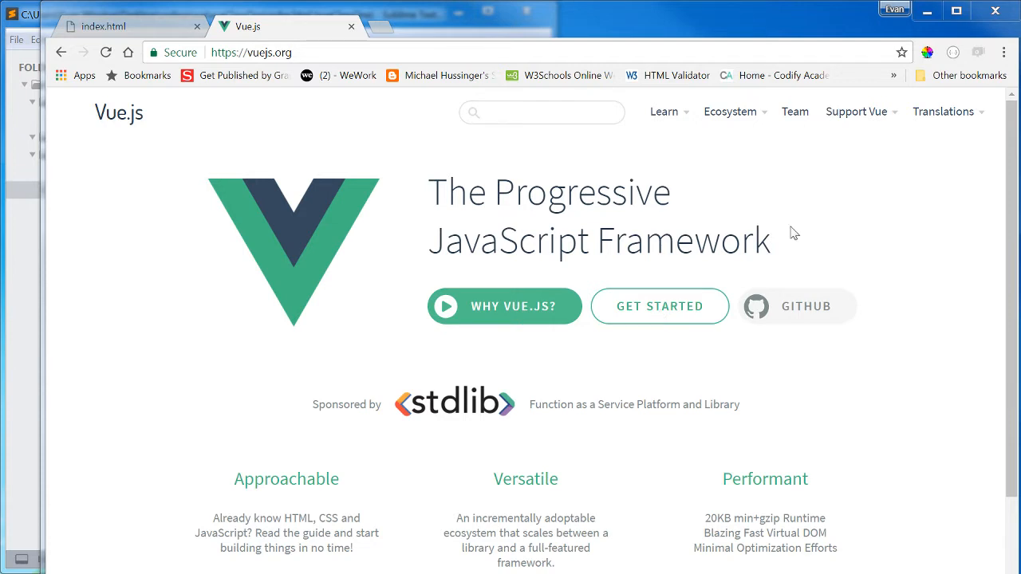
pyautogui.moveTo(790, 222)
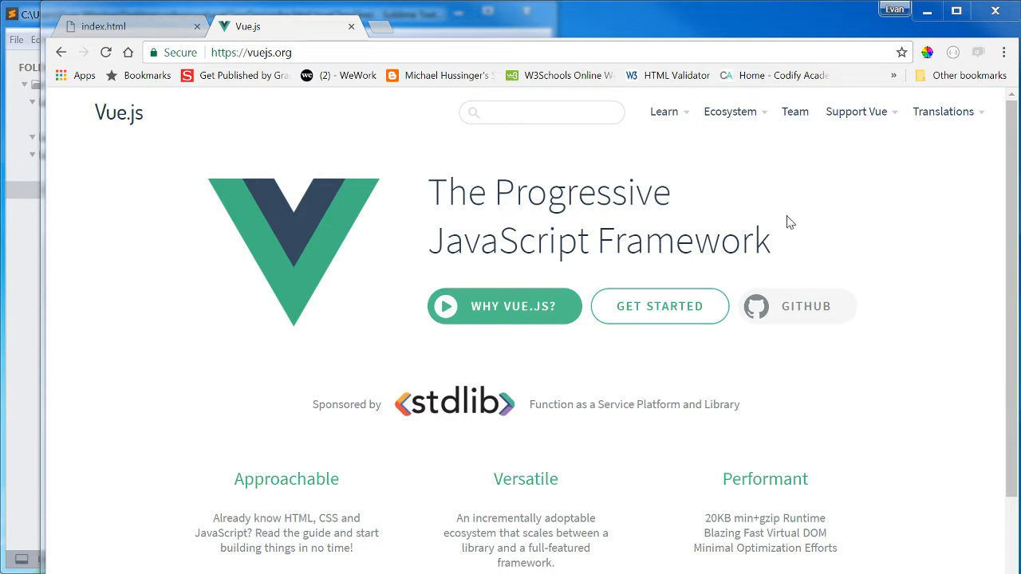
pyautogui.moveTo(966, 232)
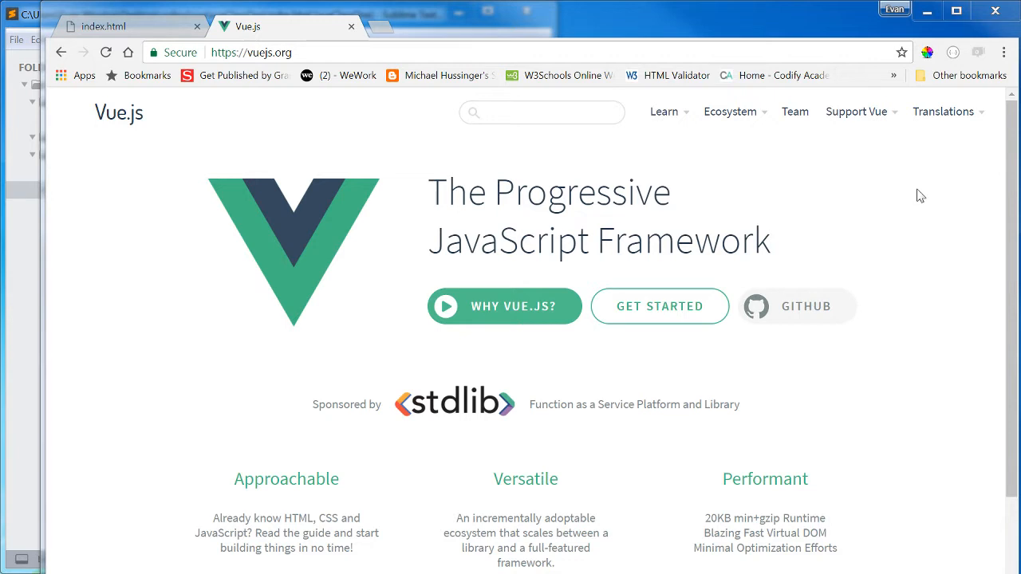
pyautogui.moveTo(888, 205)
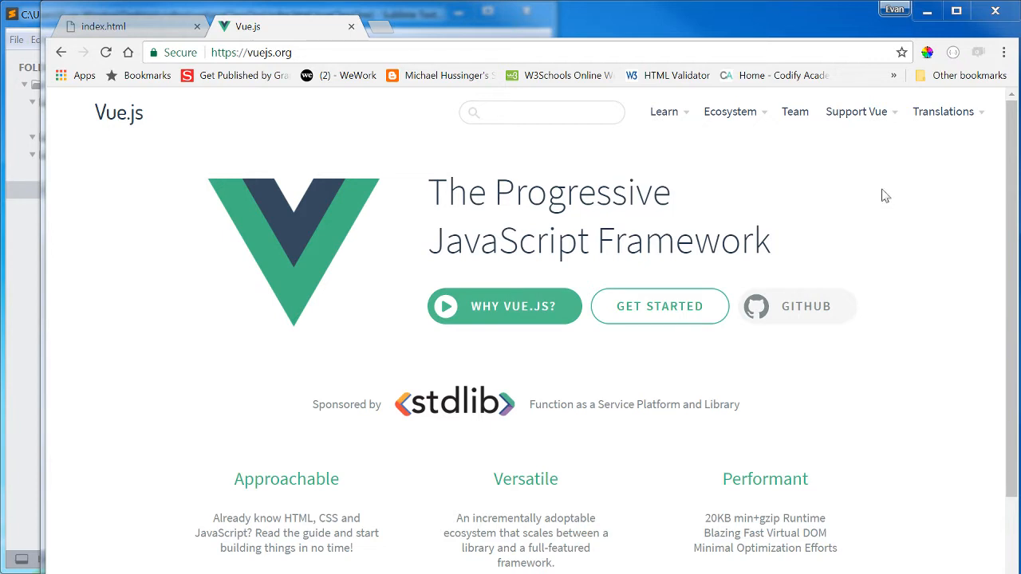
pyautogui.moveTo(899, 186)
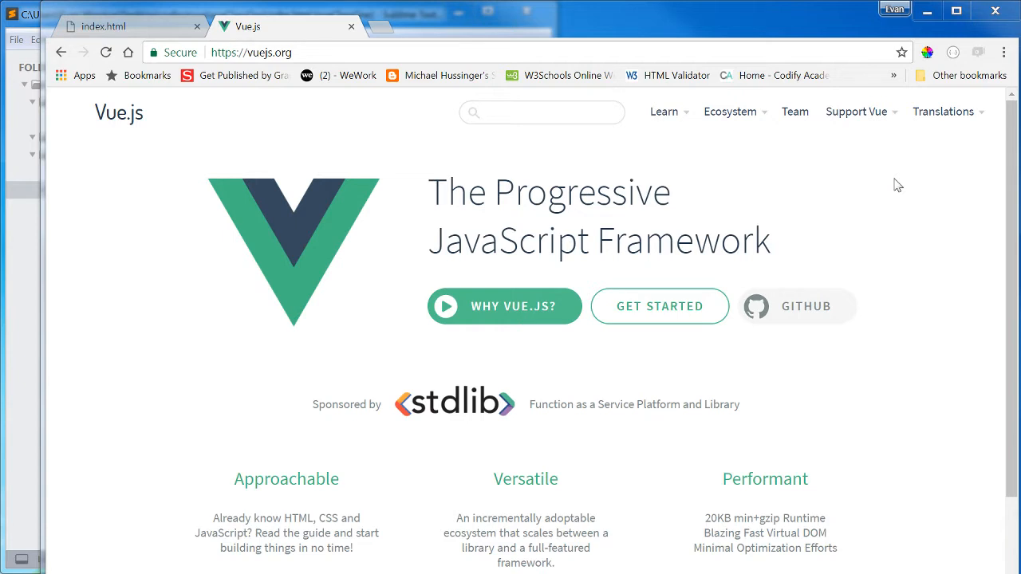
pyautogui.moveTo(845, 169)
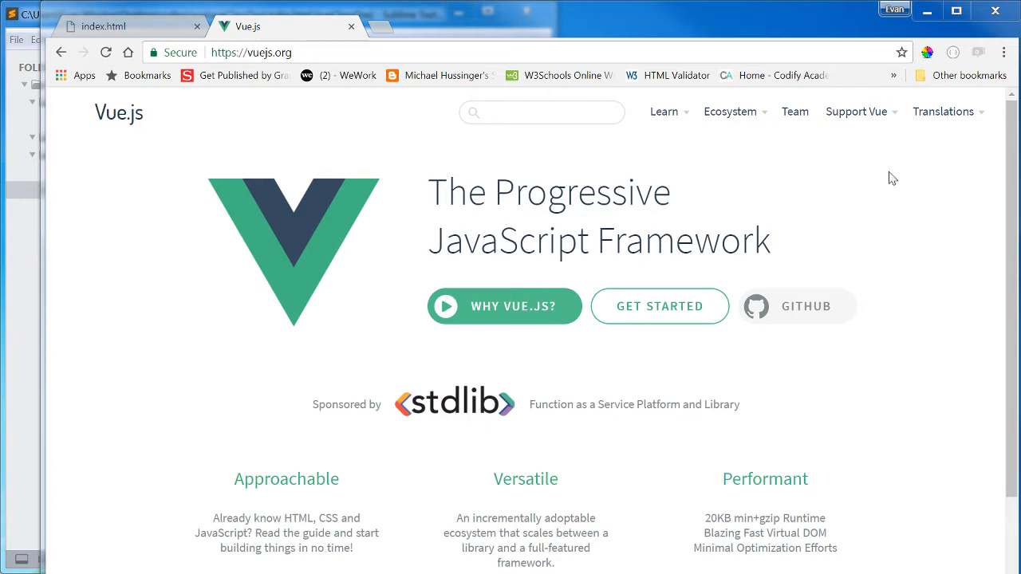
pyautogui.moveTo(275, 131)
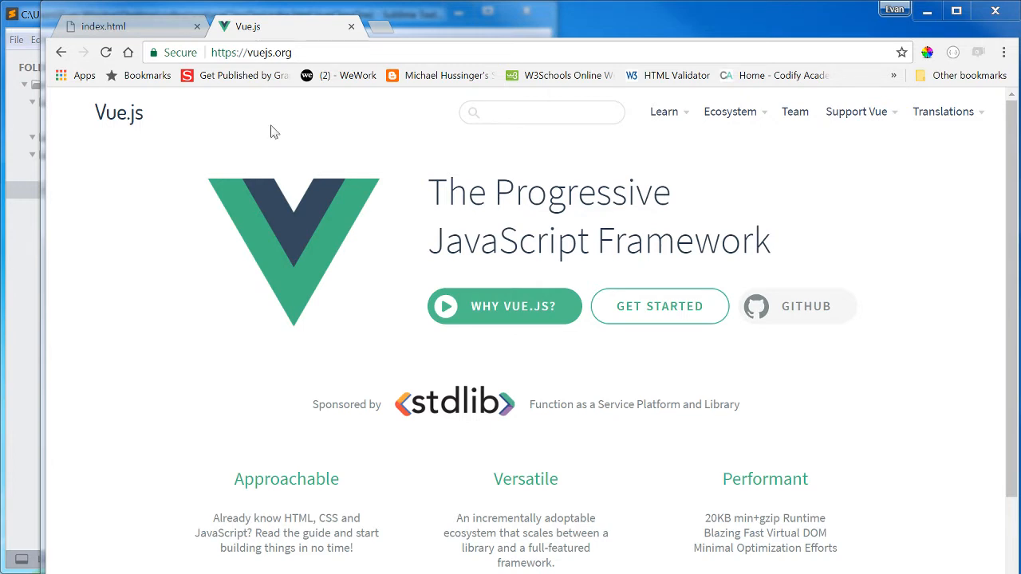
# Browse the Vue.js docs to the Getting Started section showing the CDN script tag
pyautogui.click(252, 52)
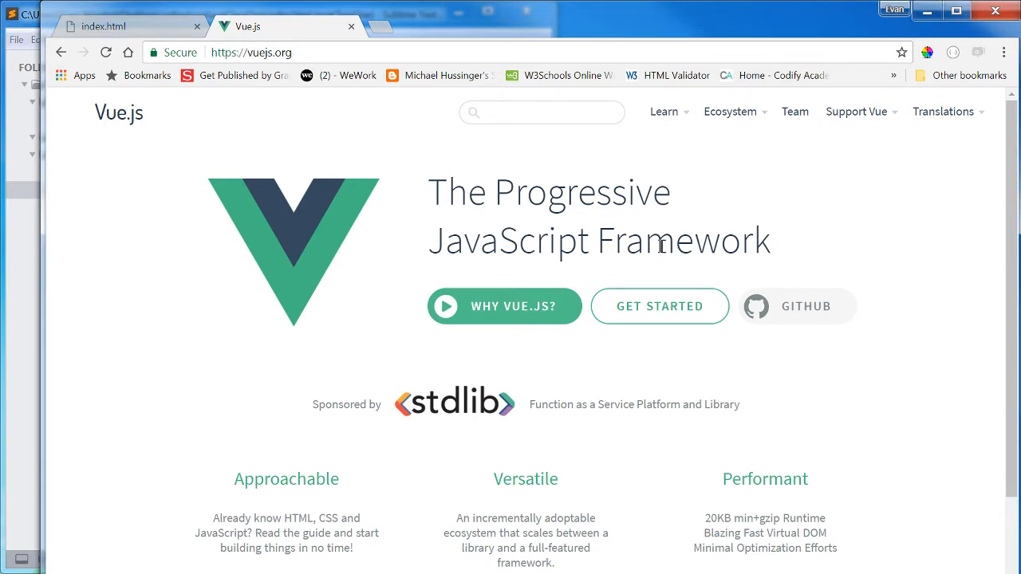
pyautogui.moveTo(646, 249)
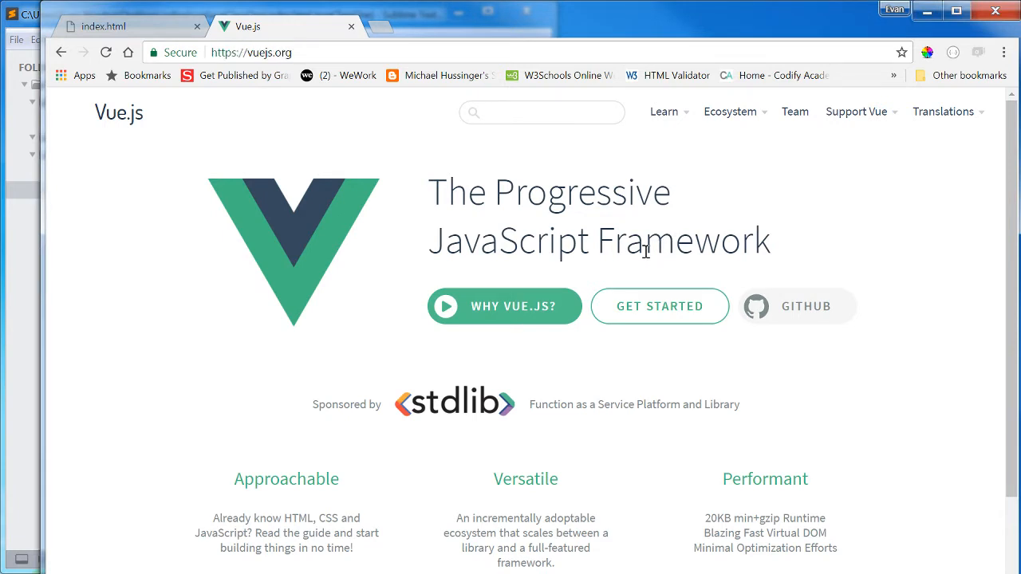
pyautogui.moveTo(911, 248)
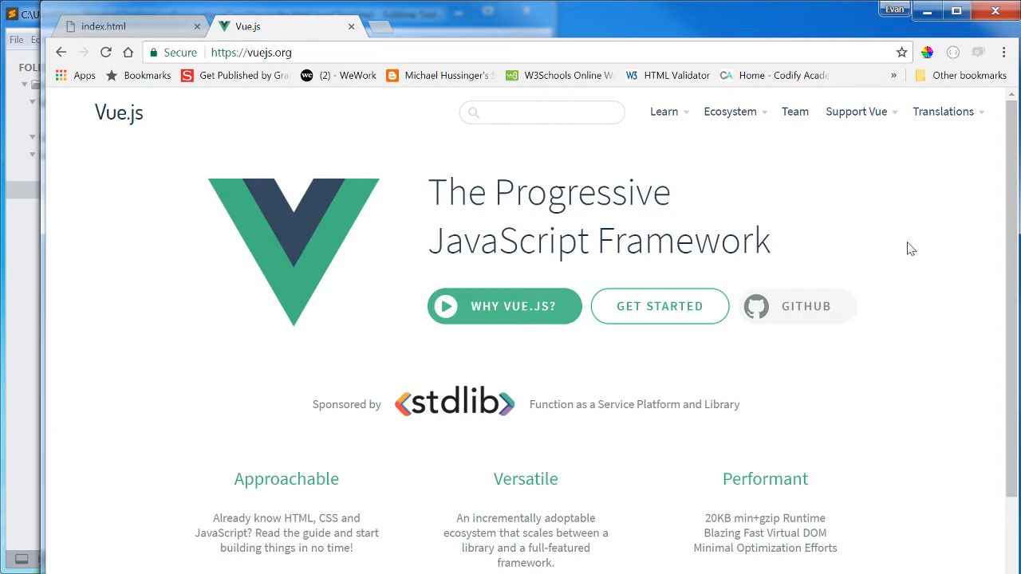
pyautogui.scroll(-3)
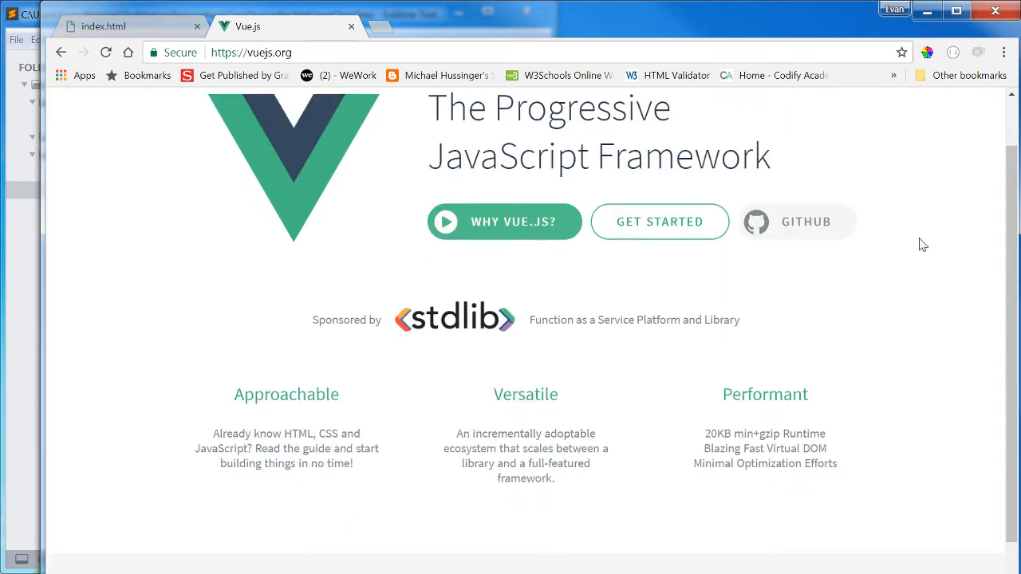
pyautogui.scroll(-3)
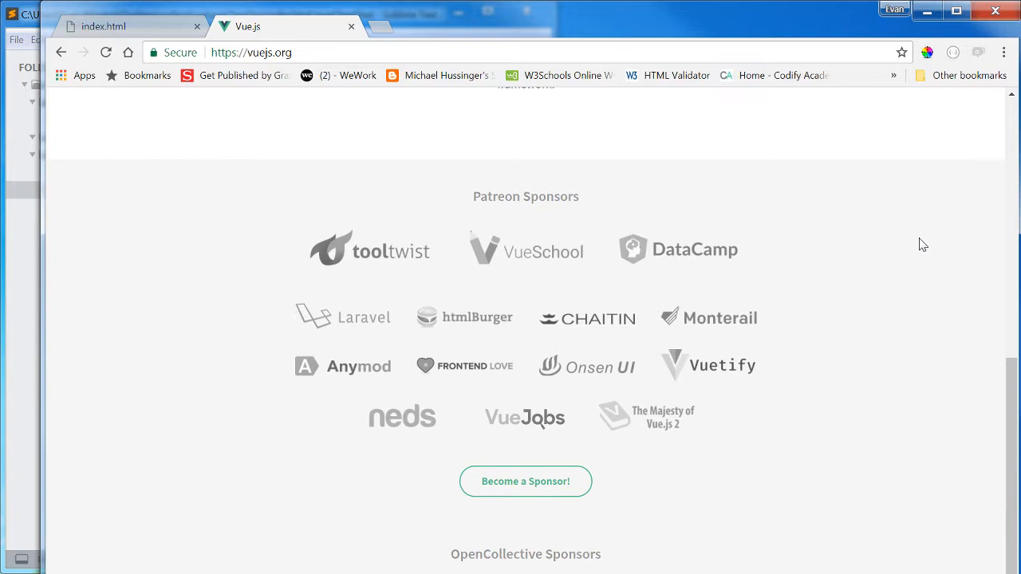
pyautogui.scroll(3)
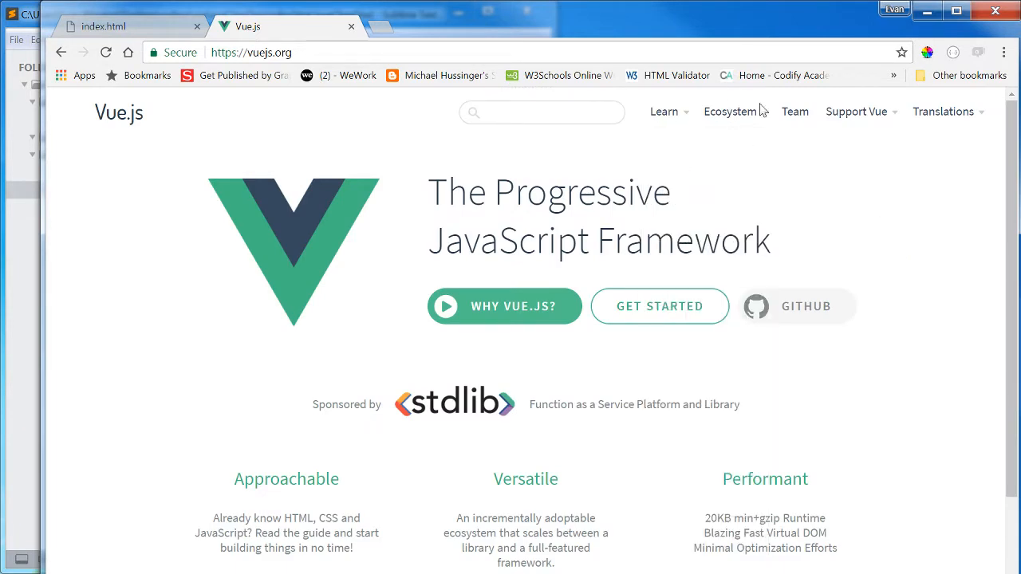
pyautogui.moveTo(758, 116)
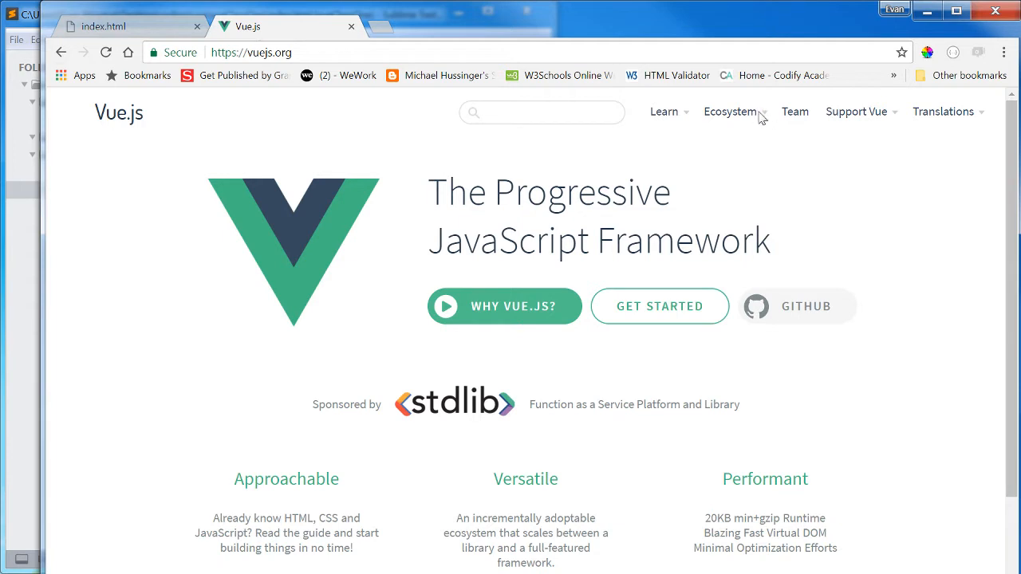
pyautogui.click(730, 112)
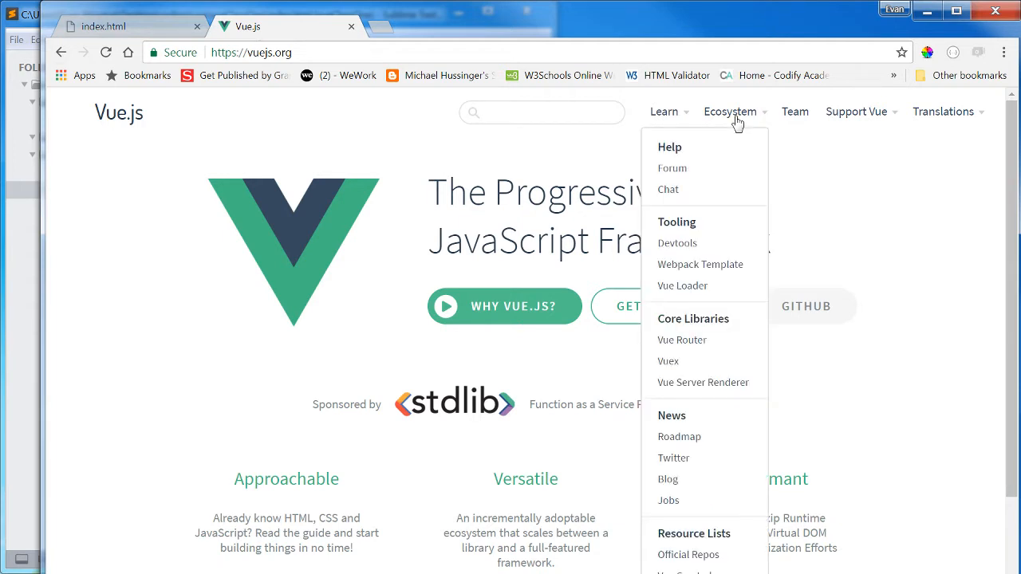
pyautogui.moveTo(742, 121)
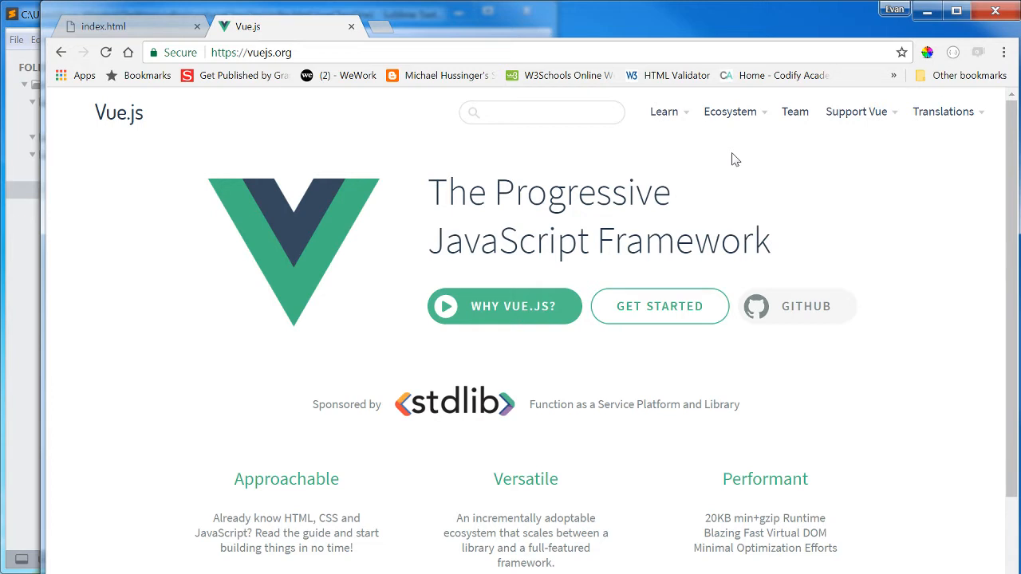
pyautogui.moveTo(756, 166)
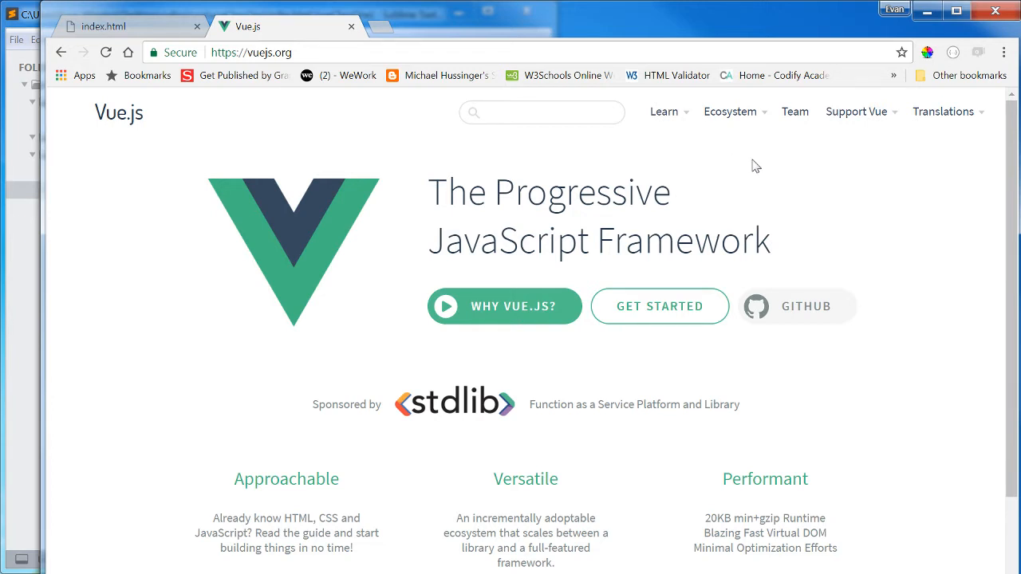
pyautogui.moveTo(870, 179)
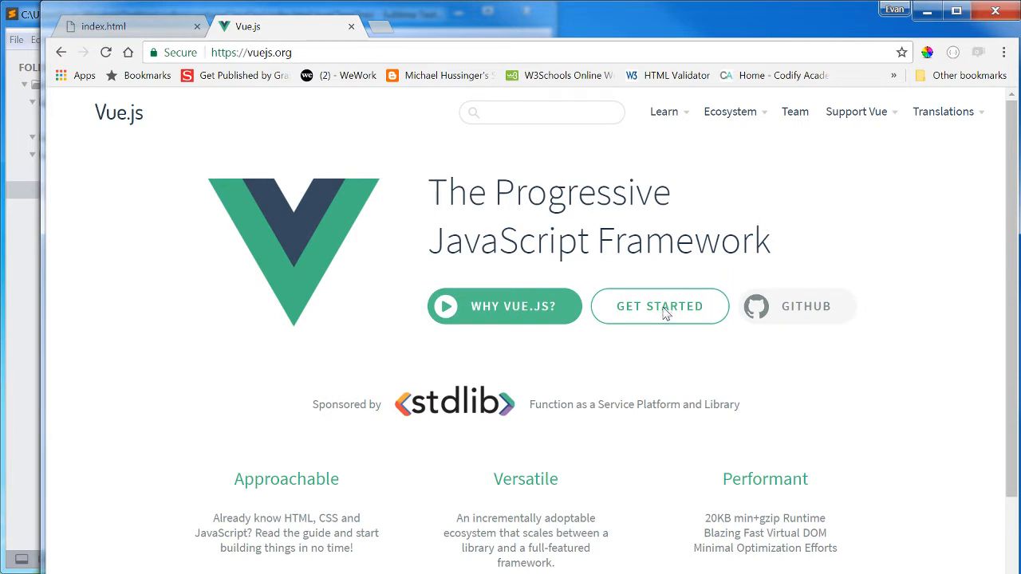
pyautogui.click(660, 307)
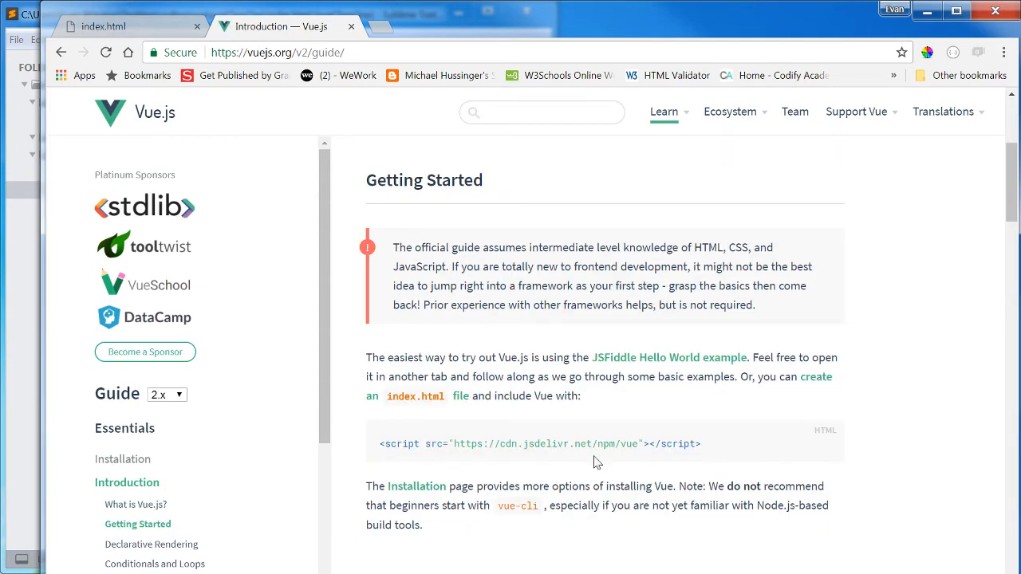
pyautogui.moveTo(704, 447)
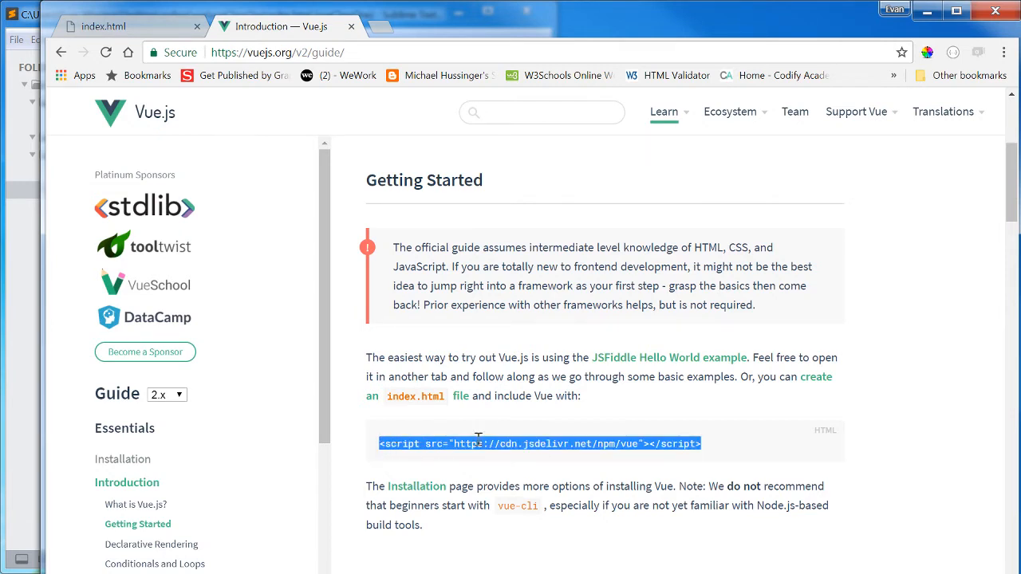
pyautogui.moveTo(704, 410)
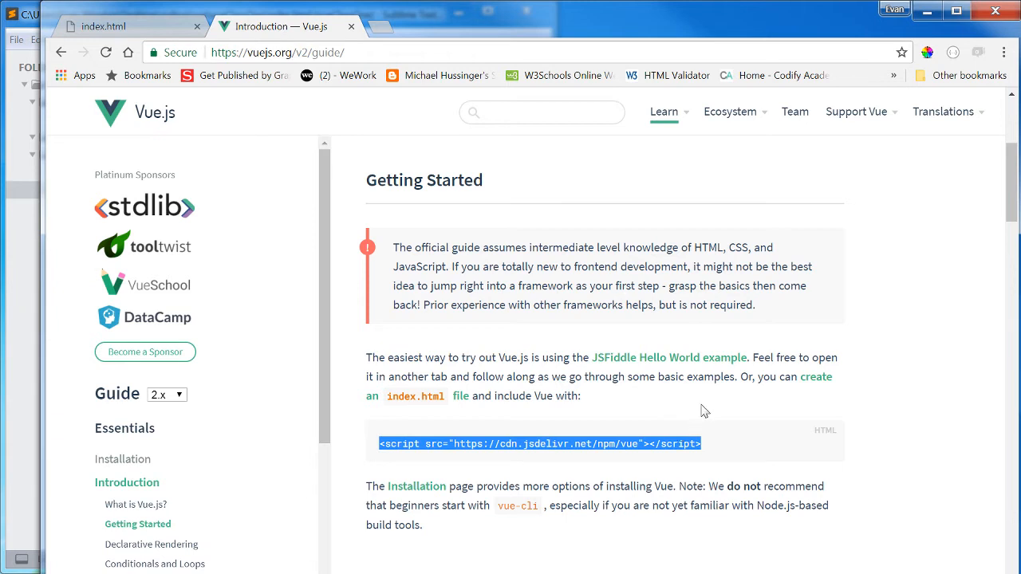
pyautogui.moveTo(701, 414)
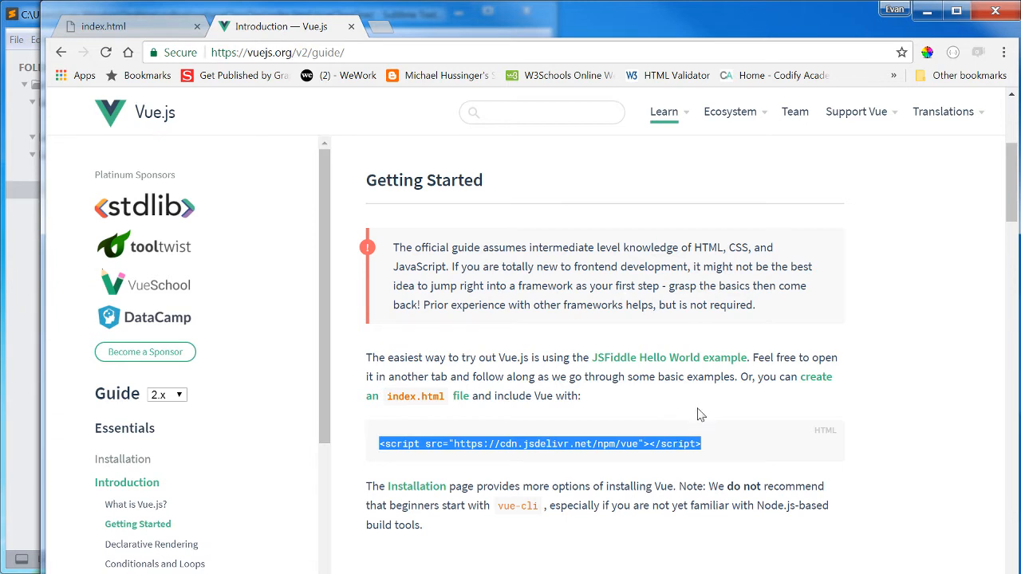
pyautogui.moveTo(638, 410)
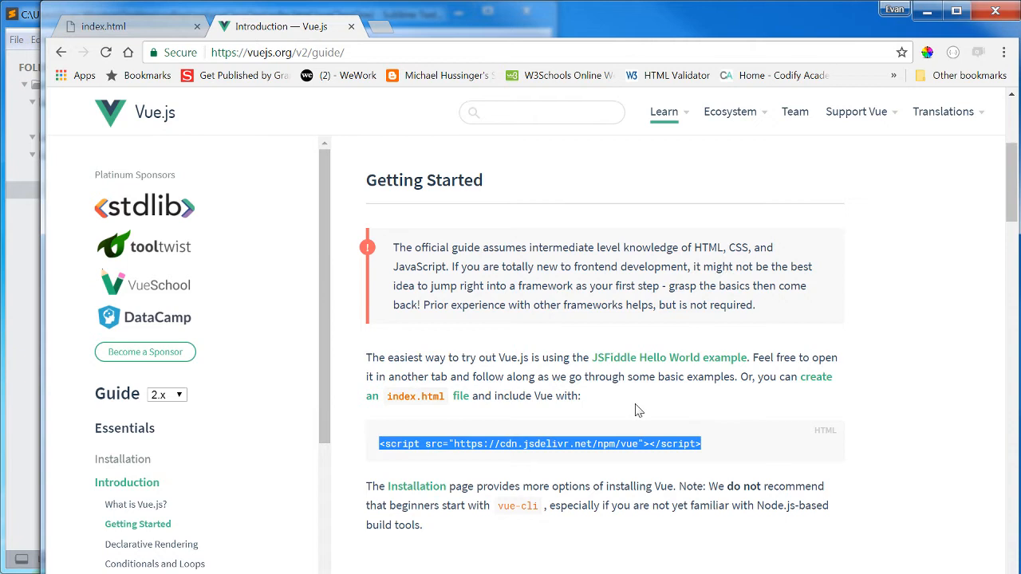
pyautogui.moveTo(762, 428)
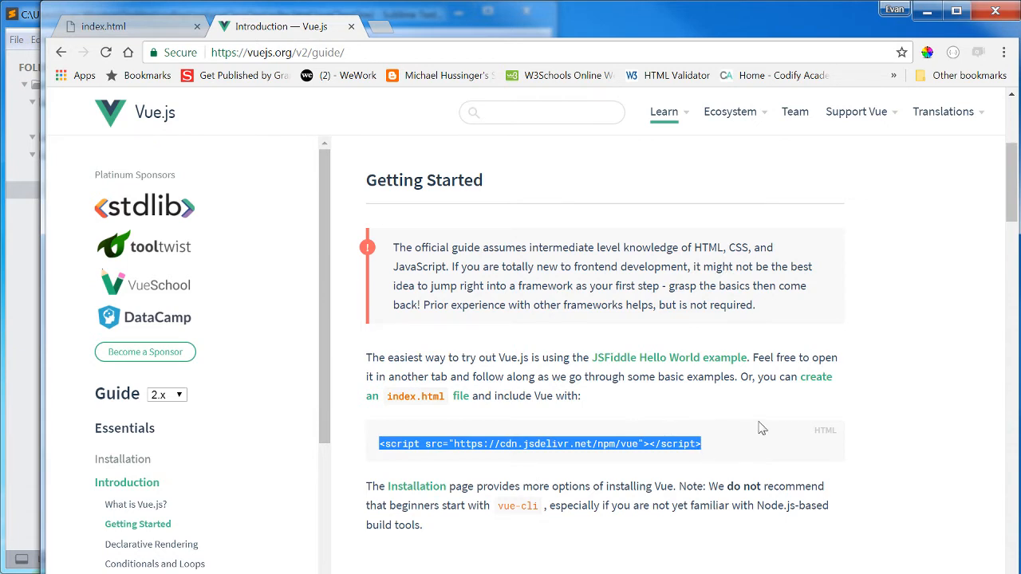
pyautogui.moveTo(526, 534)
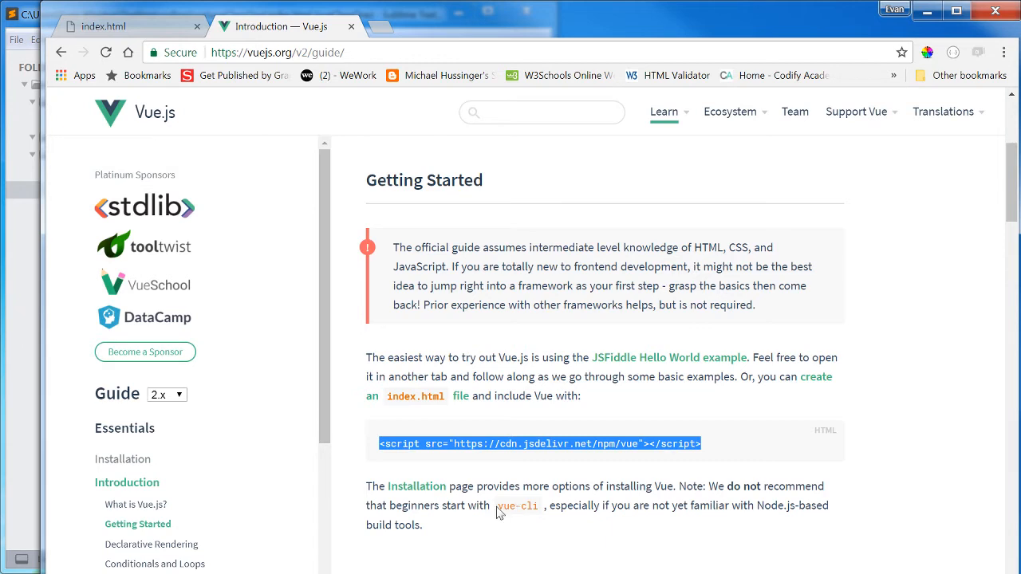
pyautogui.moveTo(545, 499)
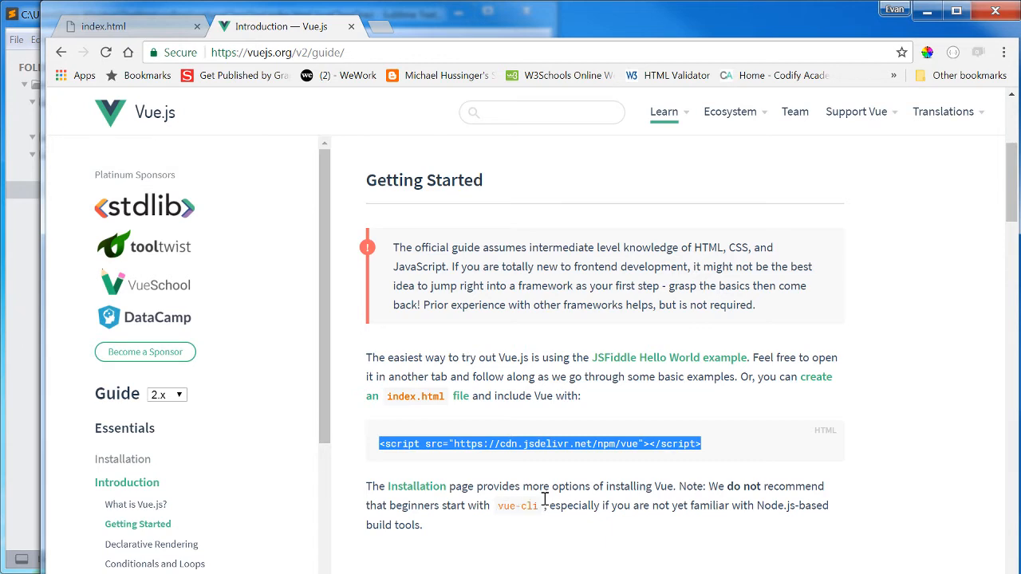
pyautogui.moveTo(738, 399)
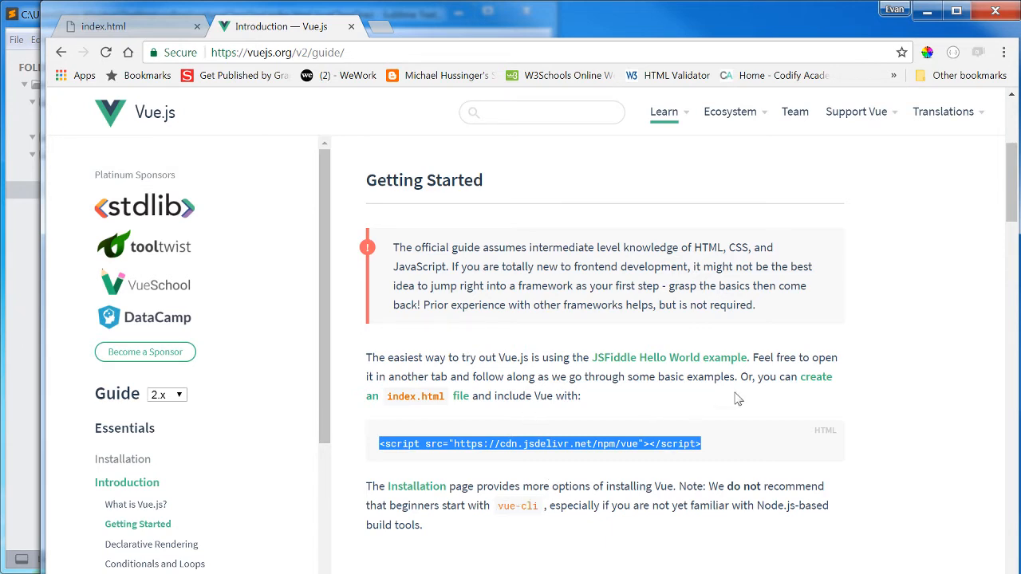
pyautogui.moveTo(705, 412)
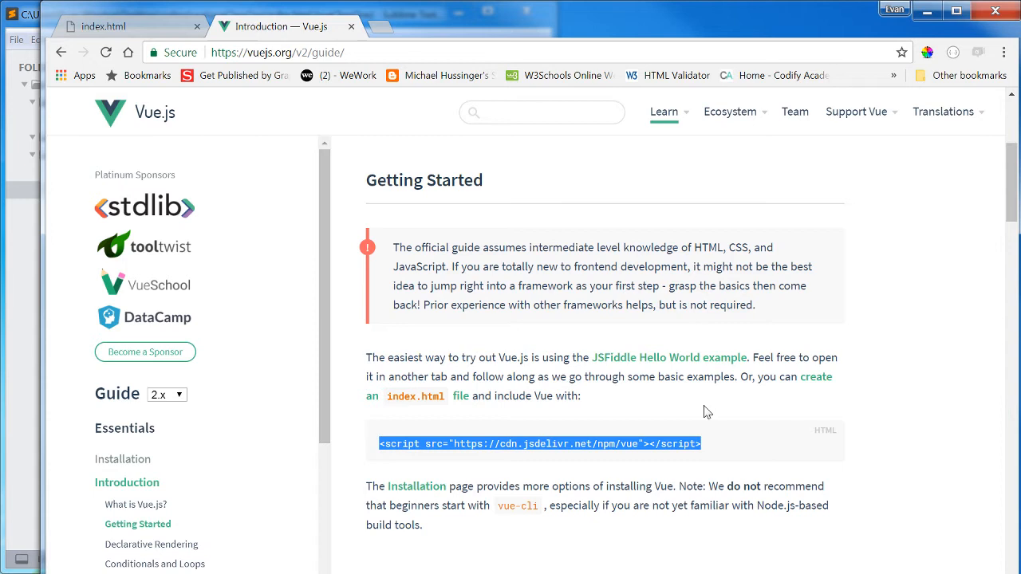
pyautogui.moveTo(653, 405)
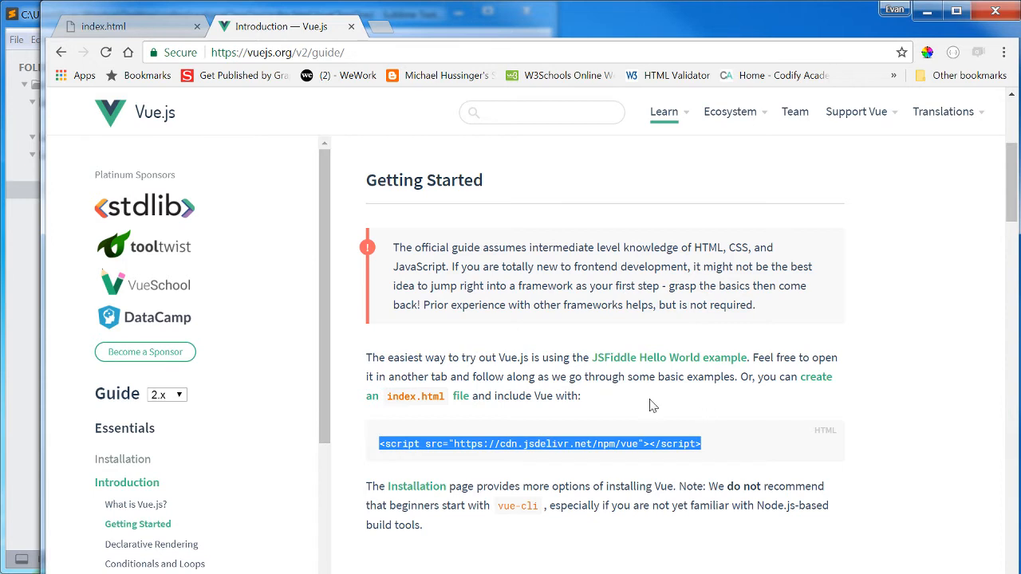
pyautogui.moveTo(632, 394)
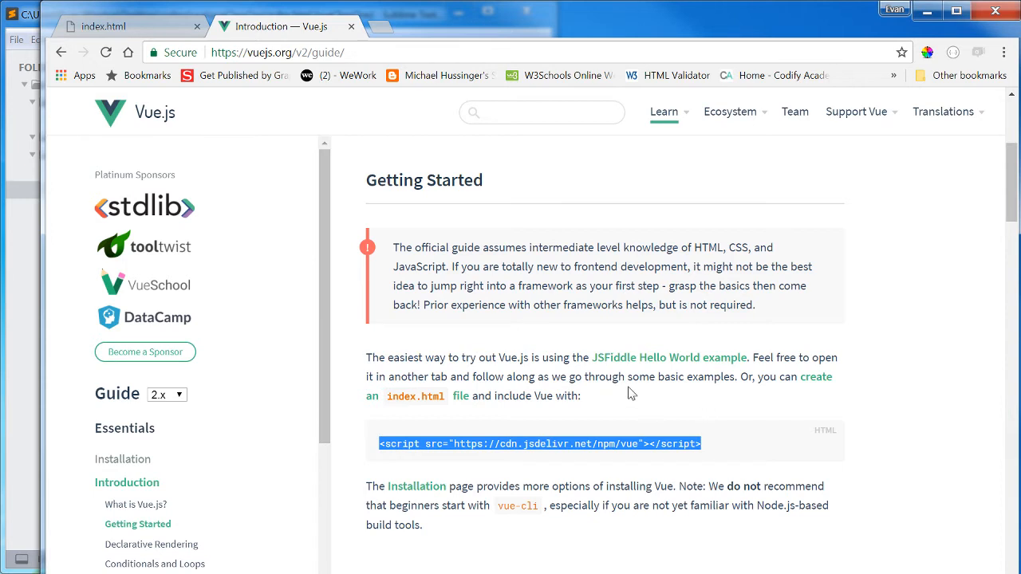
pyautogui.moveTo(533, 376)
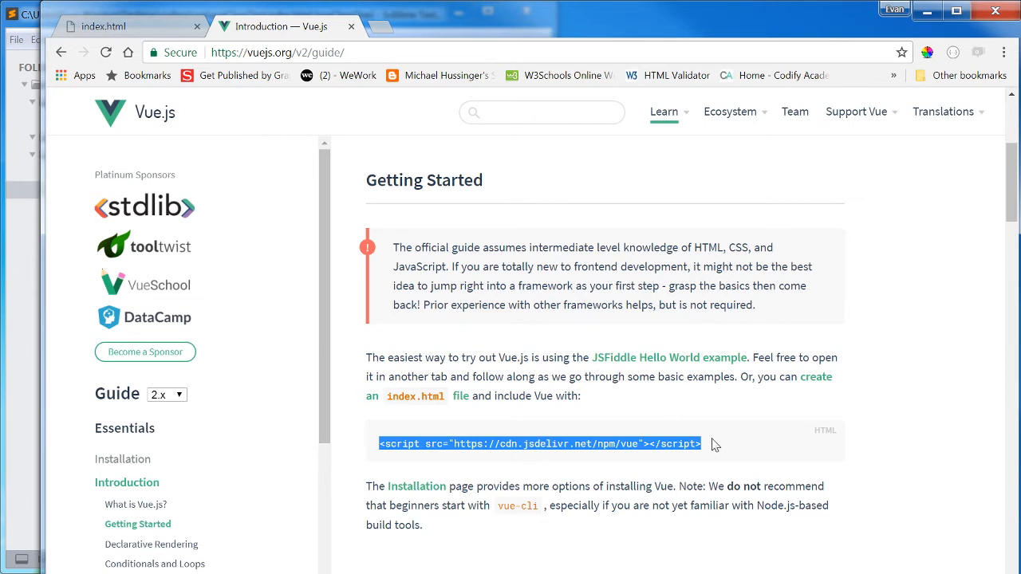
pyautogui.moveTo(711, 453)
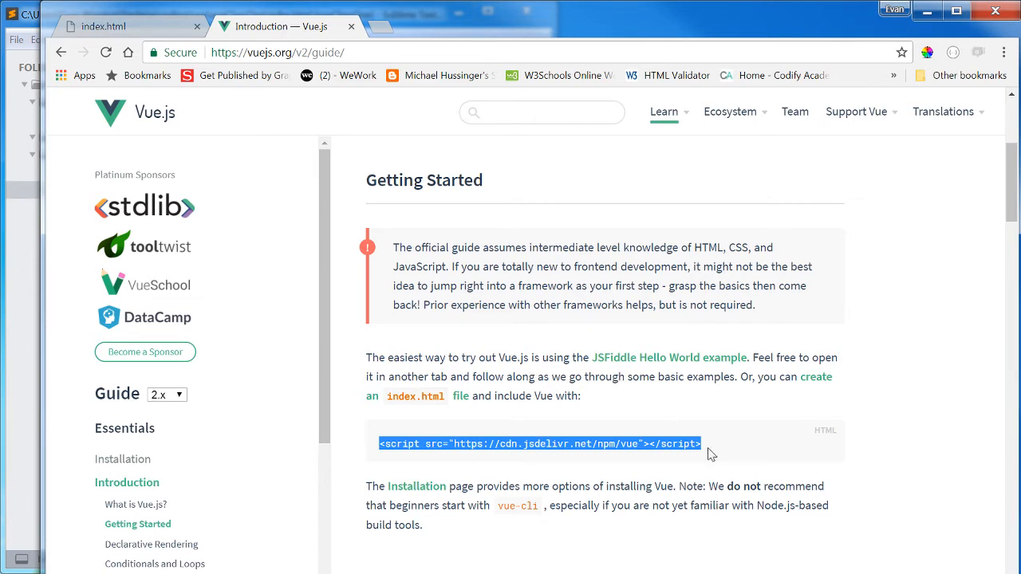
pyautogui.moveTo(44, 308)
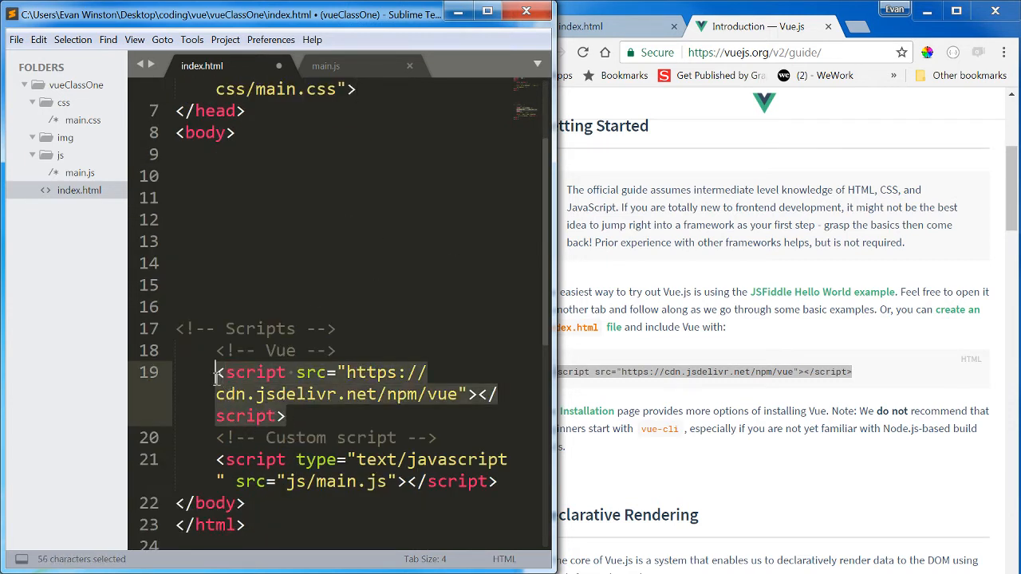
# Paste the Vue CDN script tag below <!-- Vue --> in index.html, then open main.js
pyautogui.click(363, 394)
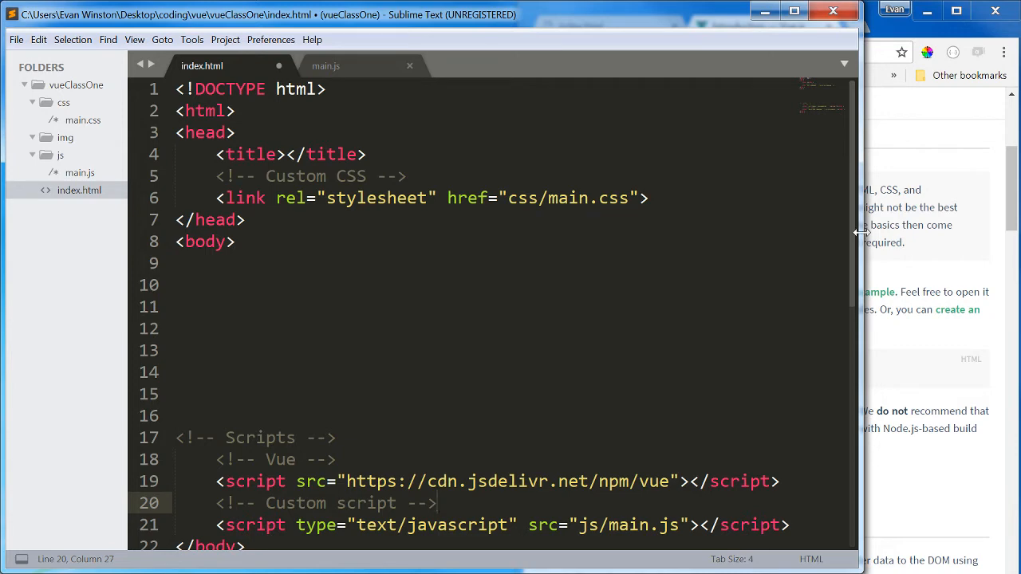
pyautogui.scroll(-3)
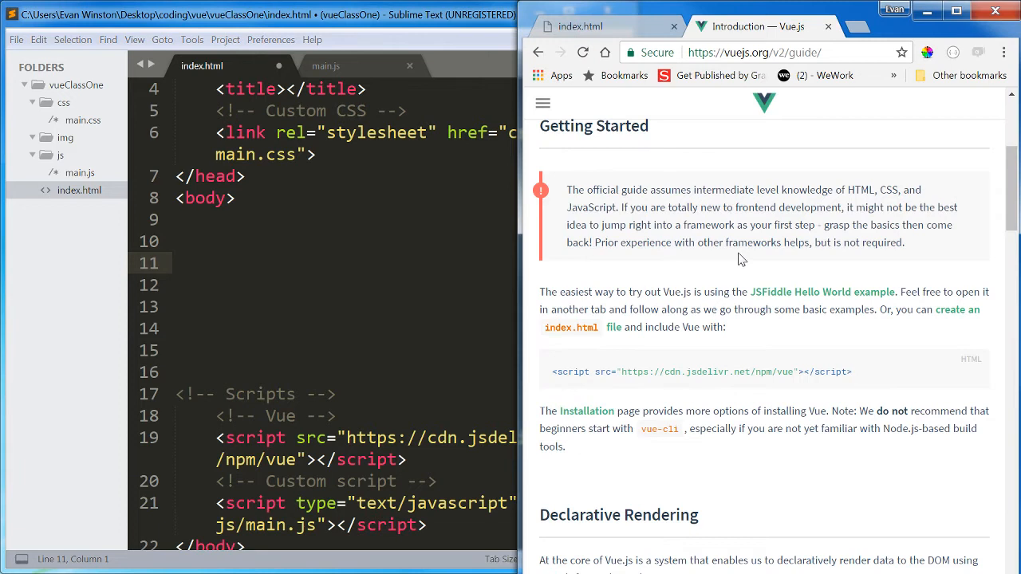
pyautogui.click(418, 241)
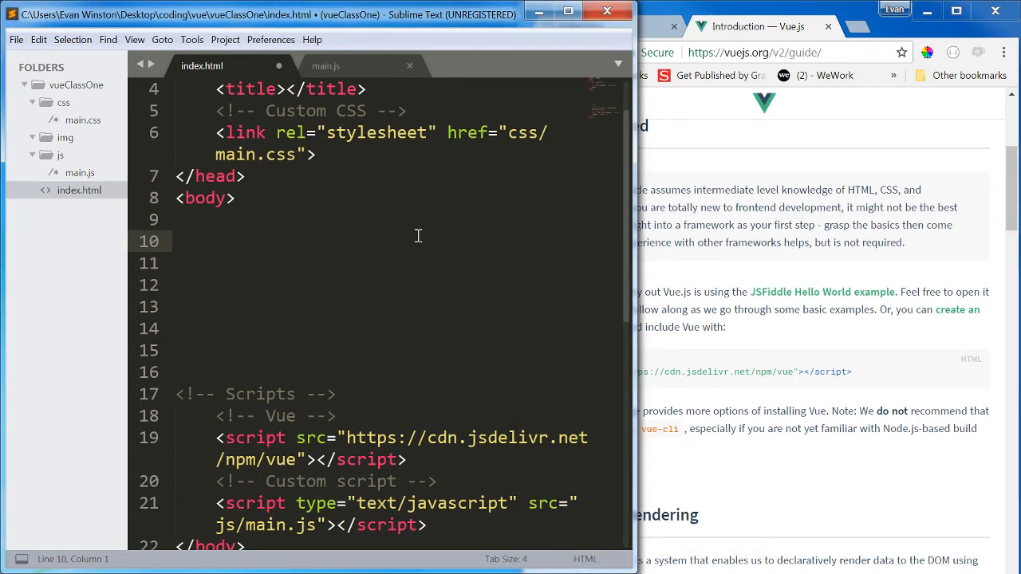
pyautogui.moveTo(471, 243)
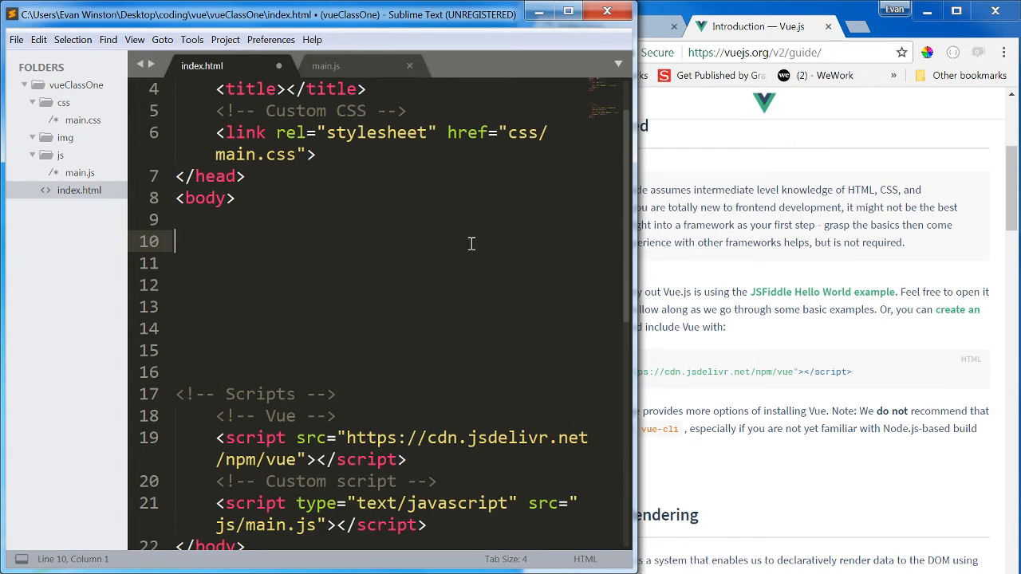
pyautogui.moveTo(462, 248)
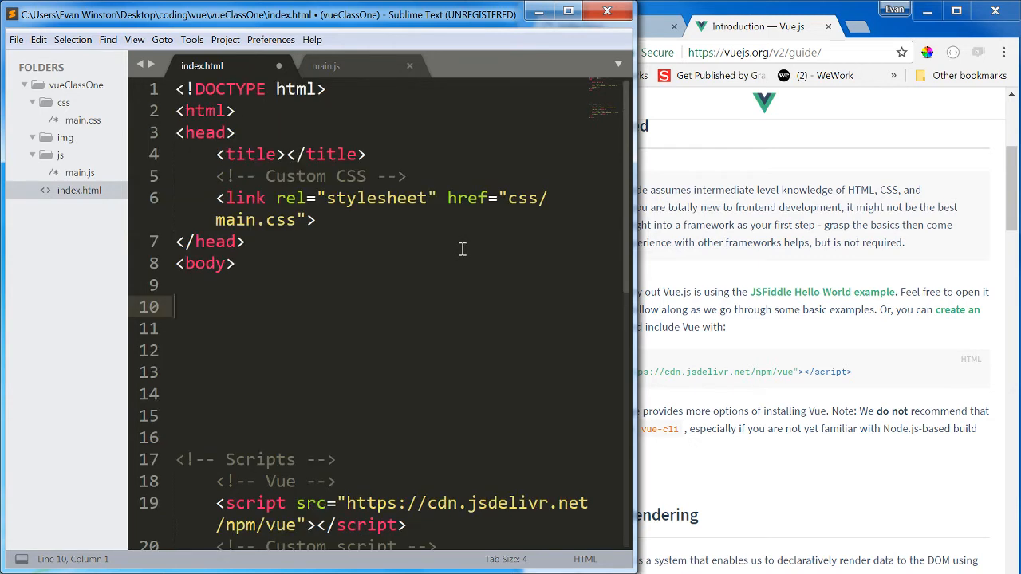
pyautogui.moveTo(279, 150)
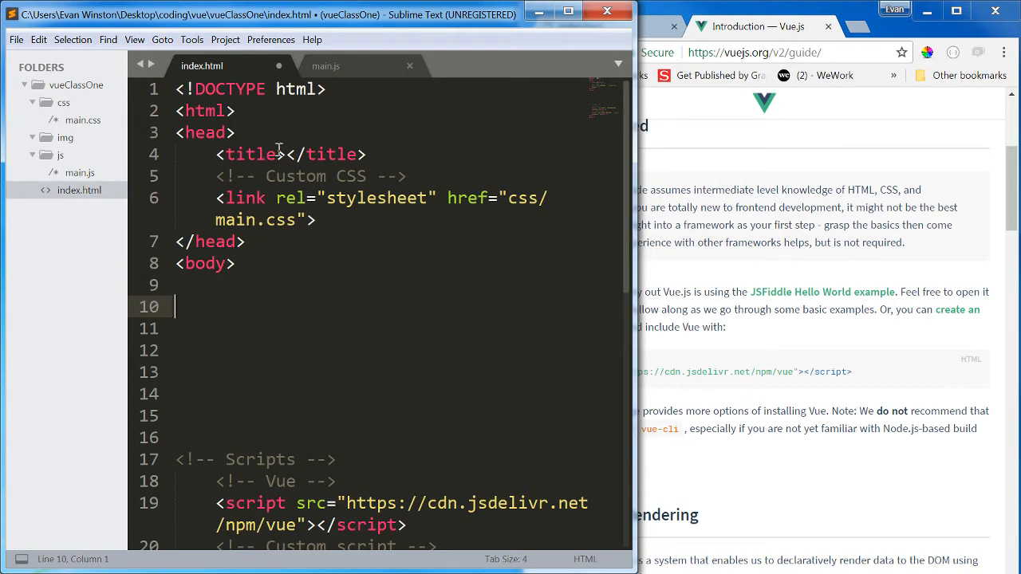
pyautogui.click(326, 65)
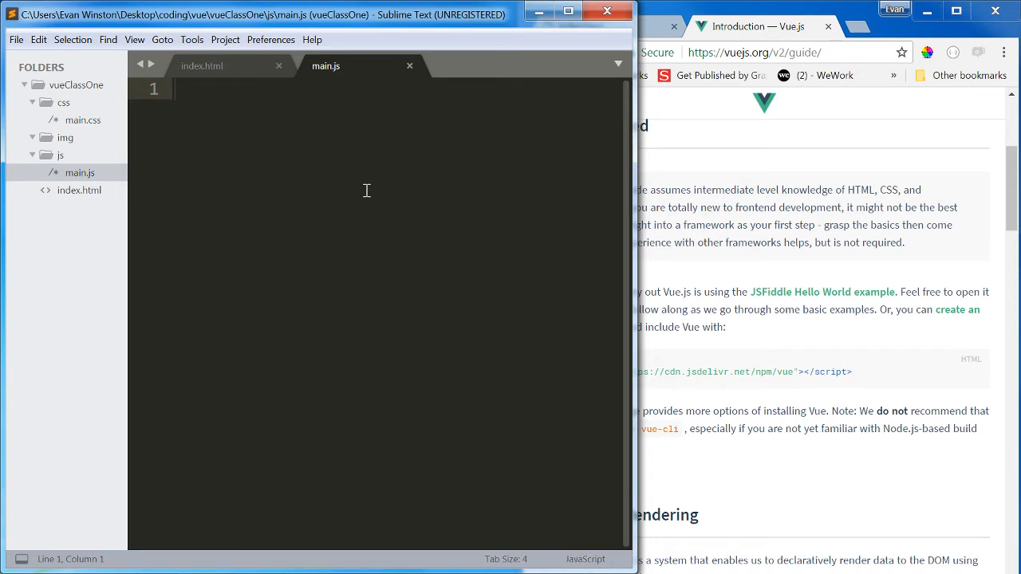
# Type new Vue({ el: '' }) in main.js, leaving the el value empty
pyautogui.write('new')
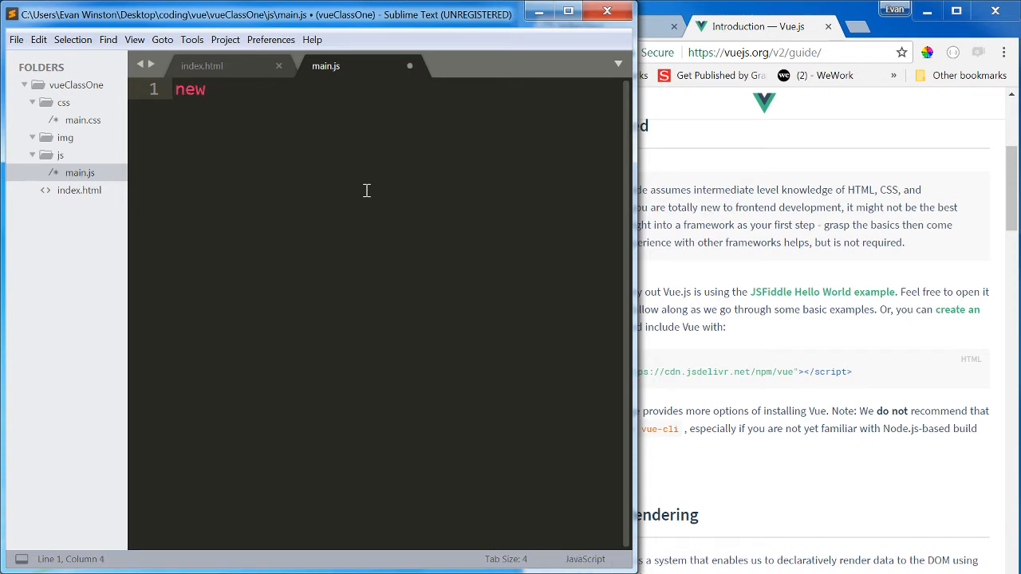
pyautogui.write('Vu')
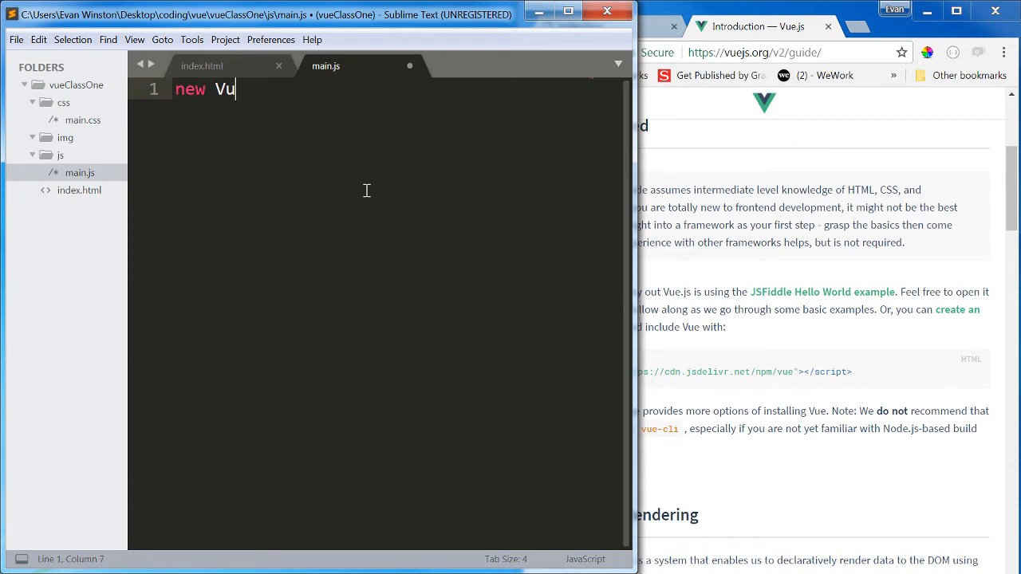
pyautogui.write('e()')
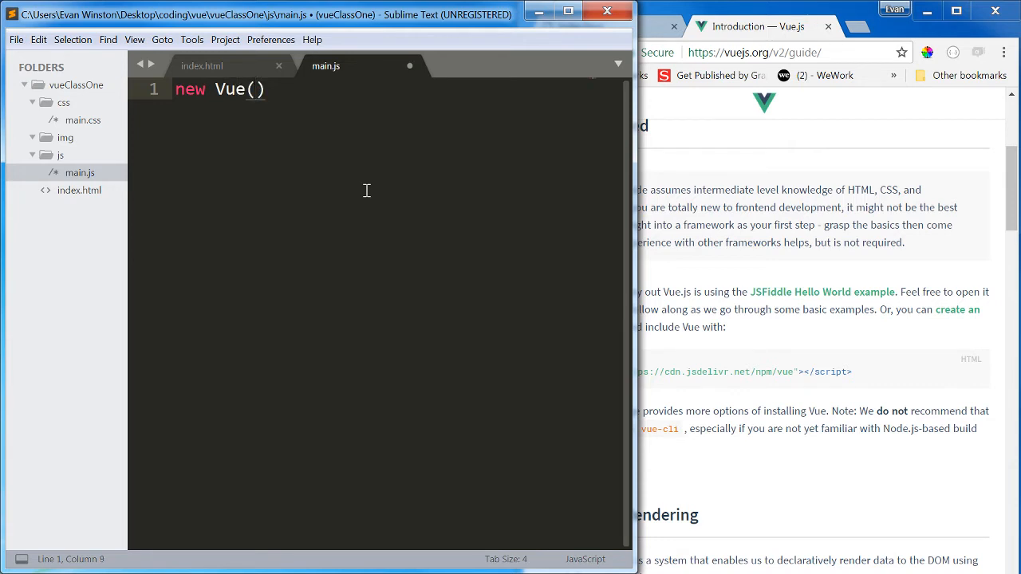
pyautogui.write('{}')
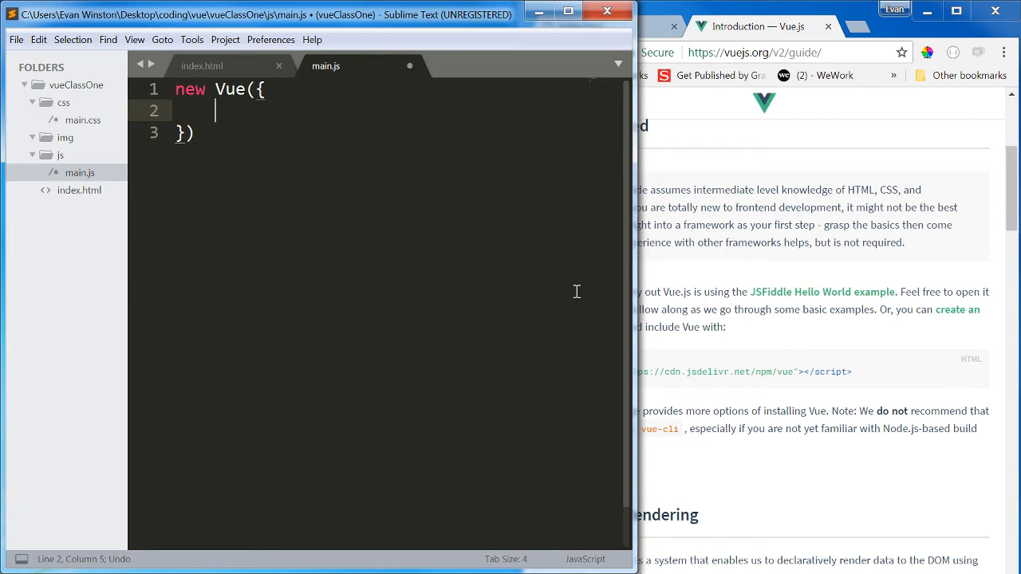
pyautogui.moveTo(515, 66)
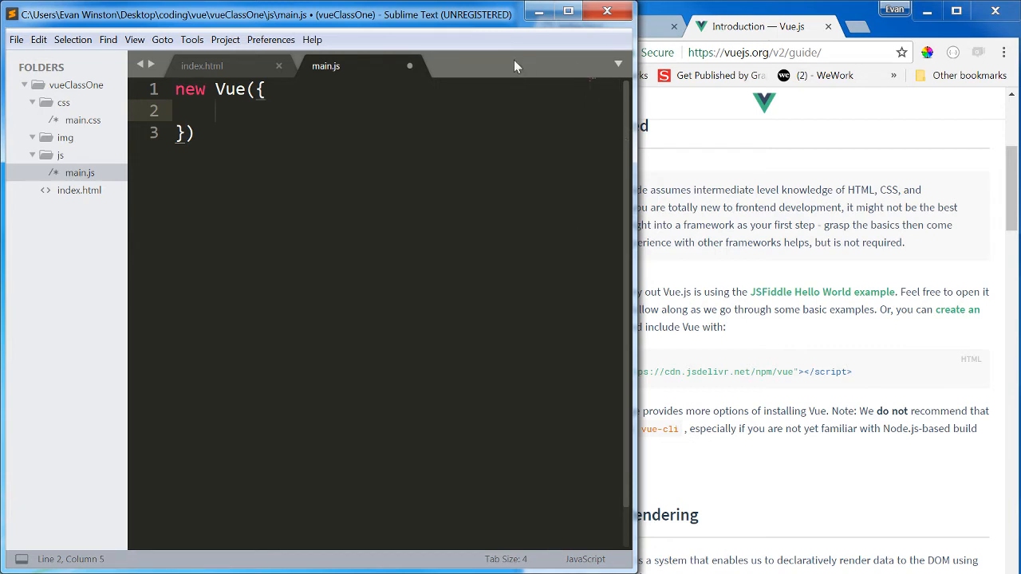
pyautogui.write('e')
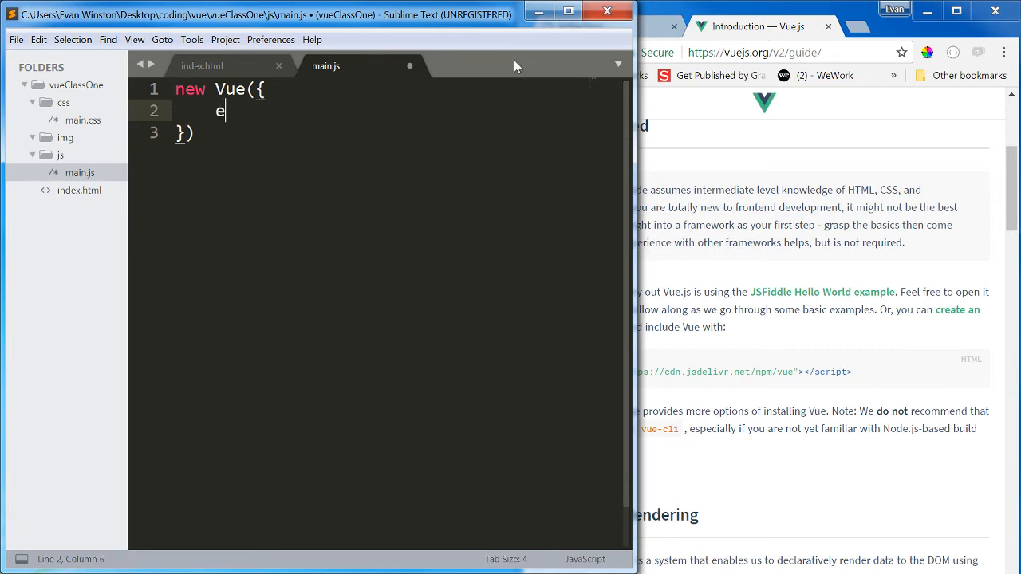
pyautogui.write('l:')
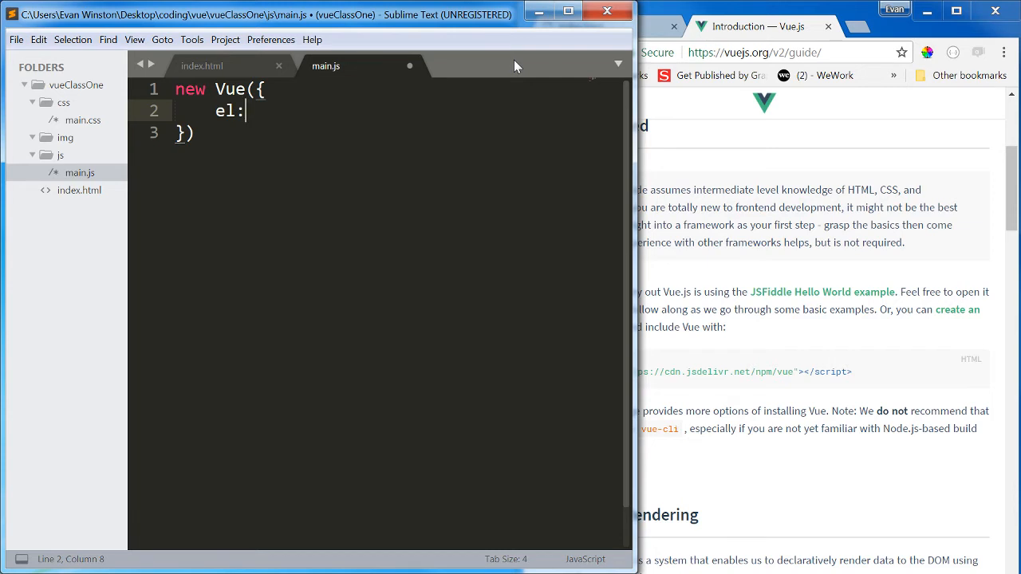
pyautogui.write("''")
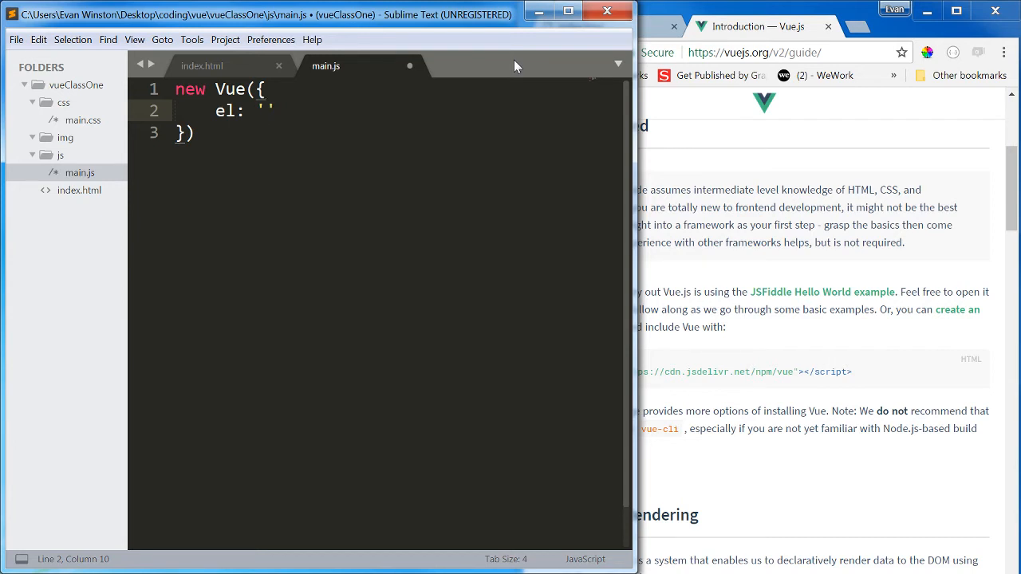
pyautogui.moveTo(305, 122)
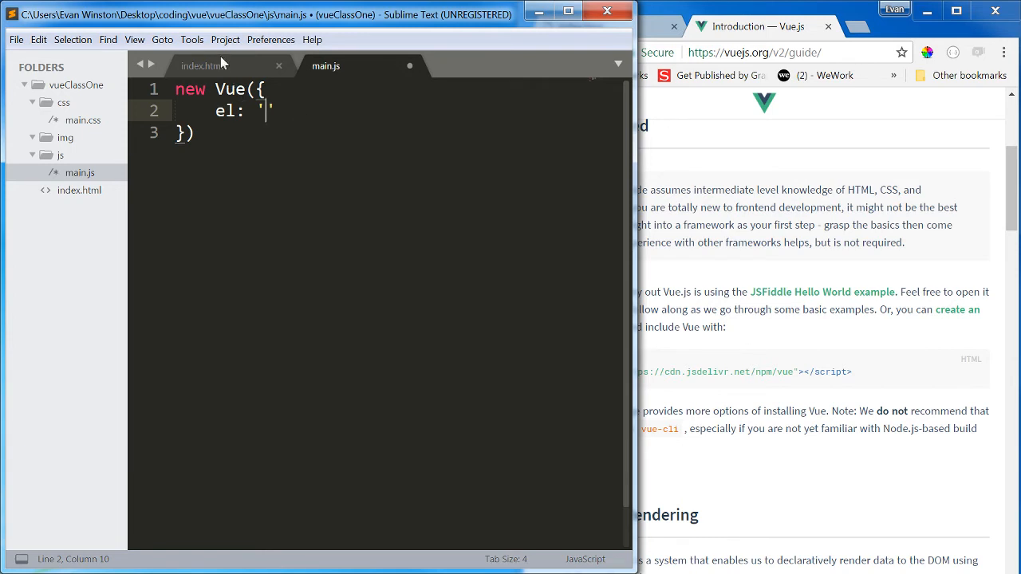
# Add a <div id="app"> to index.html's body and indent the block one level
pyautogui.click(202, 65)
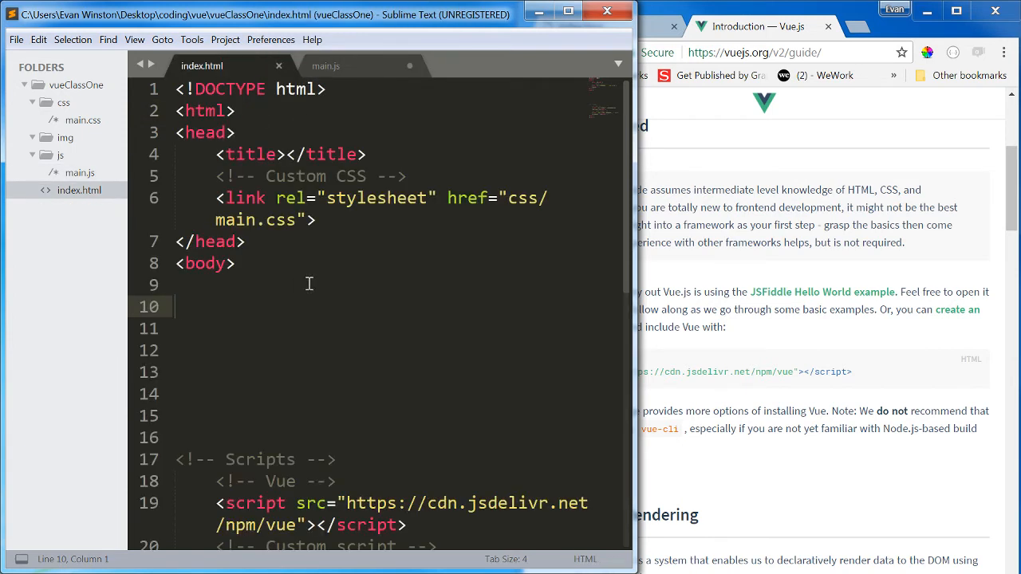
pyautogui.write('<div')
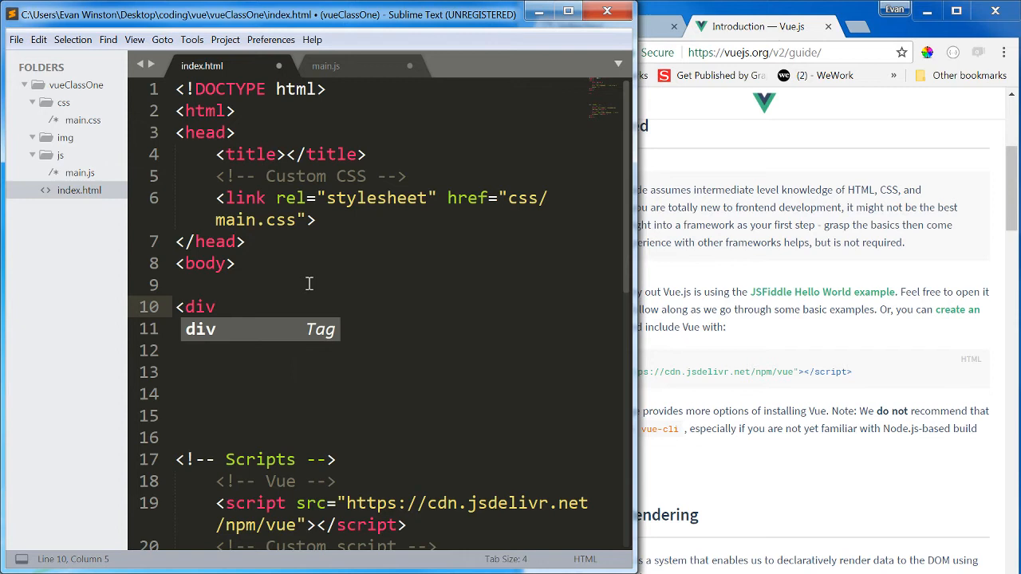
pyautogui.write('id="app">')
pyautogui.write('</div>')
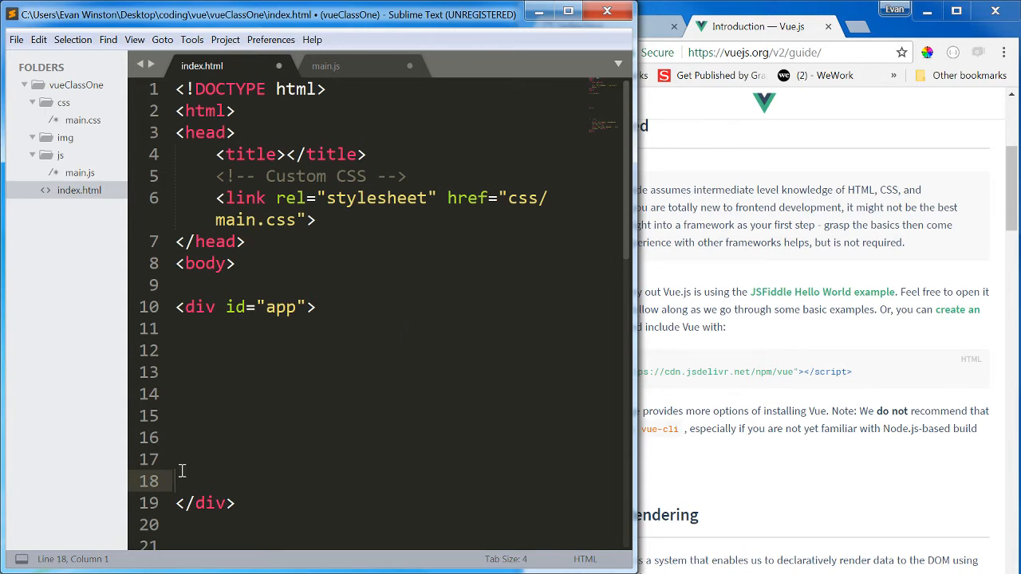
pyautogui.moveTo(175, 308); pyautogui.dragTo(181, 480)
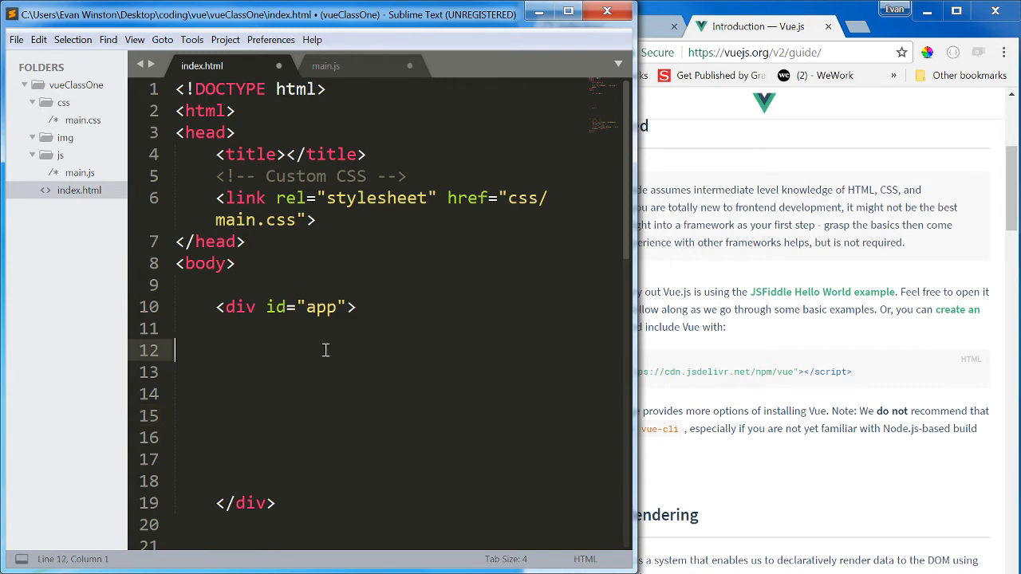
pyautogui.moveTo(261, 470)
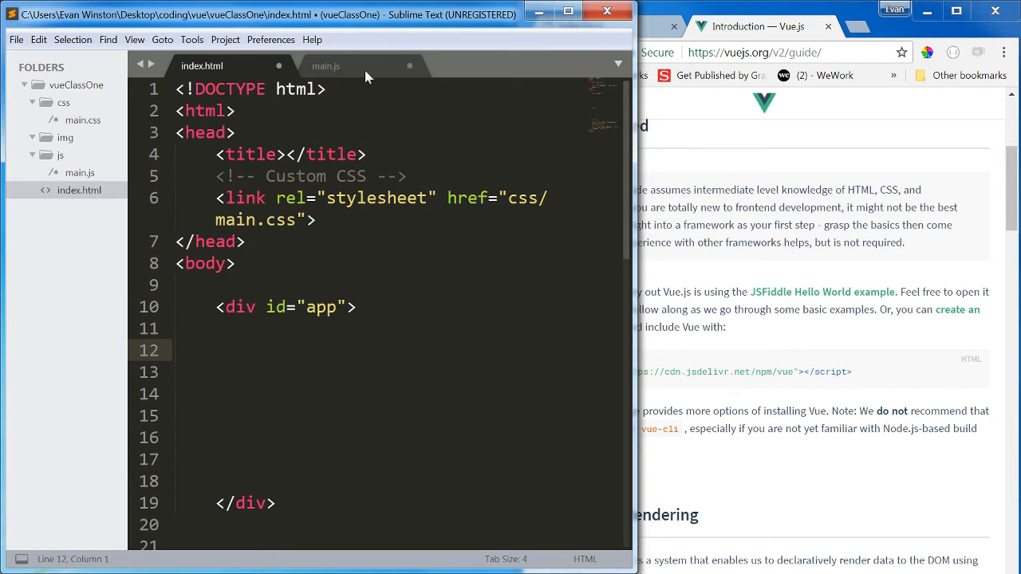
# Set the Vue instance's el to '#app' in main.js
pyautogui.click(325, 65)
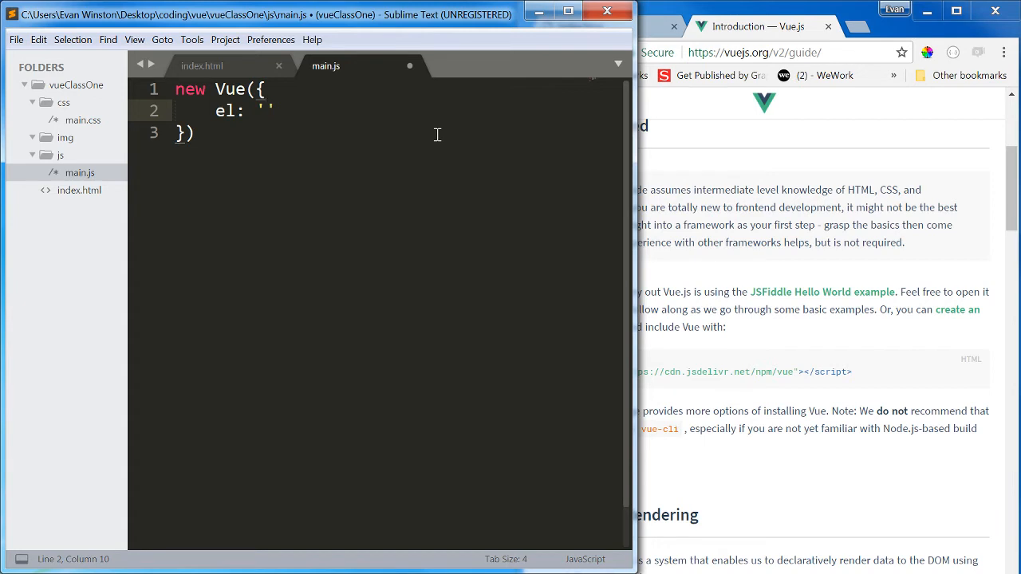
pyautogui.write('#d')
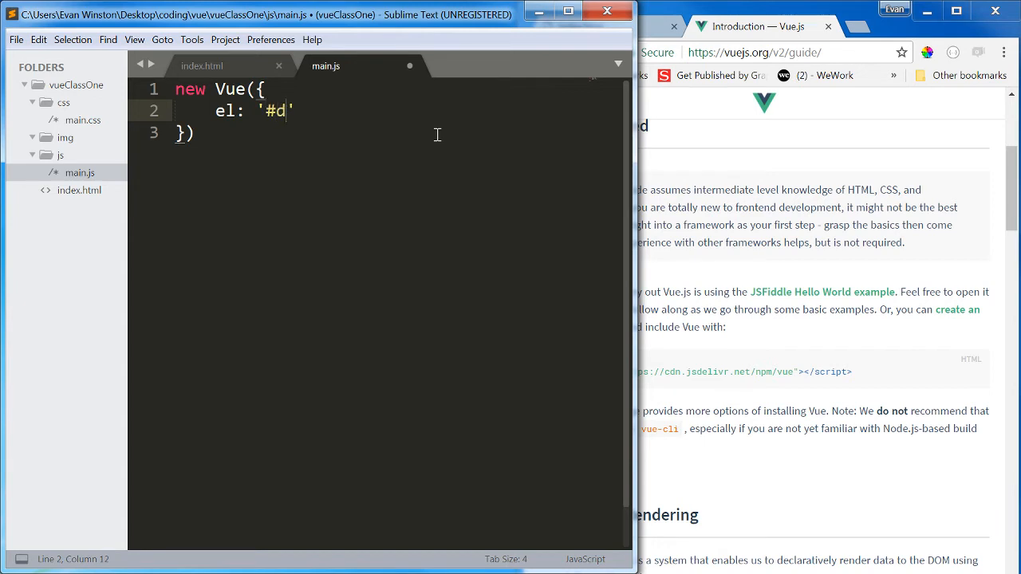
pyautogui.write('pp')
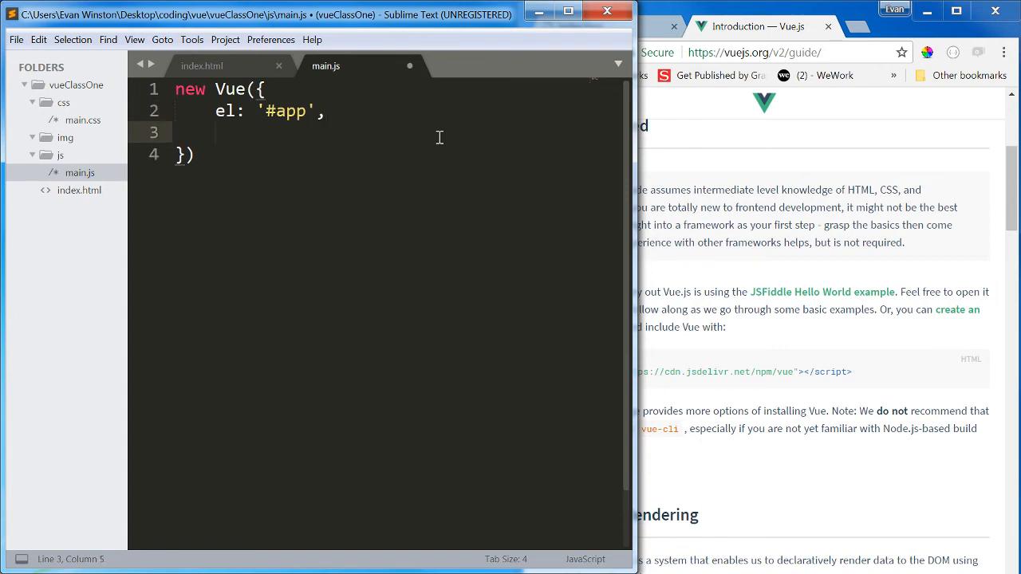
# Add a data object with message 'Hello world!' and save main.js
pyautogui.write('data:')
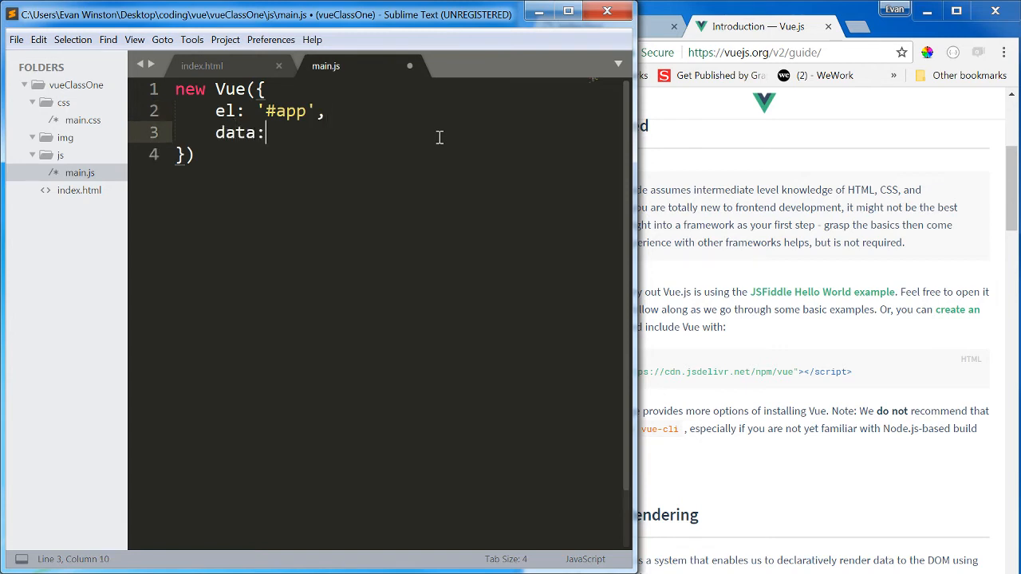
pyautogui.write('{}')
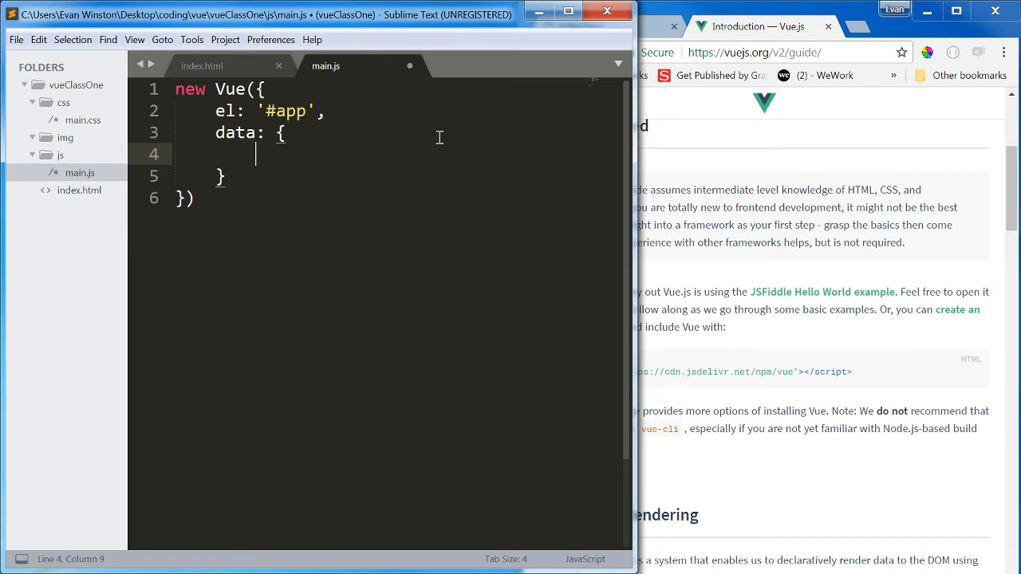
pyautogui.write('mess')
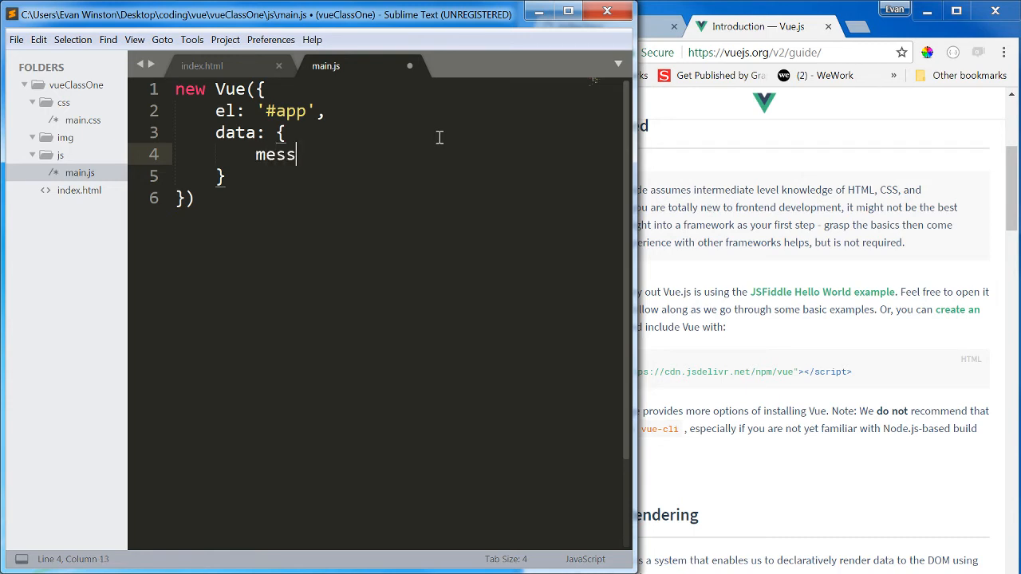
pyautogui.write("age: ''")
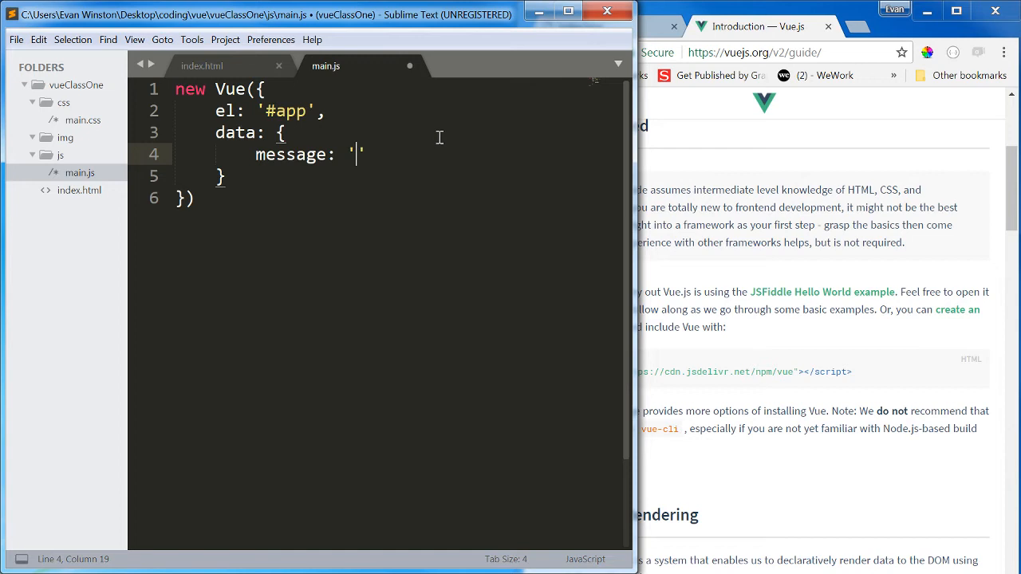
pyautogui.write('Hello world!')
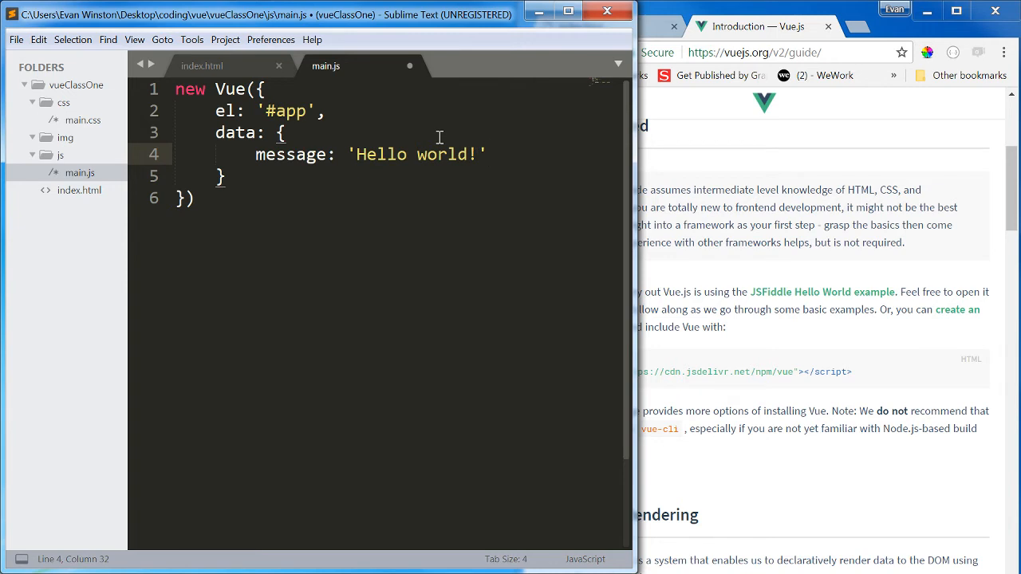
pyautogui.click(194, 198)
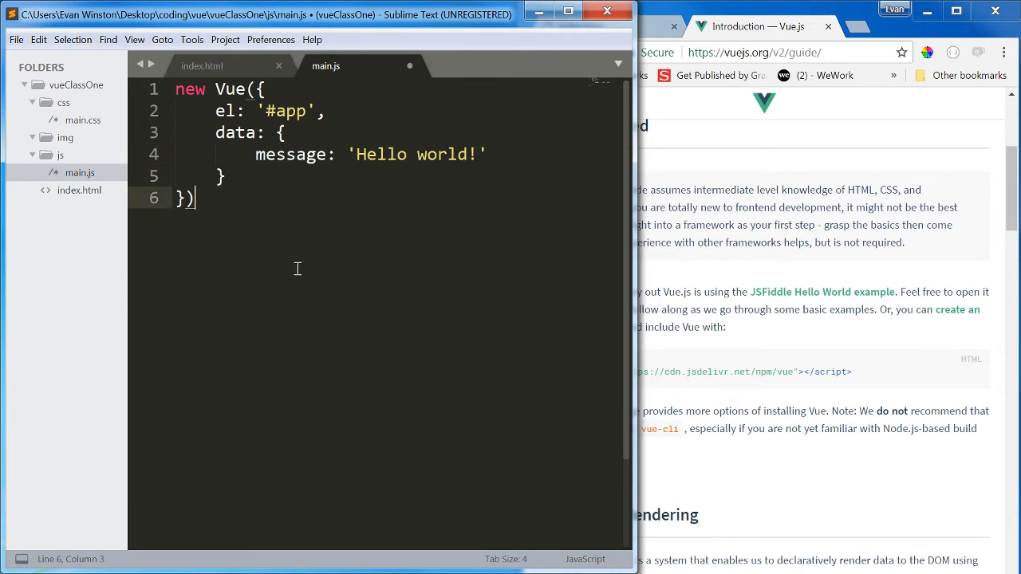
pyautogui.moveTo(556, 261)
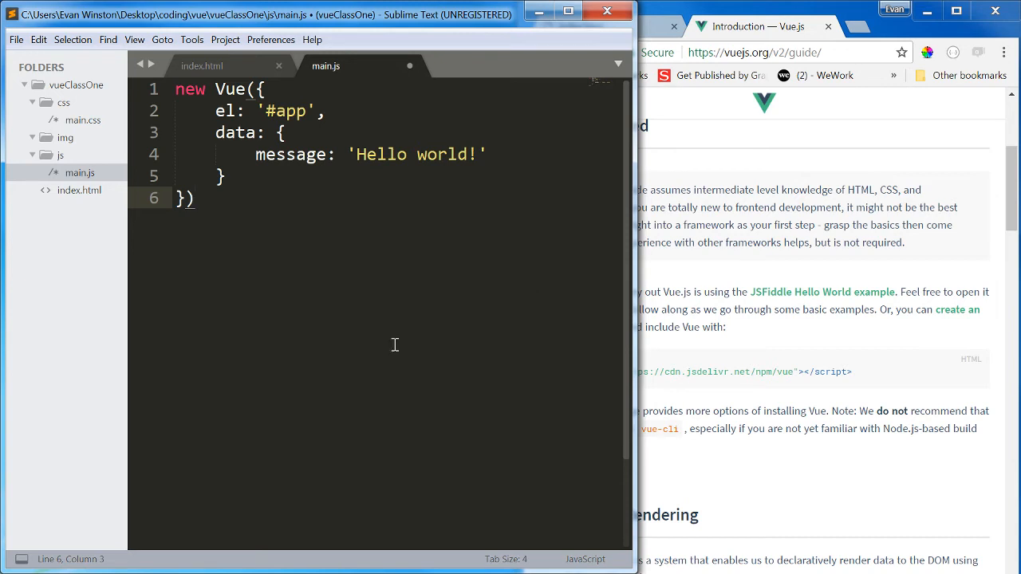
pyautogui.press('ctrl+s')
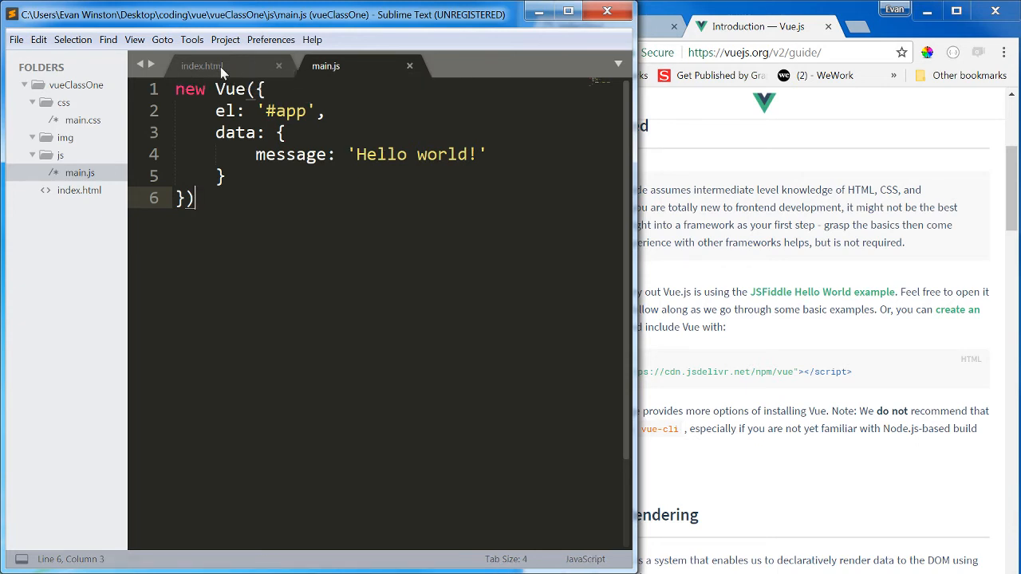
# Use a two-row layout with index.html on top and main.js in the lower pane
pyautogui.click(202, 65)
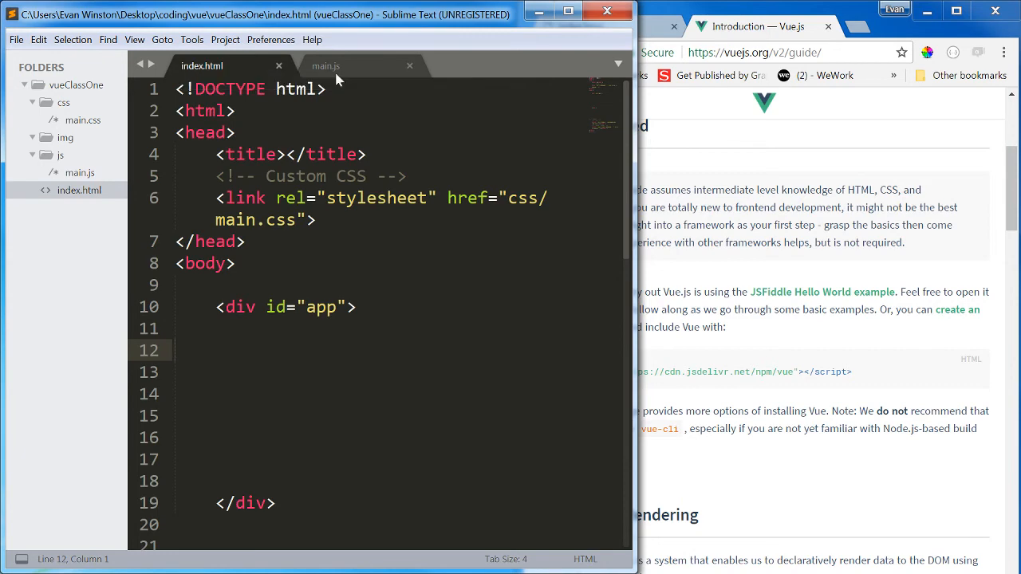
pyautogui.scroll(-3)
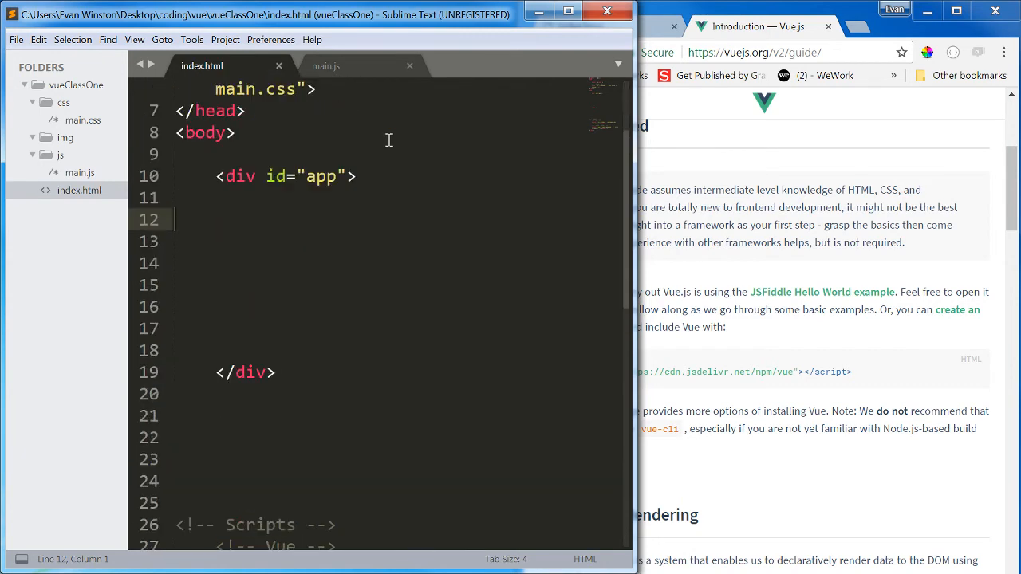
pyautogui.click(134, 39)
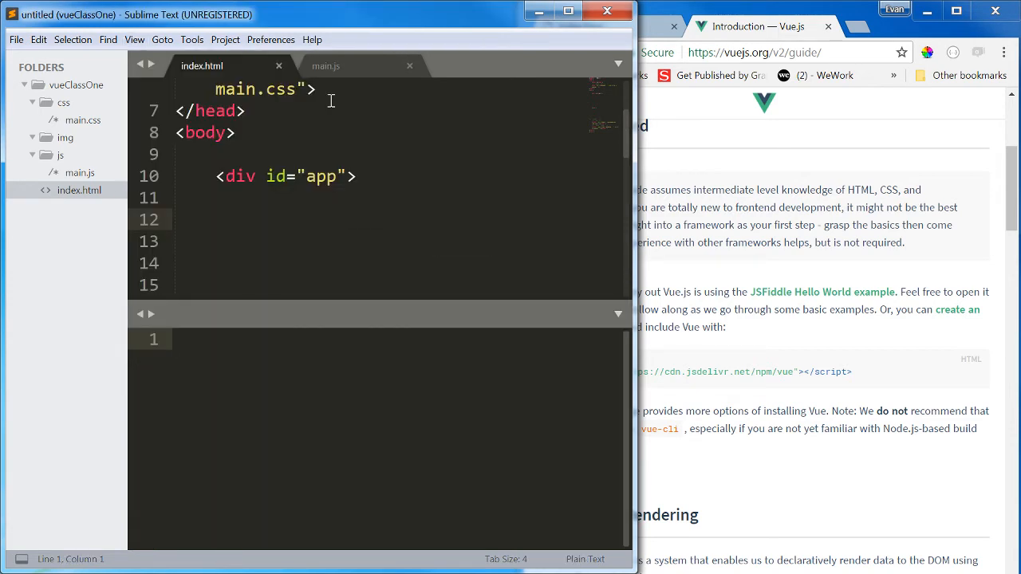
pyautogui.click(79, 172)
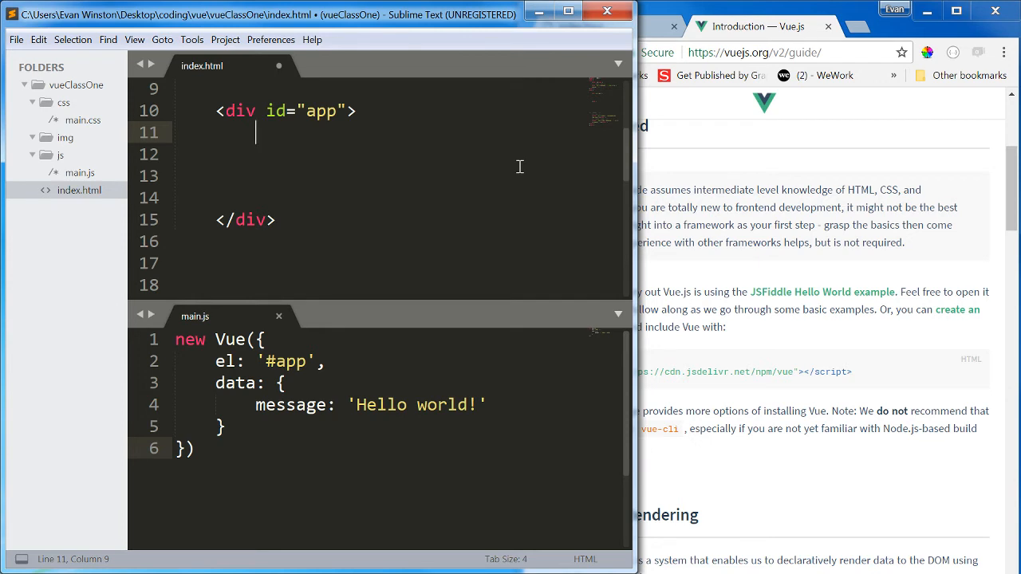
# Type <h1>{{ message }}</h1> inside the app div and save index.html
pyautogui.write('<h1>')
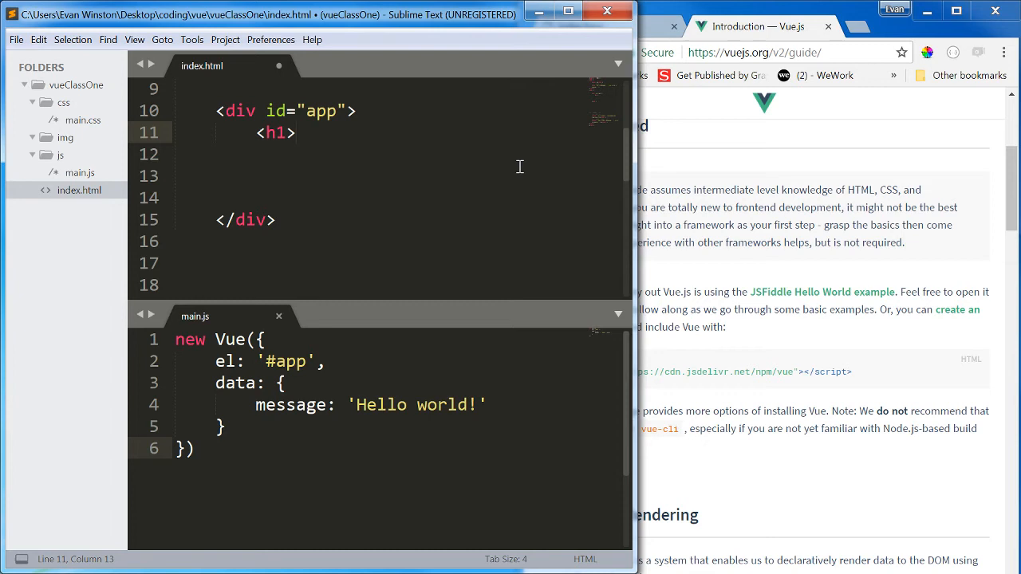
pyautogui.click(295, 132)
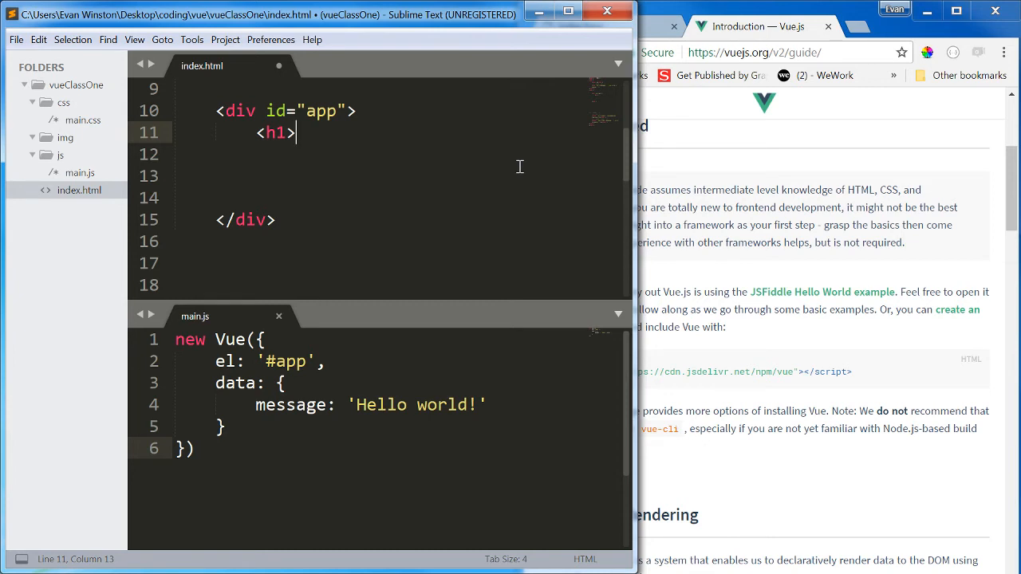
pyautogui.write('{{}}')
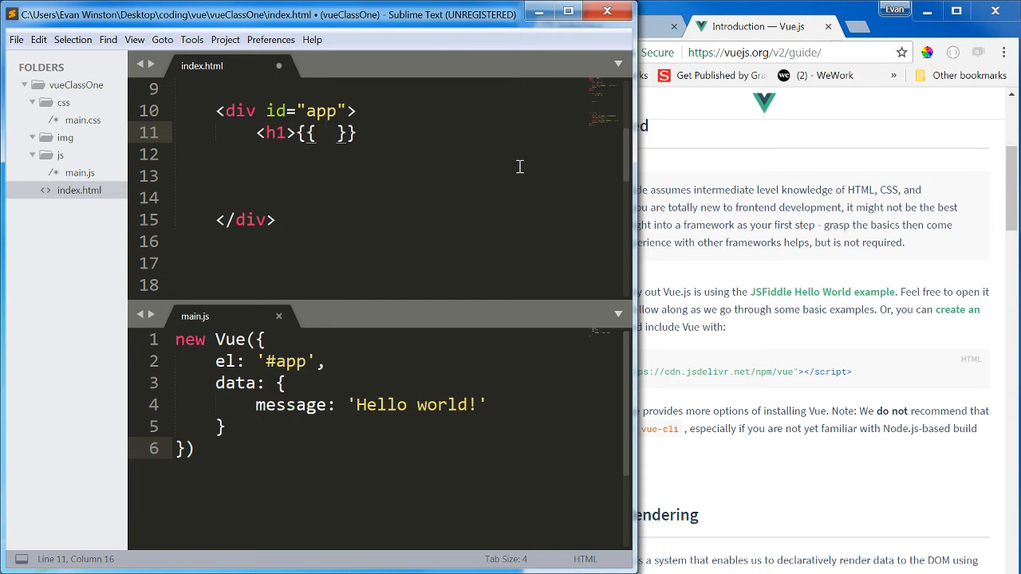
pyautogui.write('message')
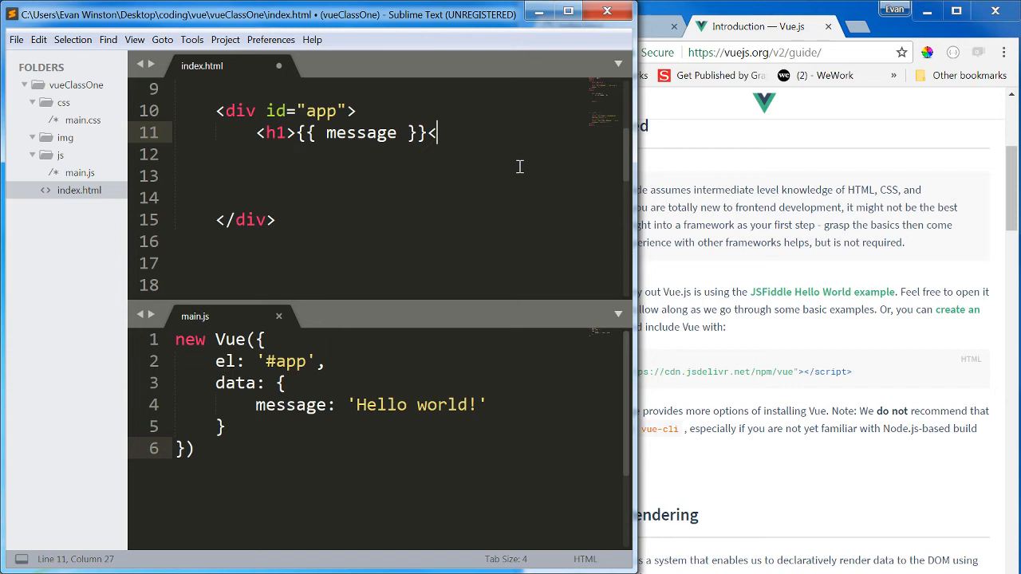
pyautogui.write('/h1>')
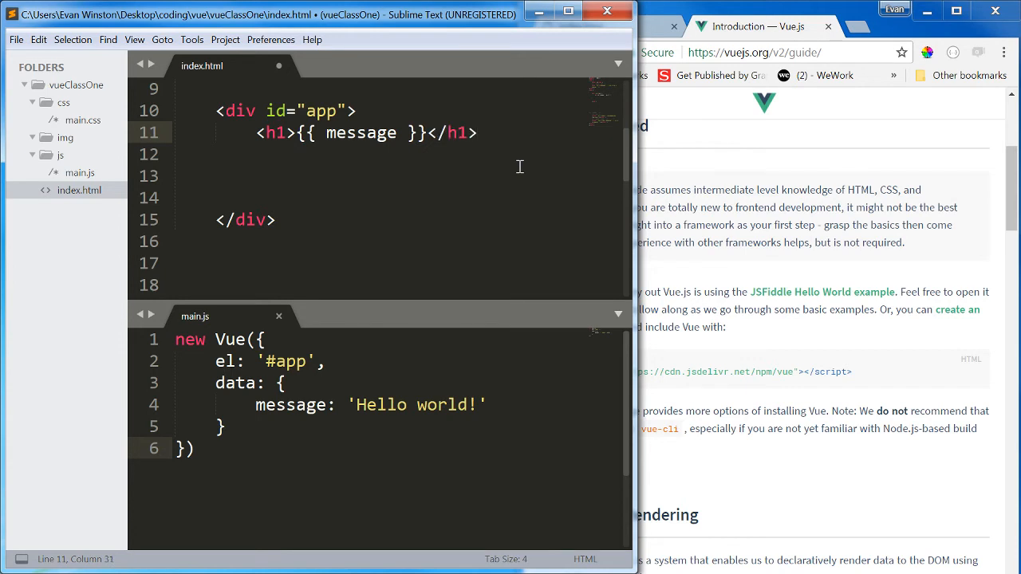
pyautogui.press('ctrl+s')
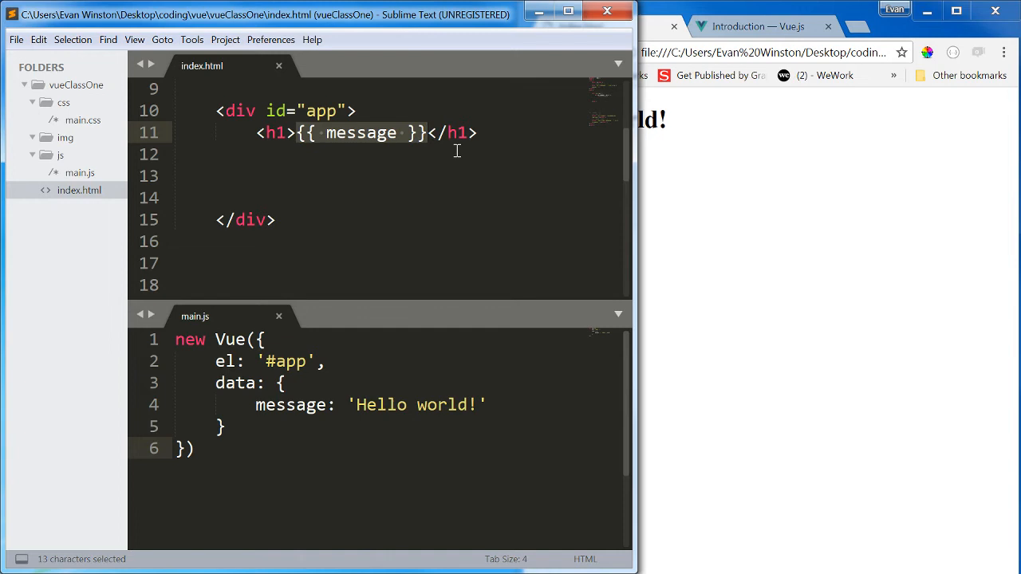
pyautogui.click(487, 405)
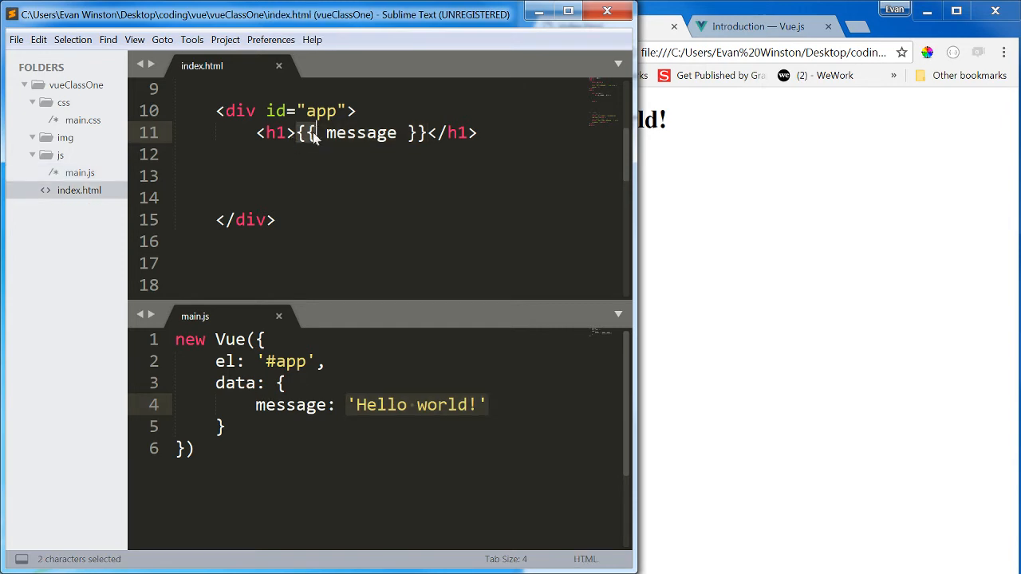
pyautogui.click(338, 154)
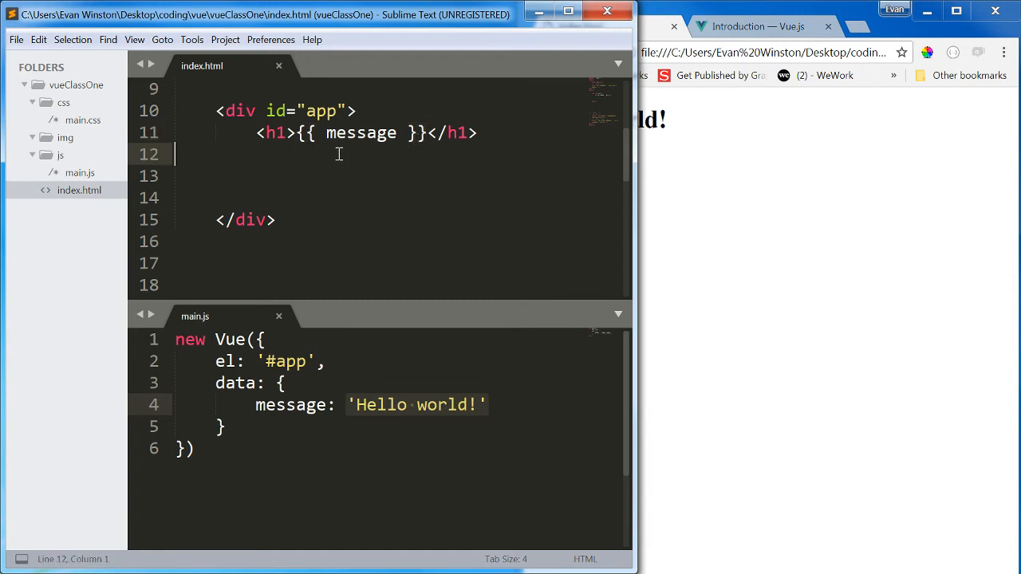
pyautogui.doubleClick(360, 132)
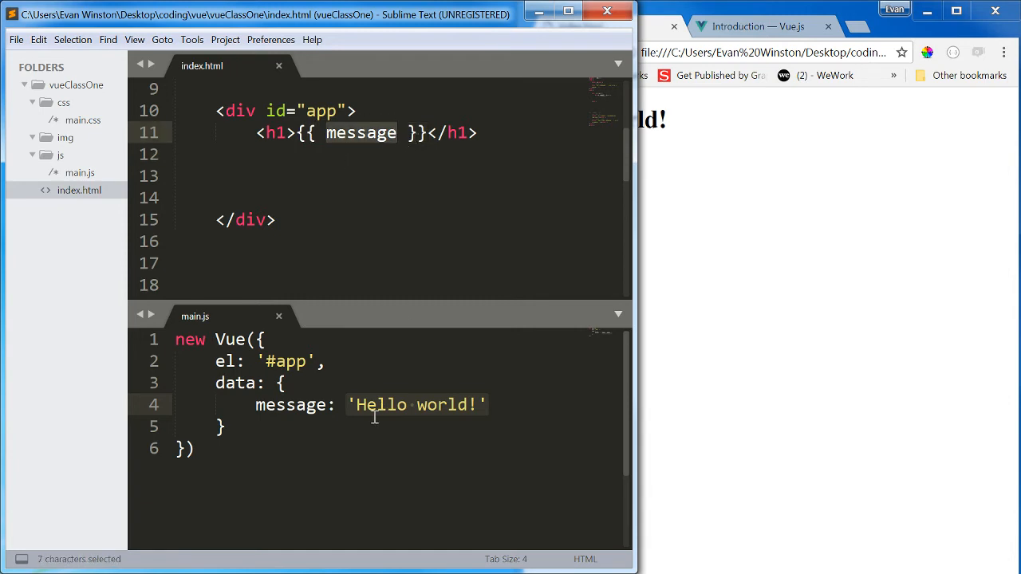
pyautogui.moveTo(375, 431)
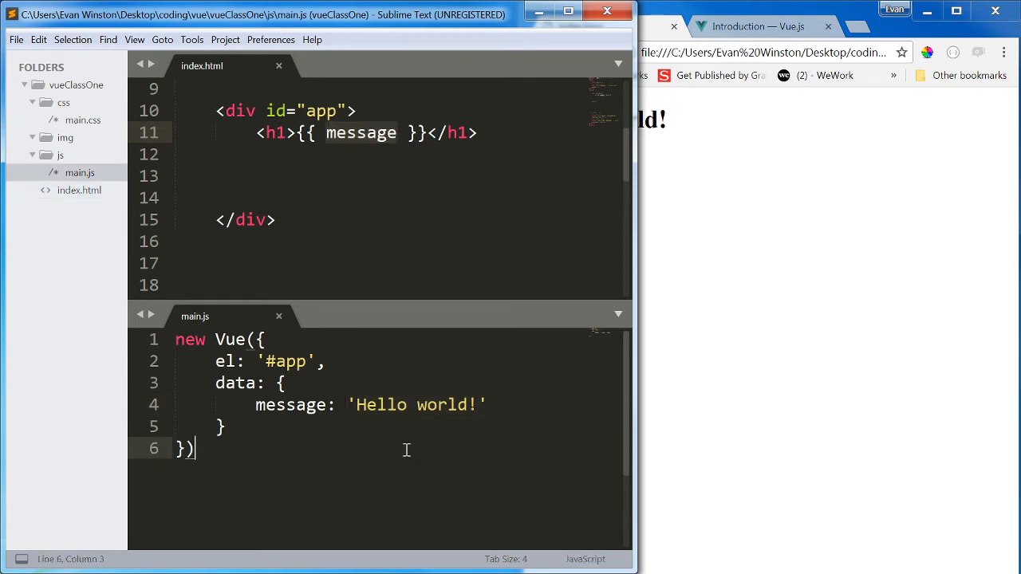
pyautogui.doubleClick(439, 405)
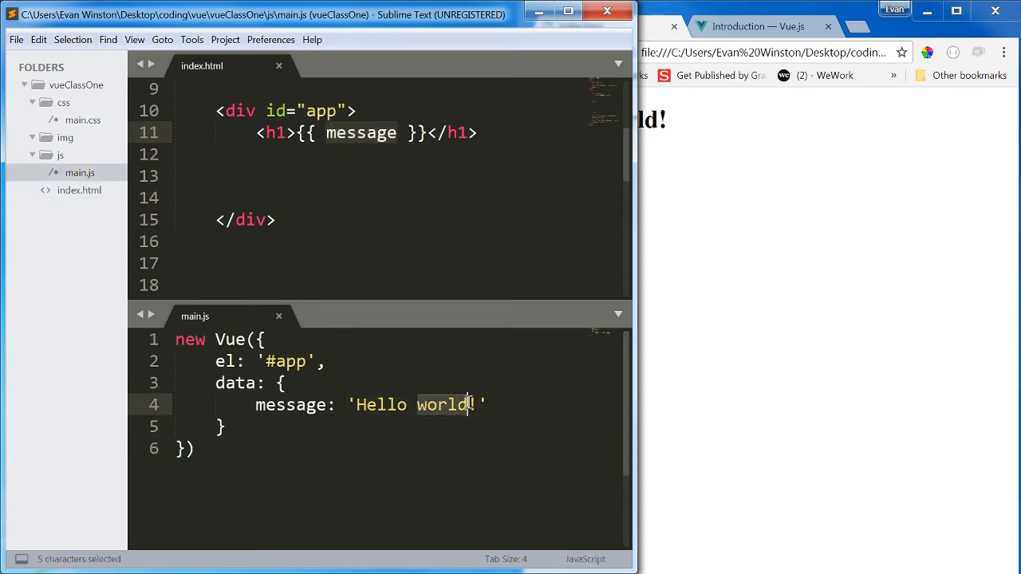
# Change the message to 'Hello Evan!', reload Chrome, and select the string in main.js
pyautogui.write('Evan')
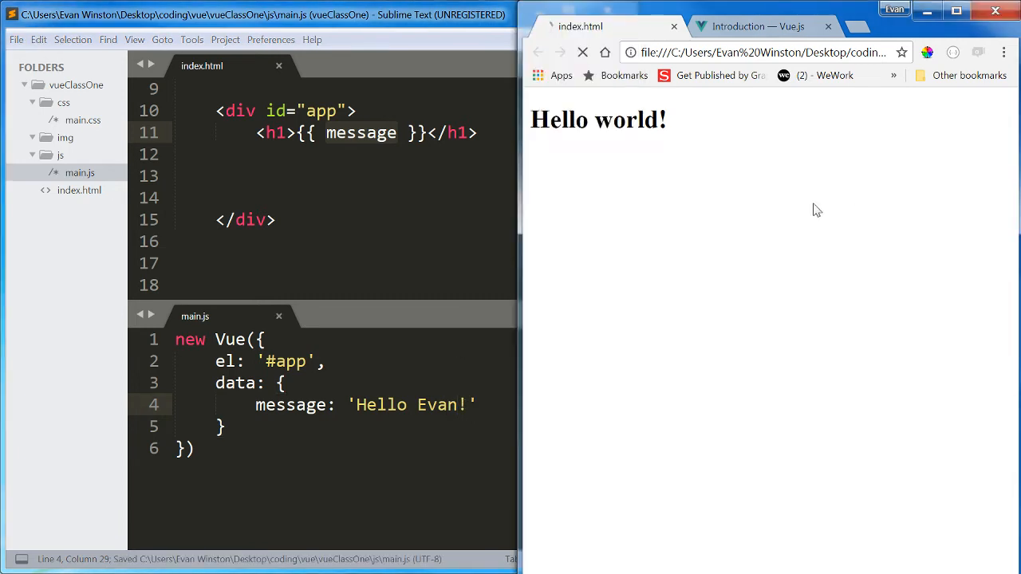
pyautogui.click(583, 52)
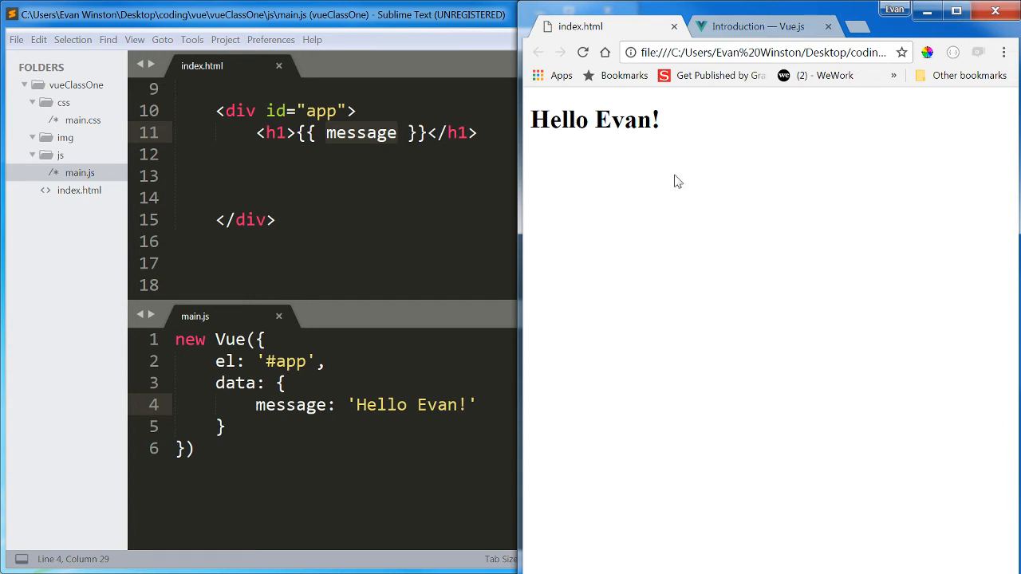
pyautogui.moveTo(684, 172)
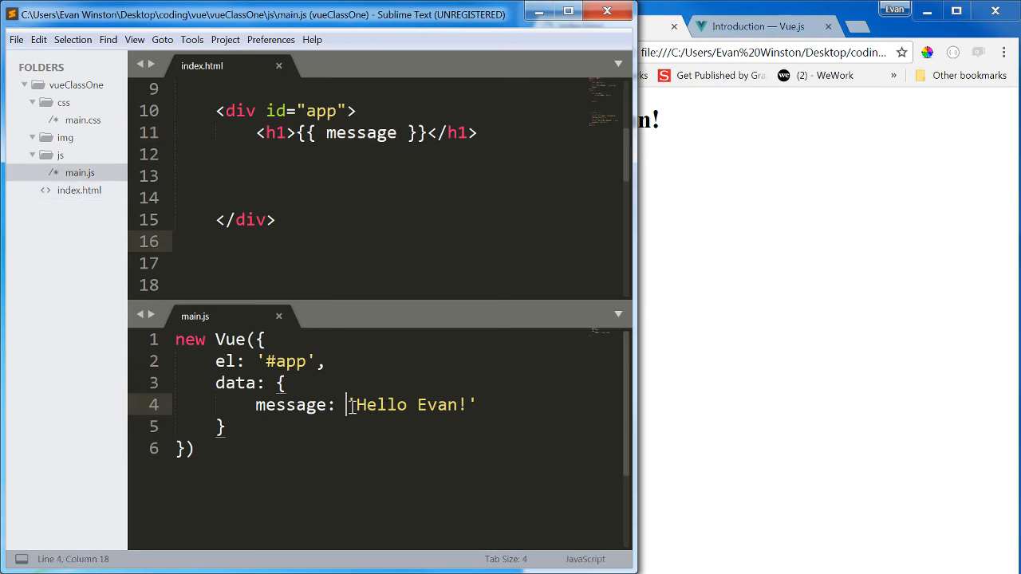
pyautogui.moveTo(347, 404); pyautogui.dragTo(477, 404)
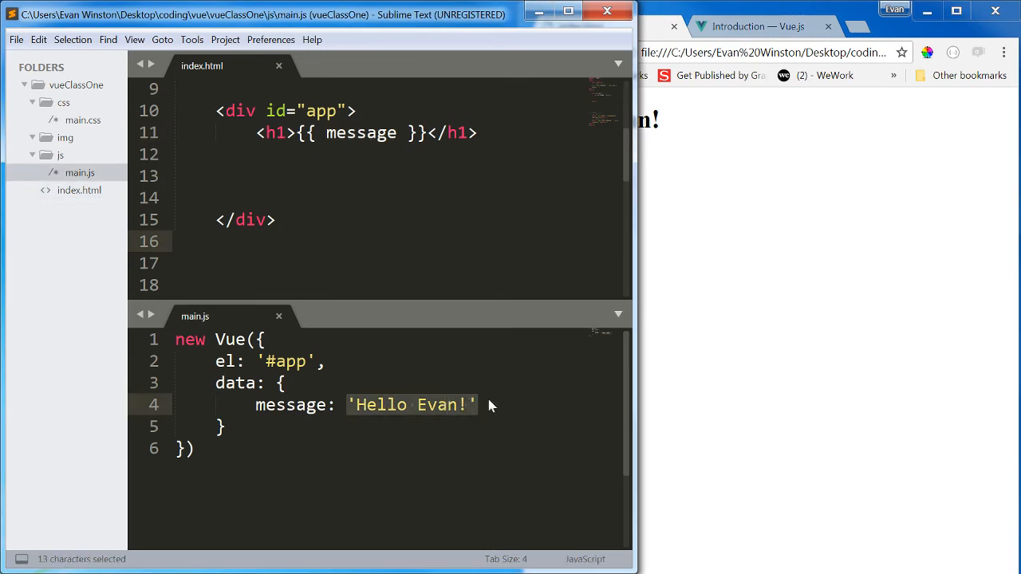
pyautogui.moveTo(662, 343)
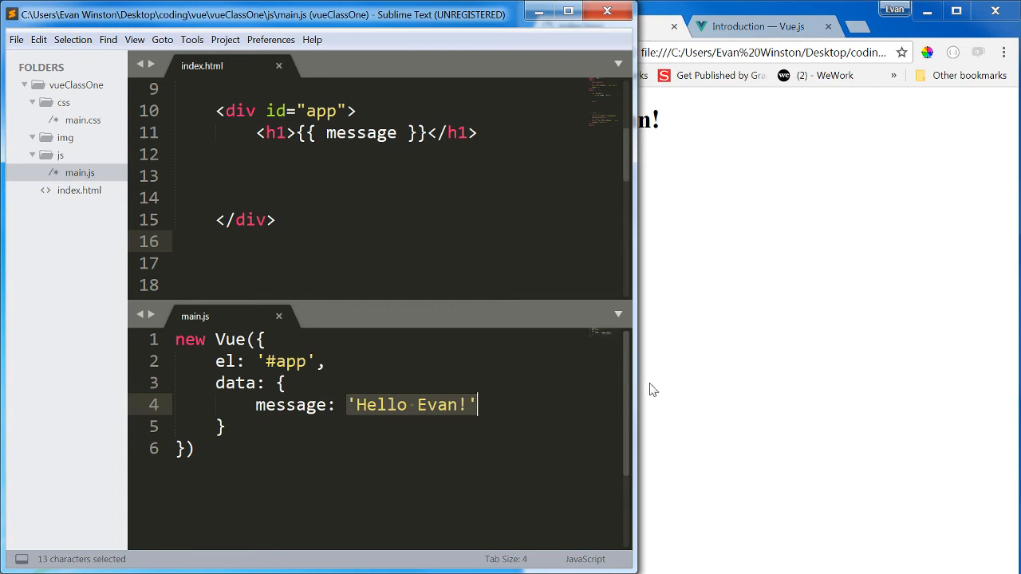
pyautogui.moveTo(573, 336)
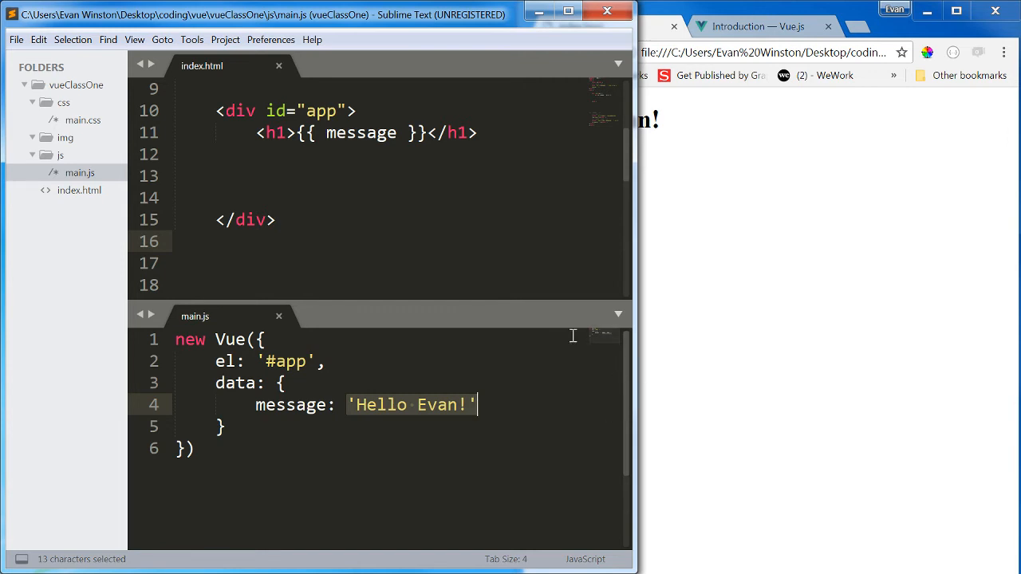
pyautogui.moveTo(527, 349)
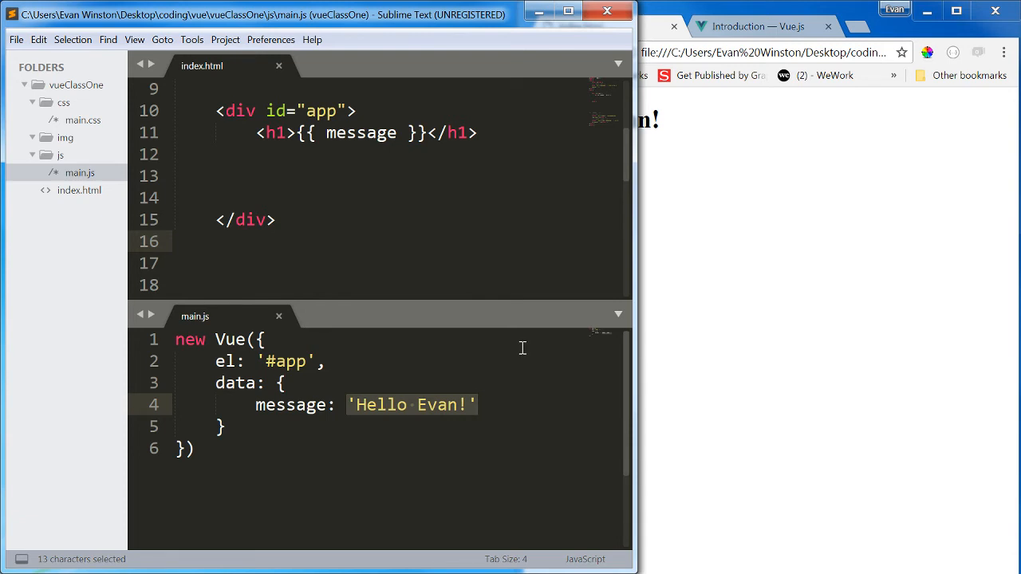
pyautogui.moveTo(513, 338)
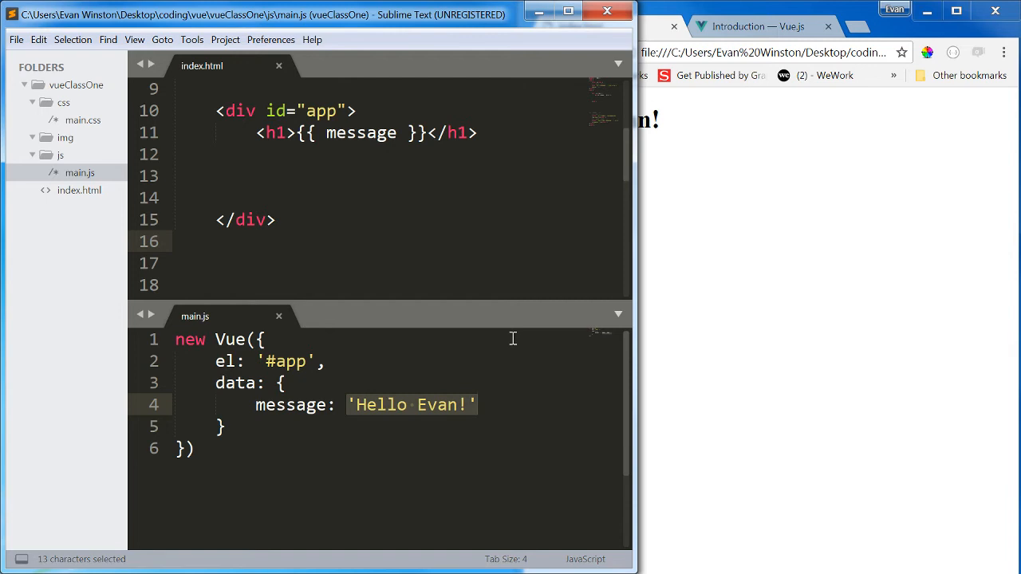
pyautogui.moveTo(482, 338)
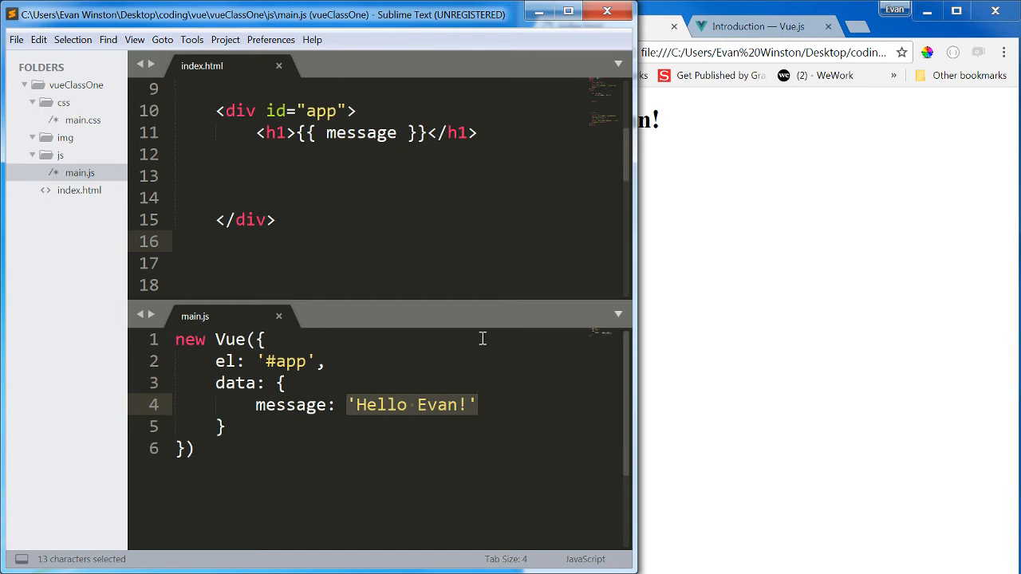
pyautogui.moveTo(321, 131)
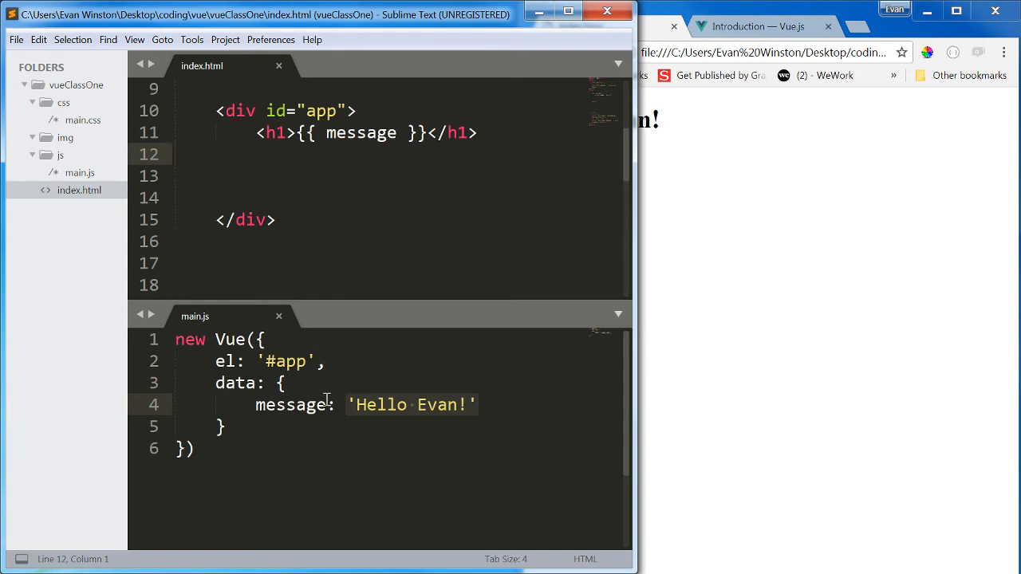
pyautogui.moveTo(485, 374)
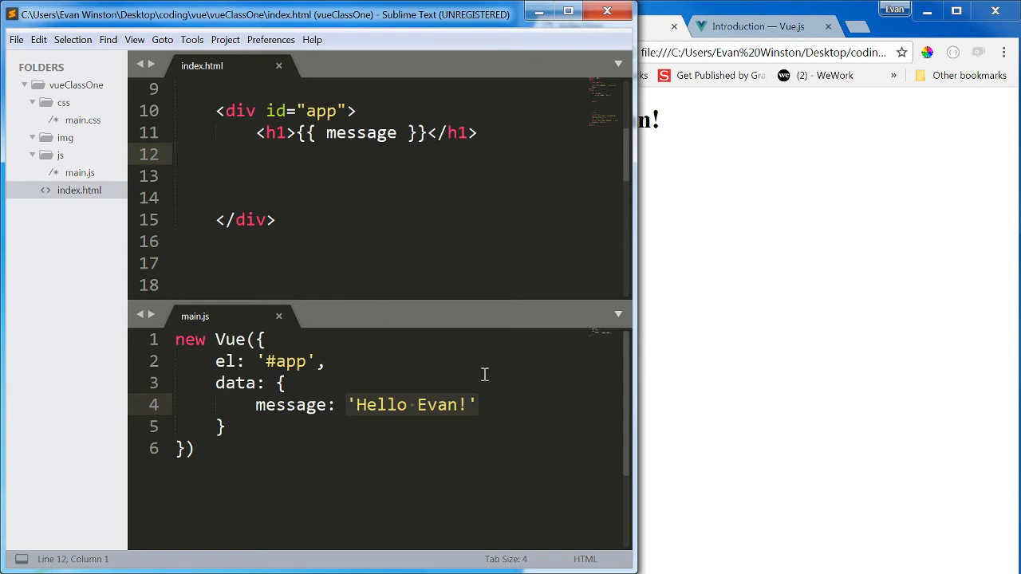
pyautogui.moveTo(402, 383)
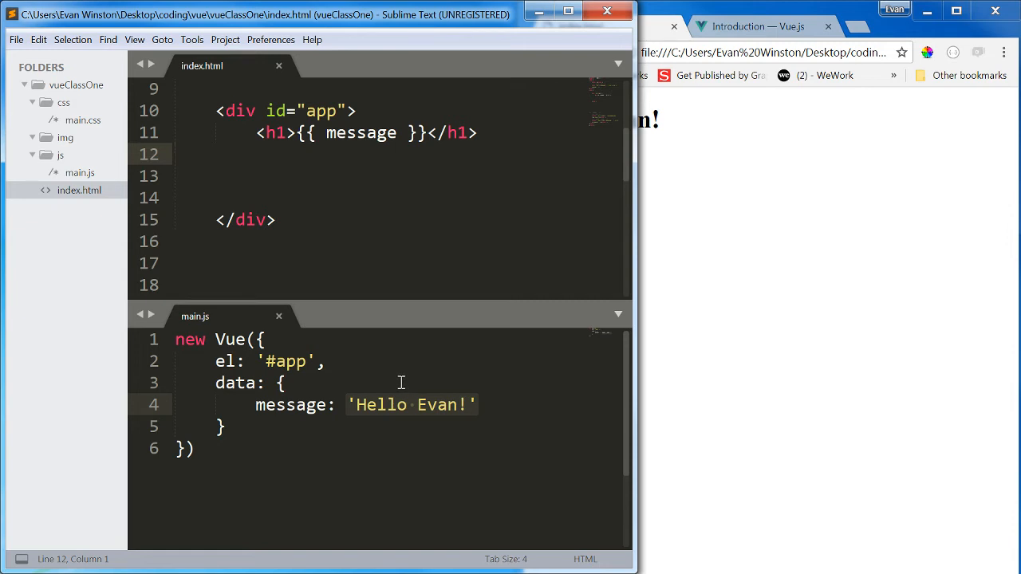
pyautogui.moveTo(410, 360)
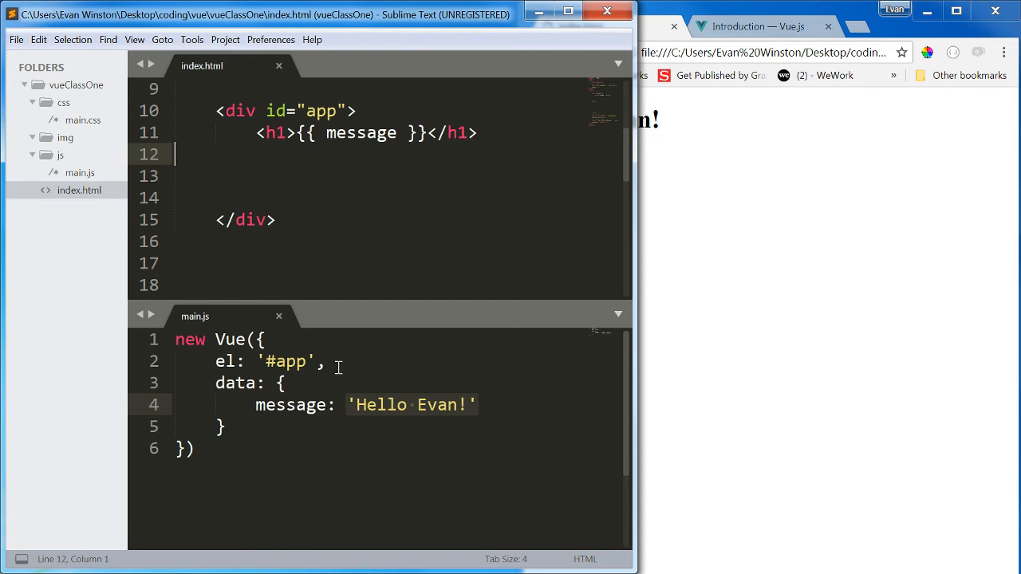
pyautogui.moveTo(356, 340)
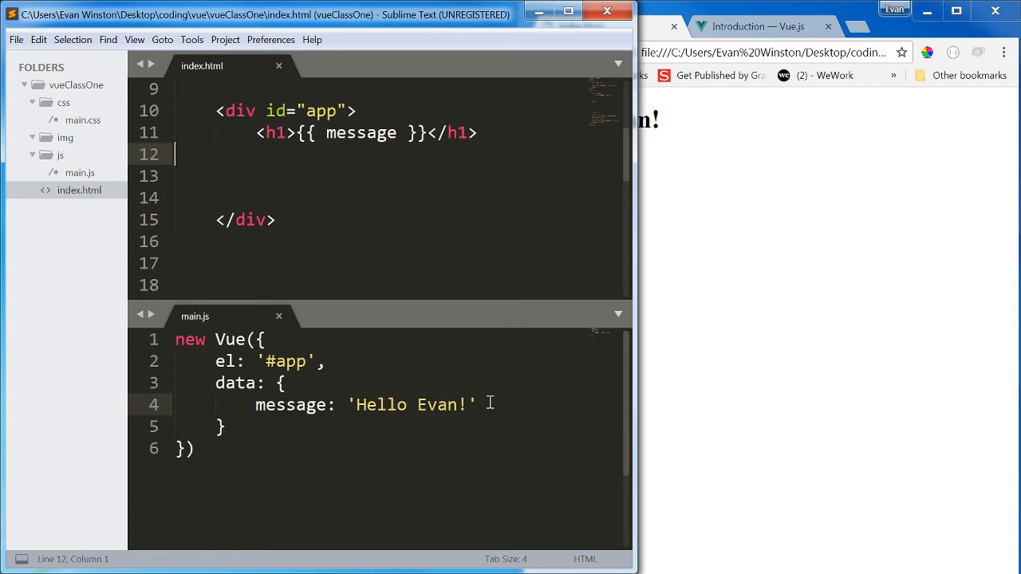
pyautogui.moveTo(696, 157)
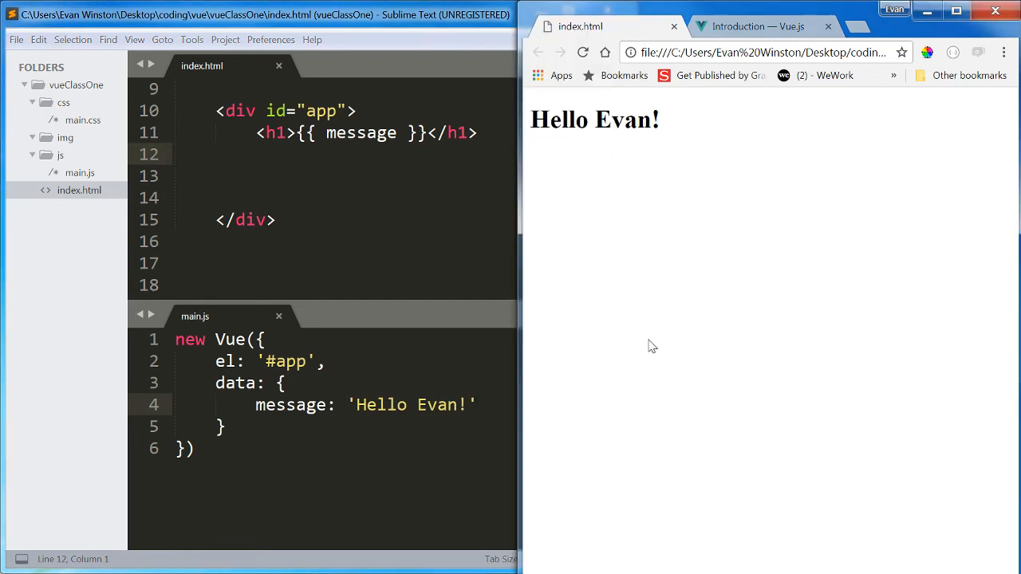
pyautogui.moveTo(943, 220)
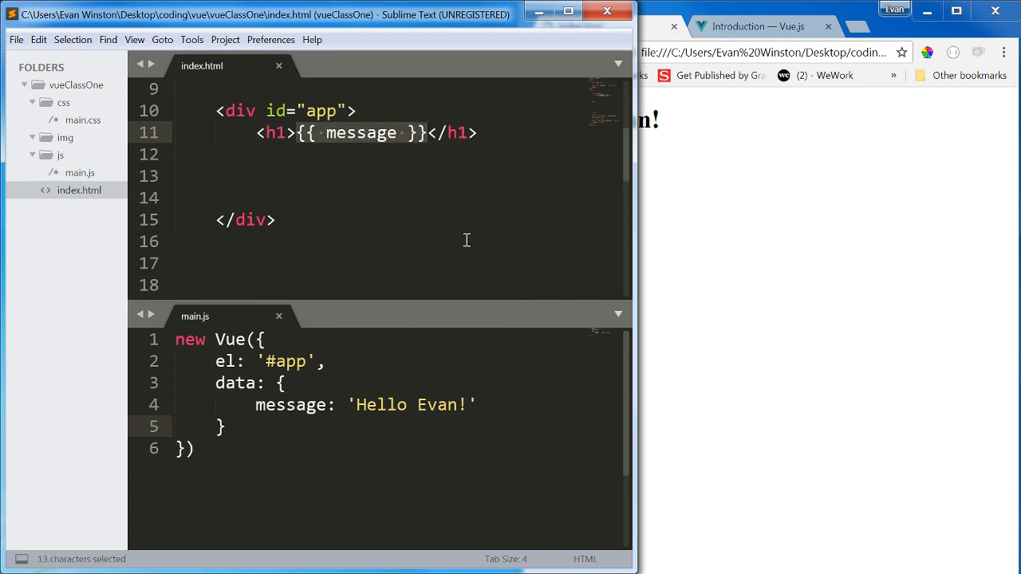
pyautogui.moveTo(322, 507)
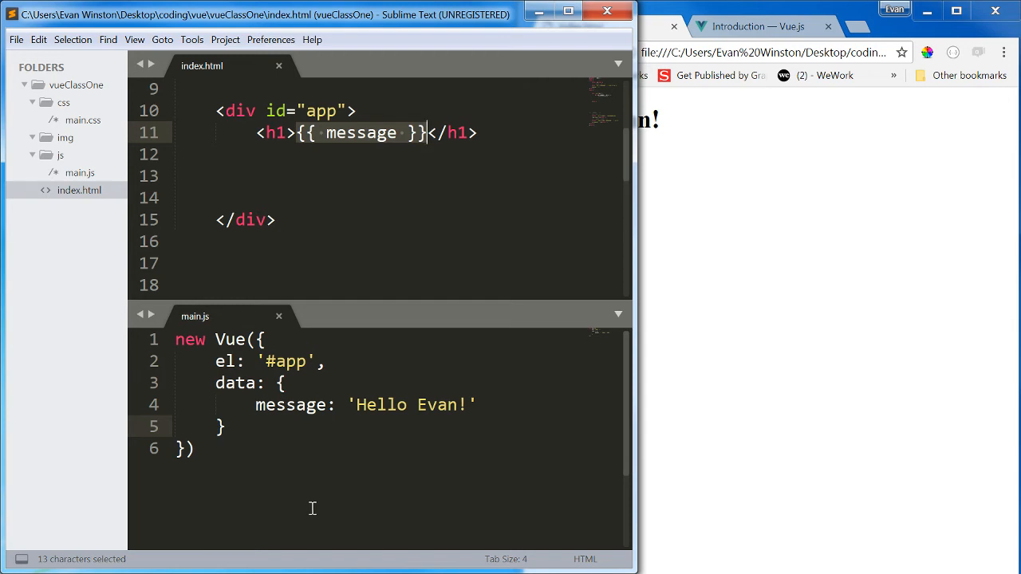
pyautogui.moveTo(320, 420)
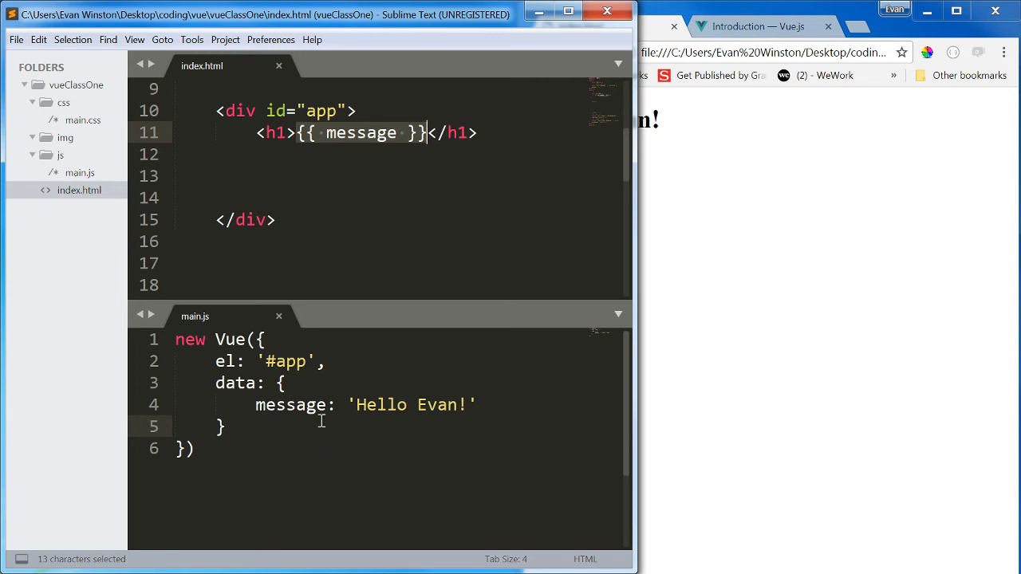
pyautogui.moveTo(449, 340)
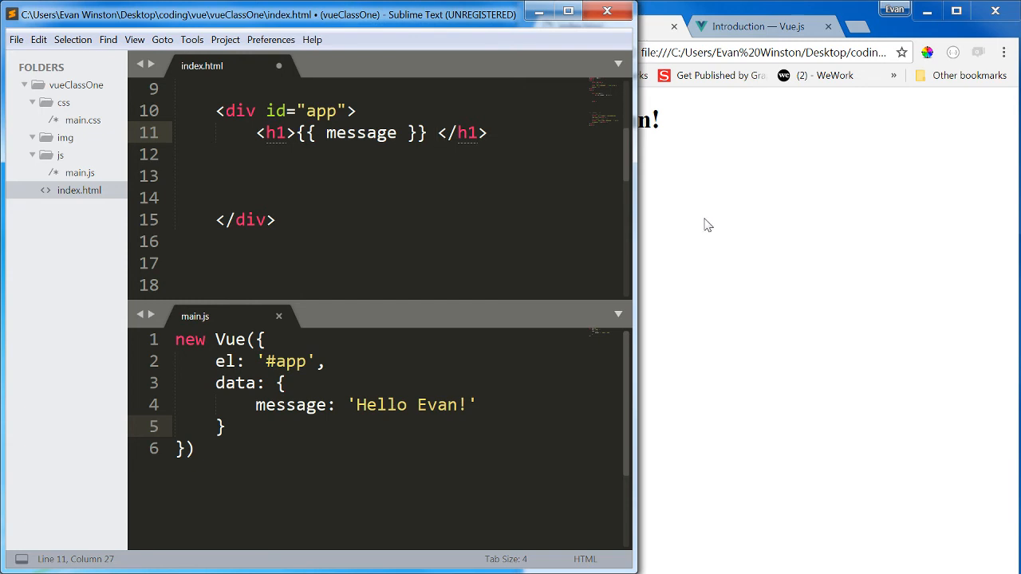
# Append 'How are you today?' to the h1 heading and select the message placeholder
pyautogui.write('How are you to')
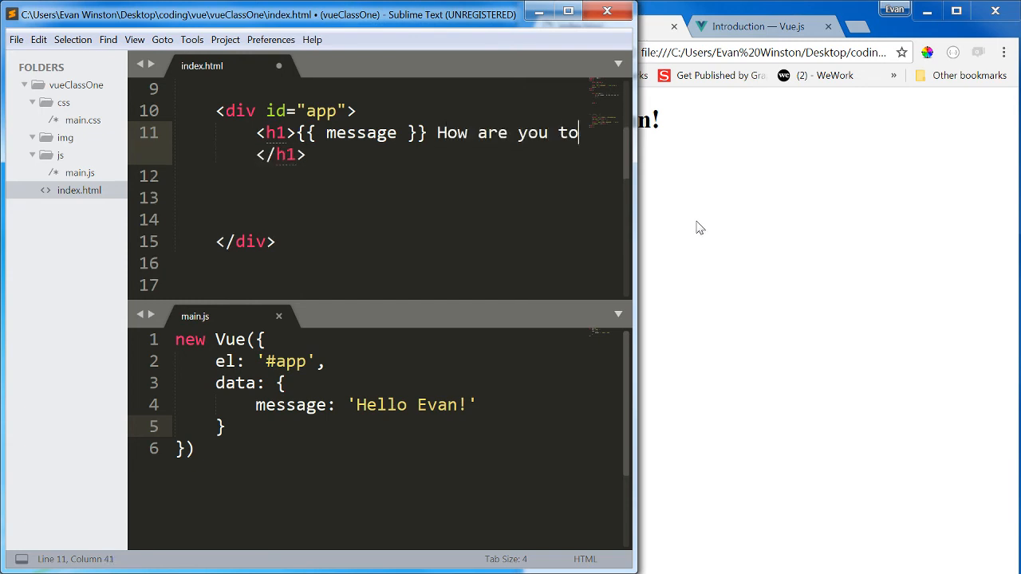
pyautogui.write('day?')
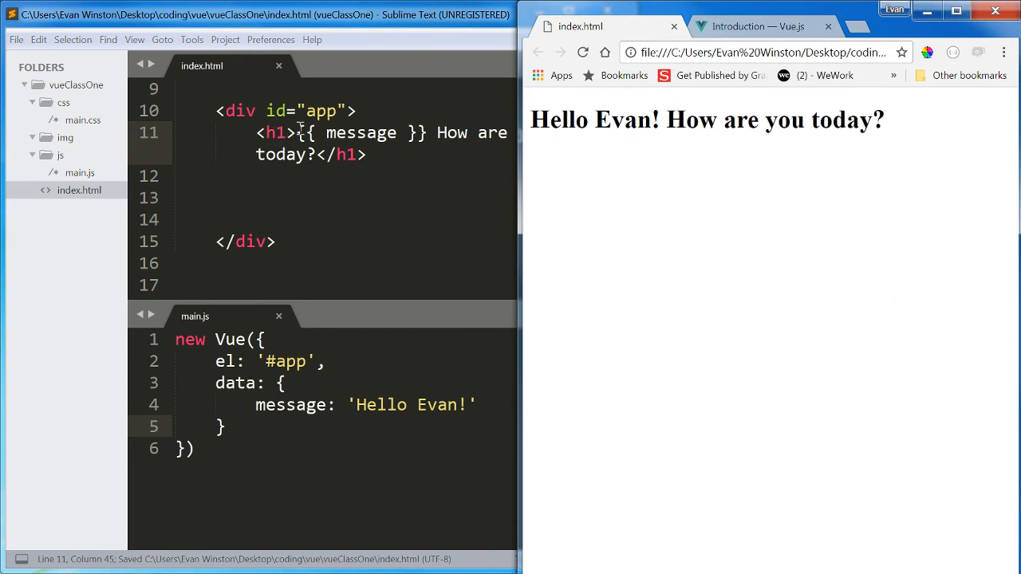
pyautogui.doubleClick(360, 132)
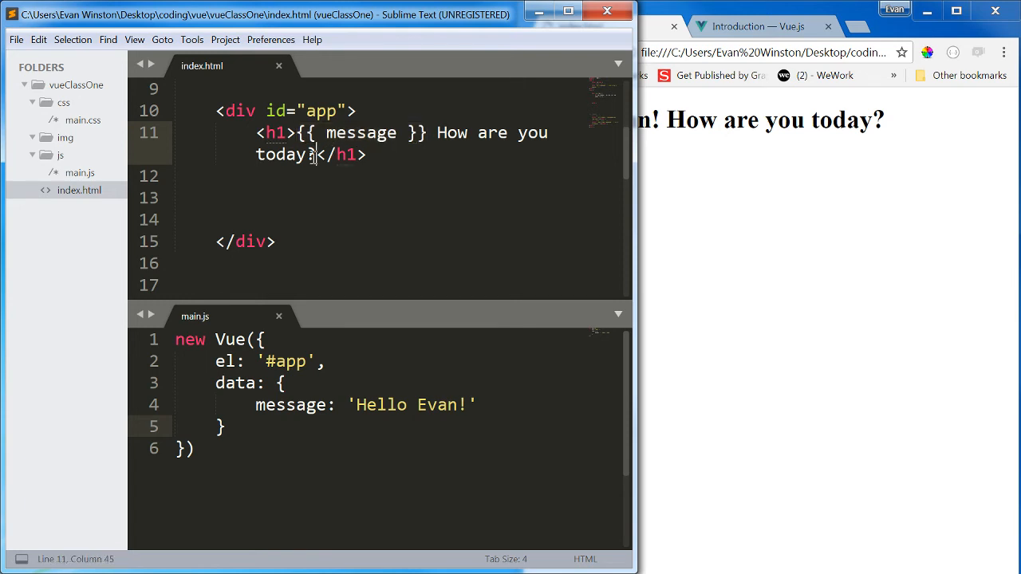
pyautogui.moveTo(436, 132); pyautogui.dragTo(316, 154)
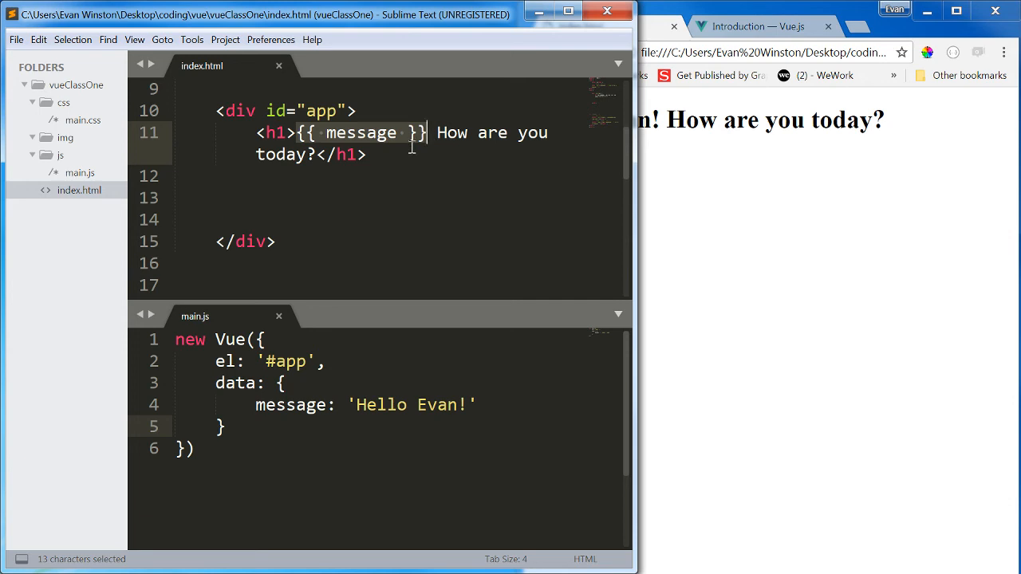
pyautogui.moveTo(391, 154)
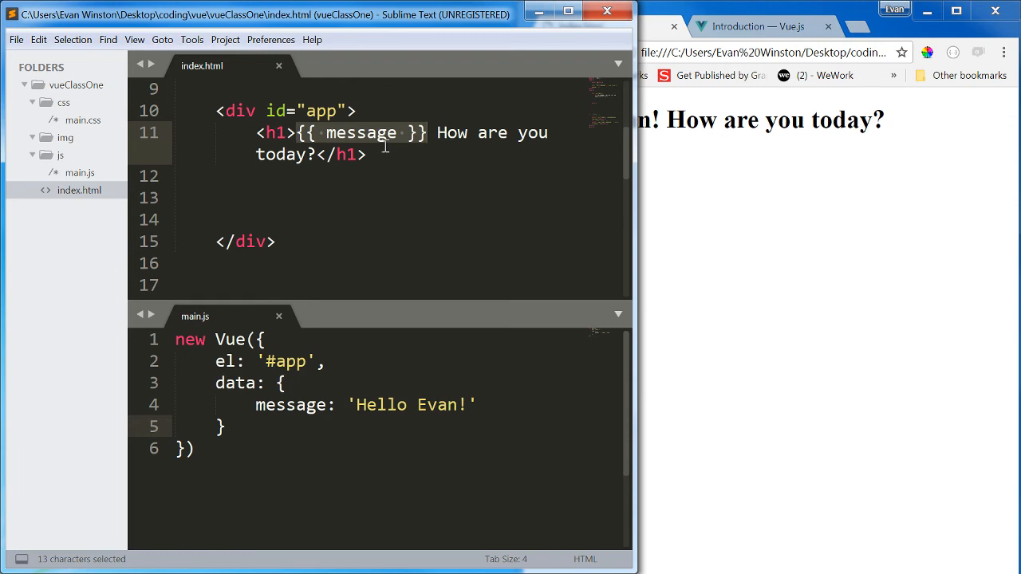
pyautogui.moveTo(379, 161)
pyautogui.write(',')
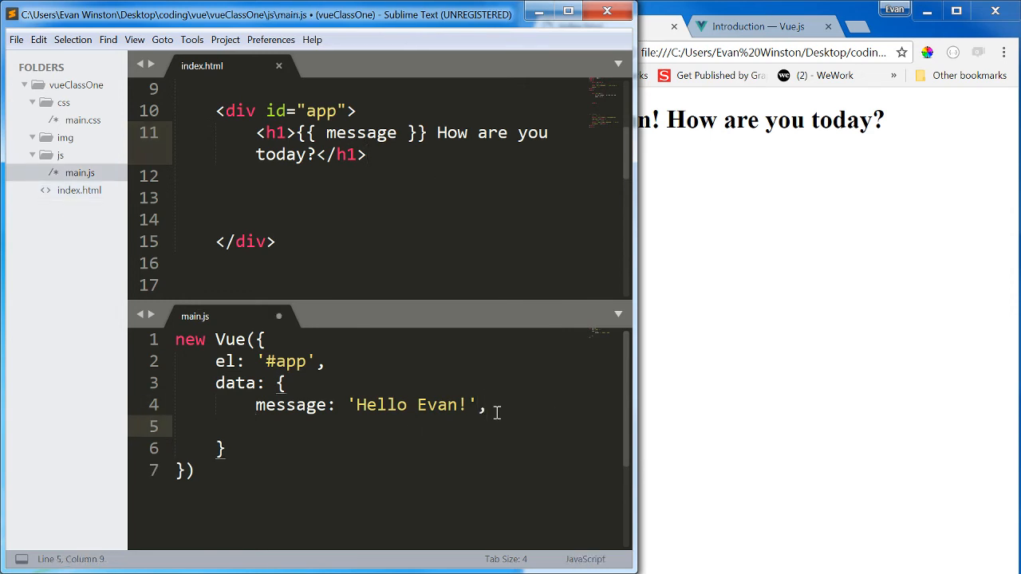
# Add num: 100 to the Vue data in main.js
pyautogui.write('num:')
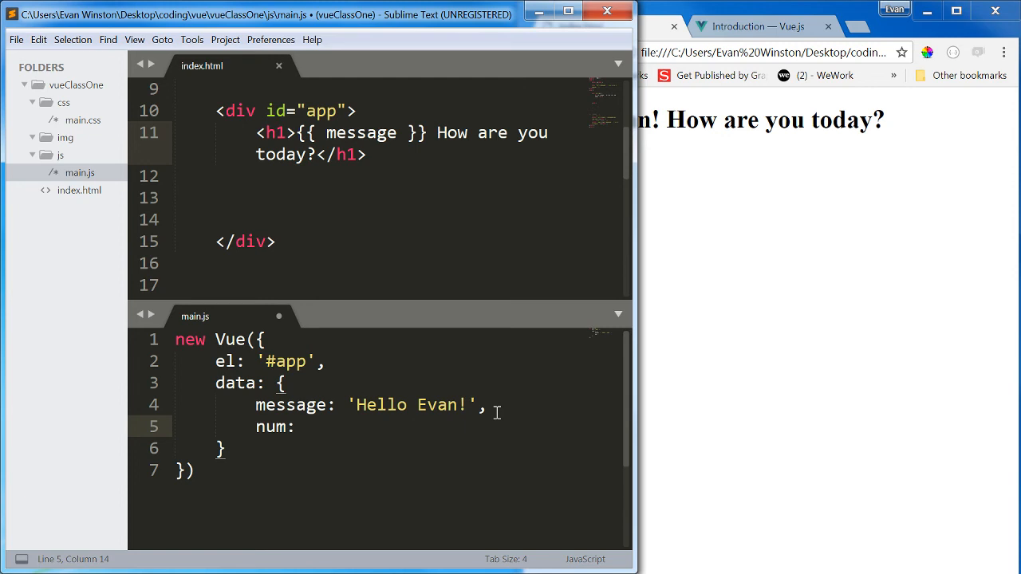
pyautogui.write('1')
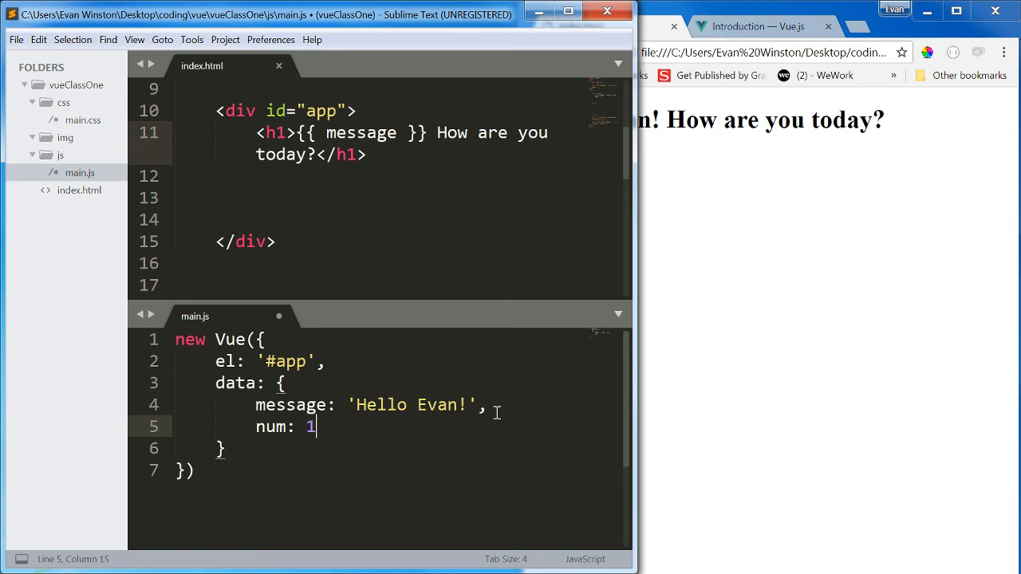
pyautogui.write('00')
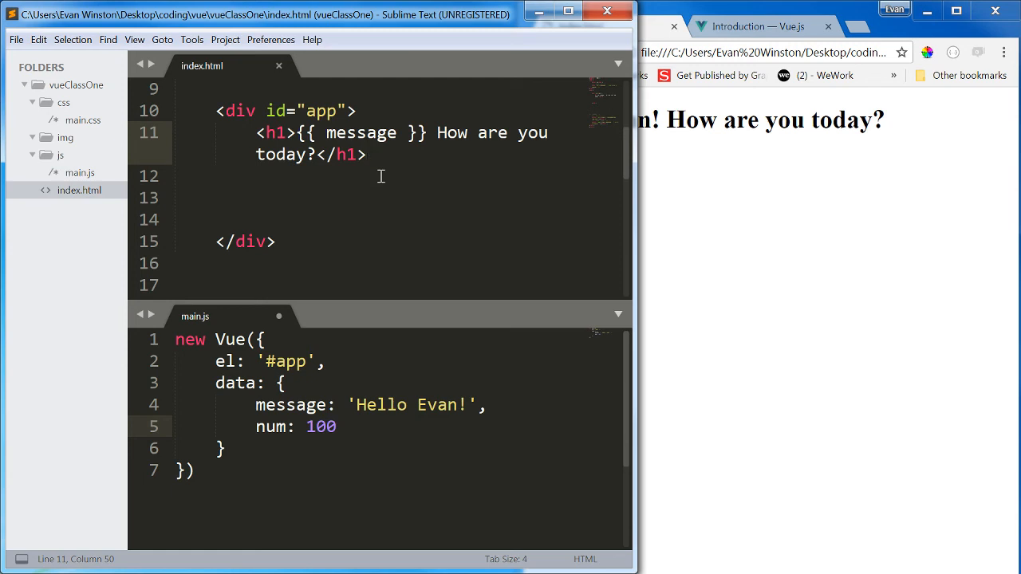
# Add a second <h1>{{ num }}</h1> heading to index.html and reload Chrome
pyautogui.write('<h1>')
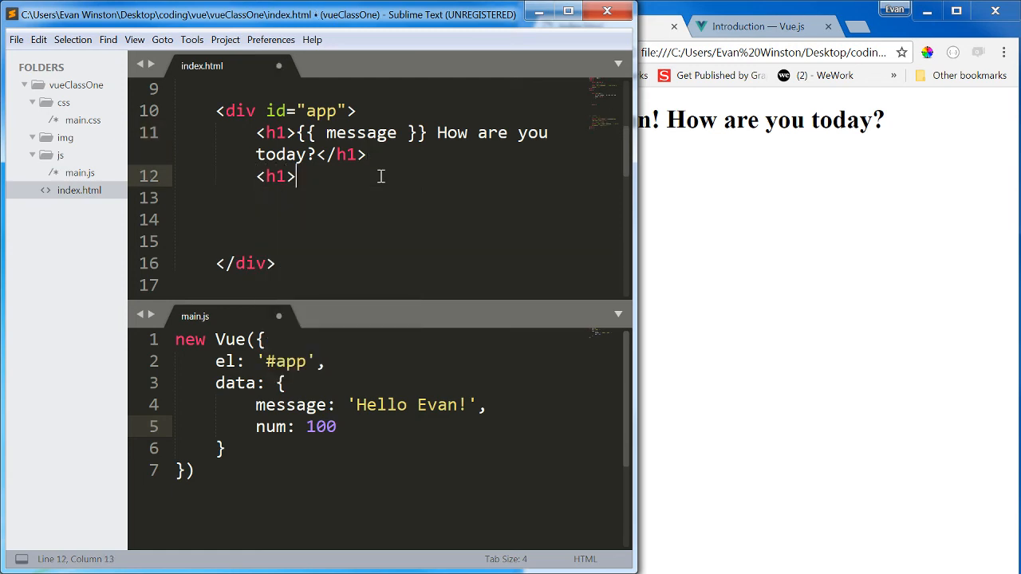
pyautogui.write('{{}}')
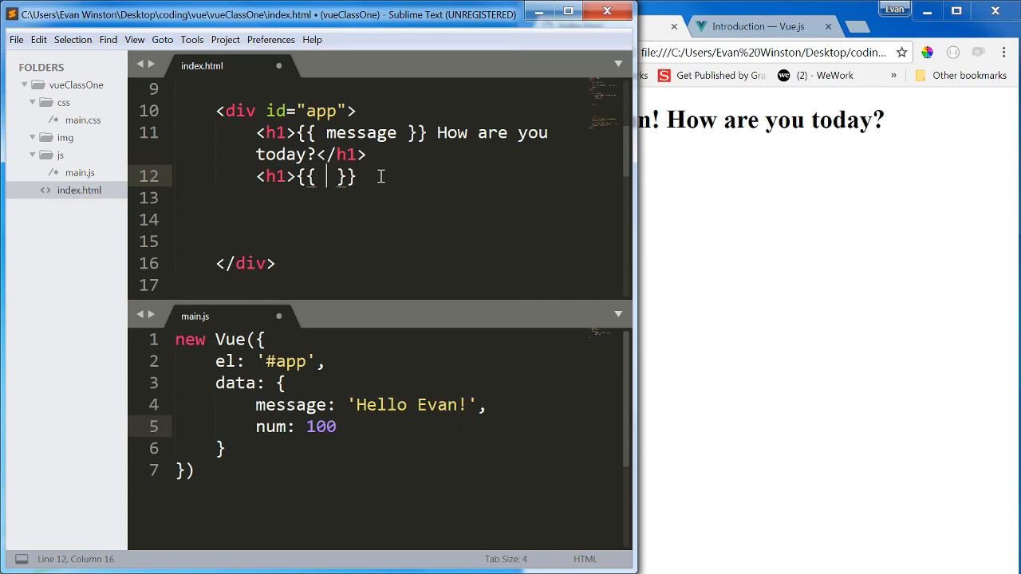
pyautogui.write('num')
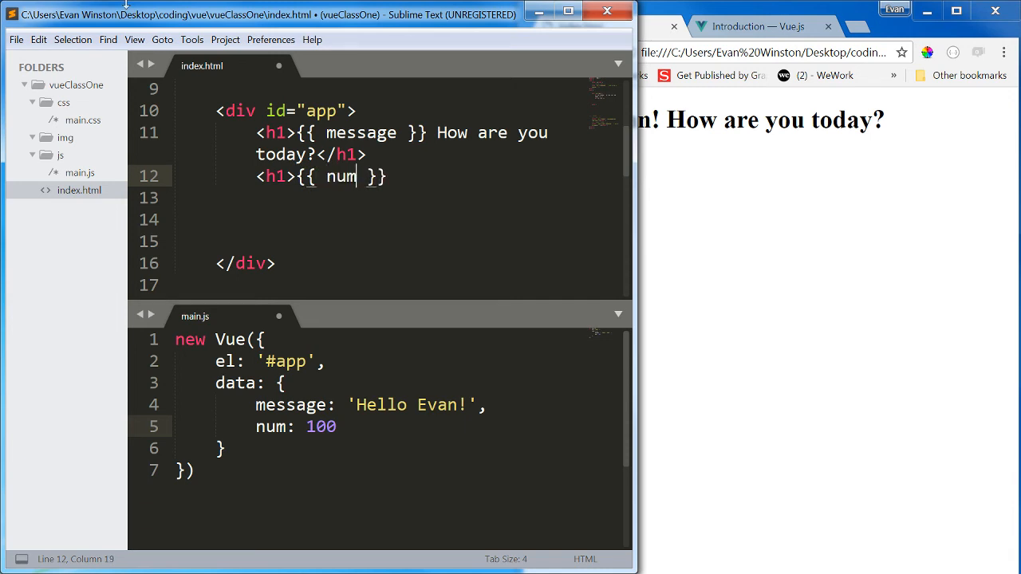
pyautogui.write('</h1>')
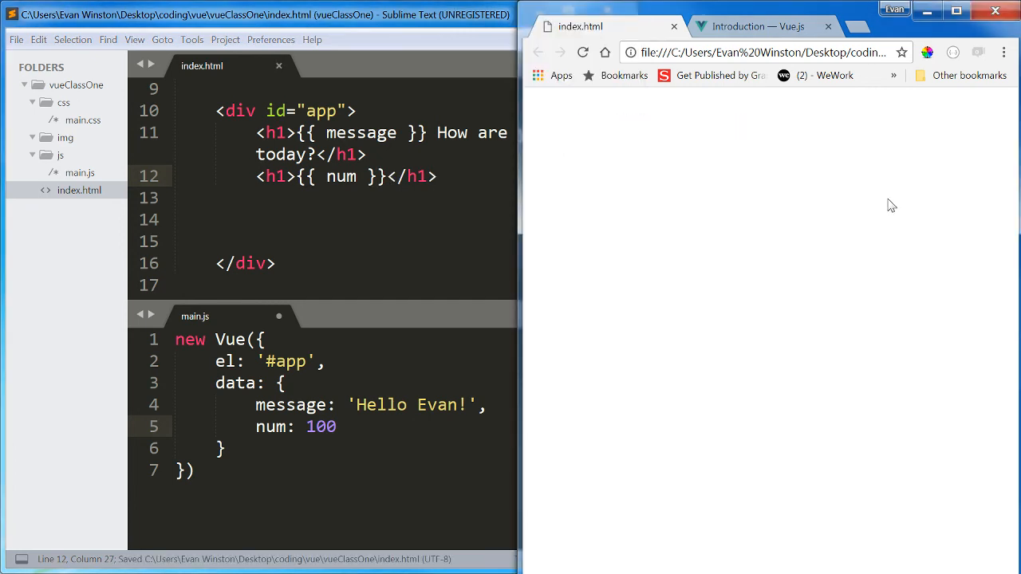
pyautogui.rightClick(891, 206)
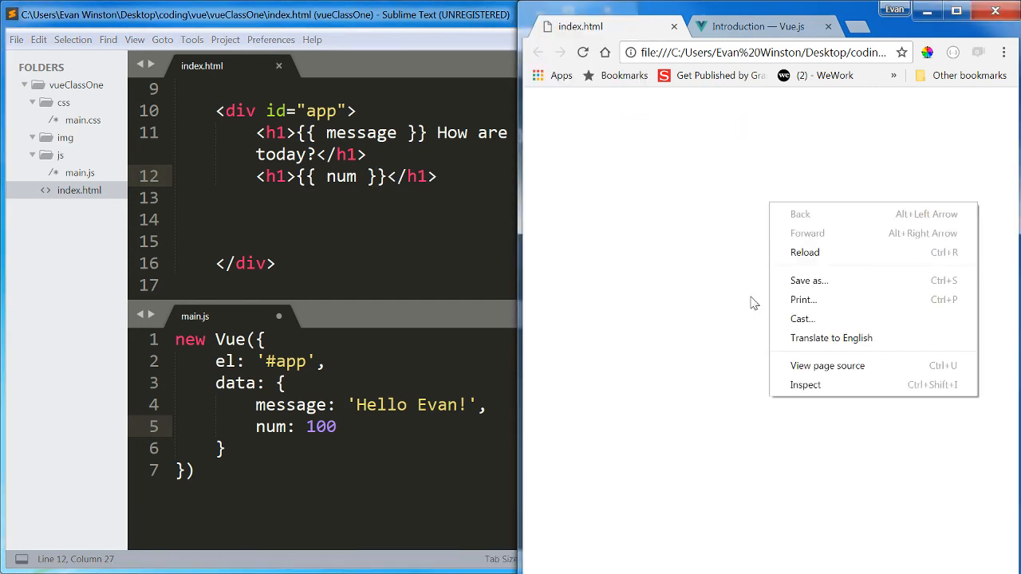
pyautogui.click(284, 383)
pyautogui.write(' + ')
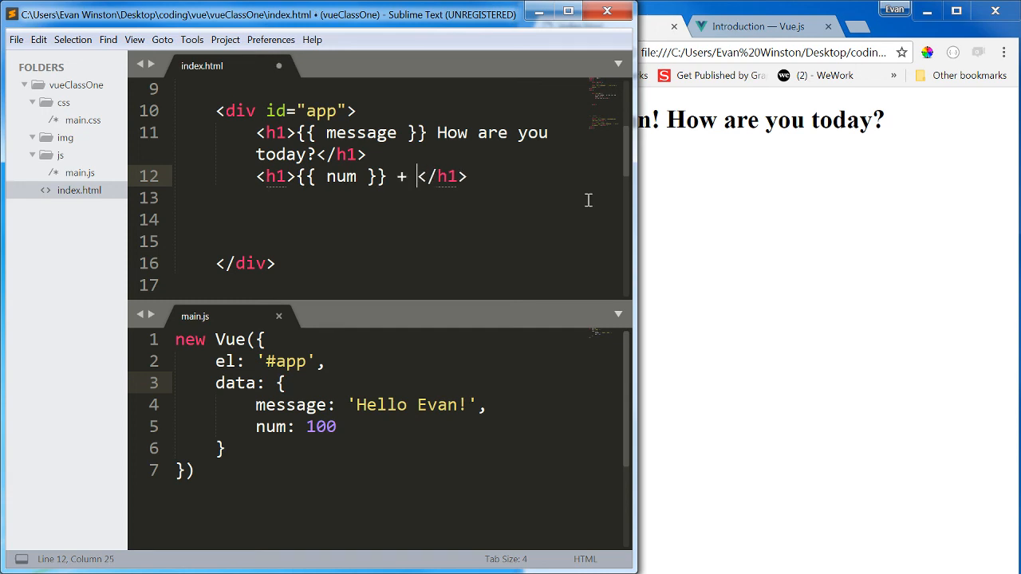
# Move '+ 50' inside the curly braces so the heading reads {{ num + 50 }}
pyautogui.write('50')
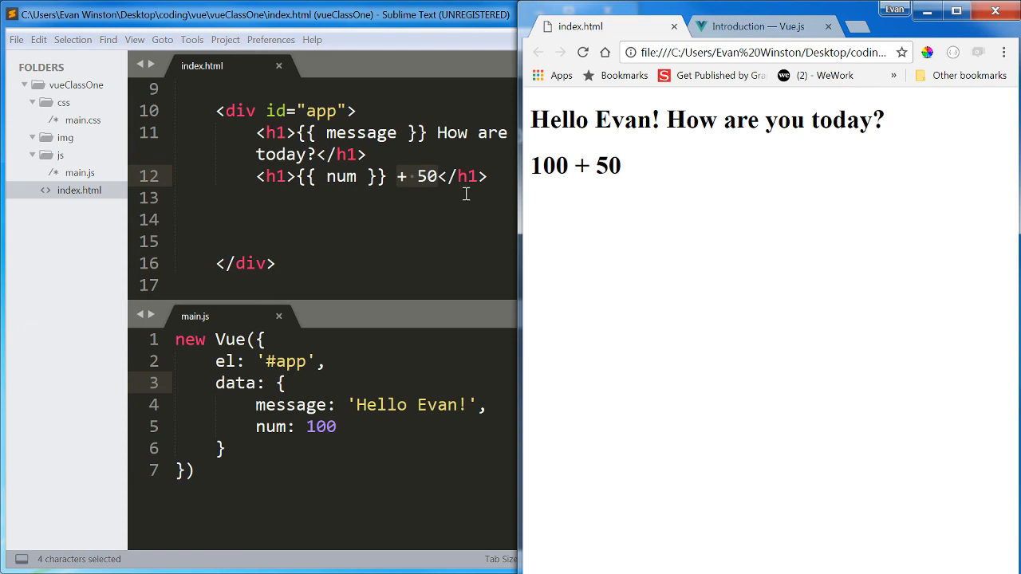
pyautogui.doubleClick(574, 165)
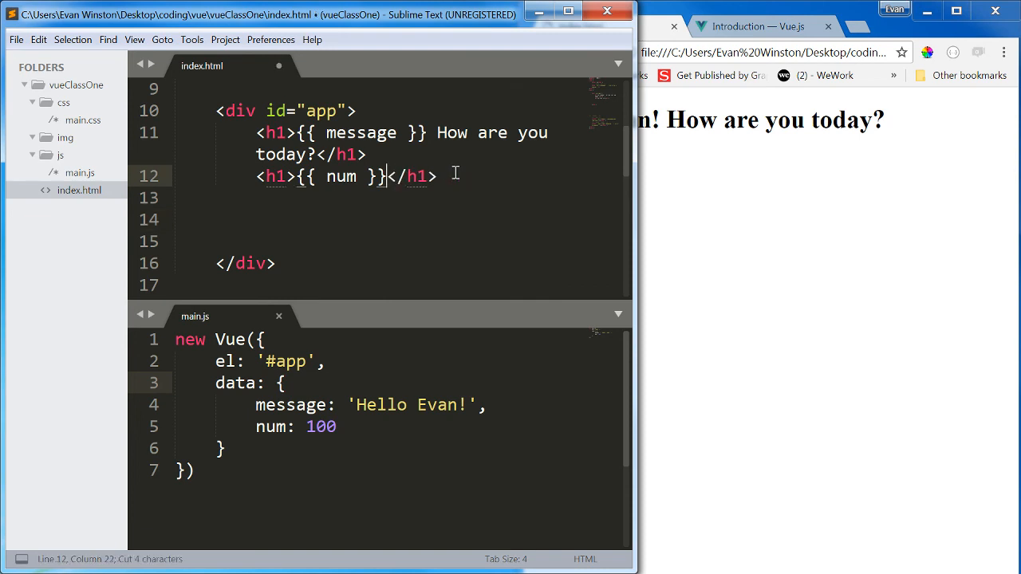
pyautogui.write('+ 50')
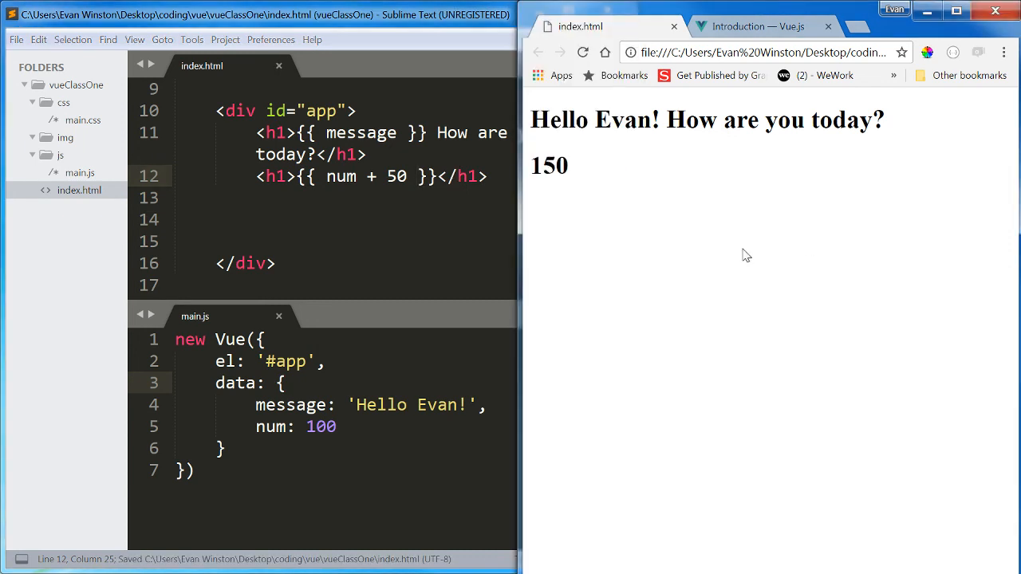
pyautogui.moveTo(404, 159)
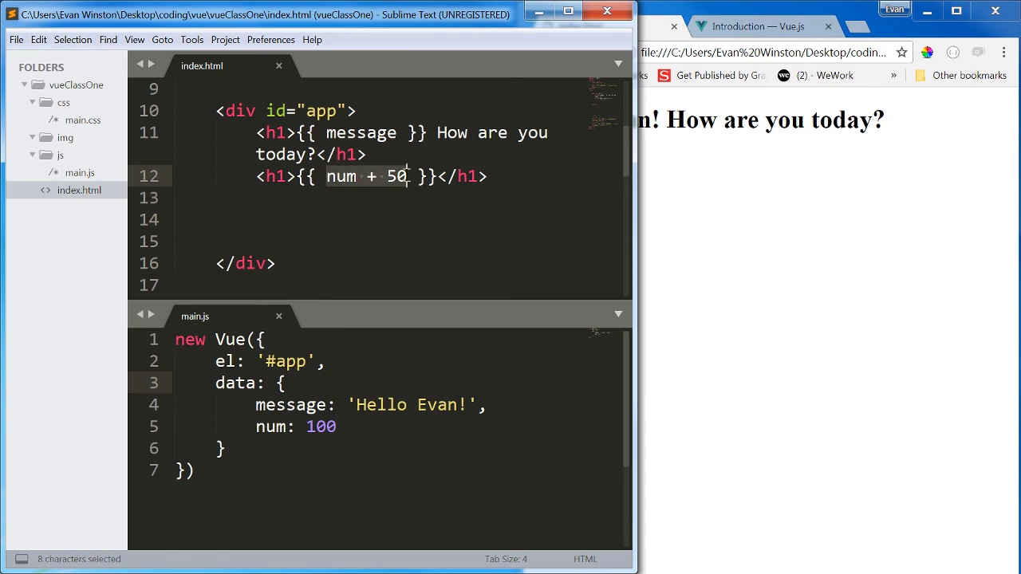
pyautogui.moveTo(405, 180)
pyautogui.write('%')
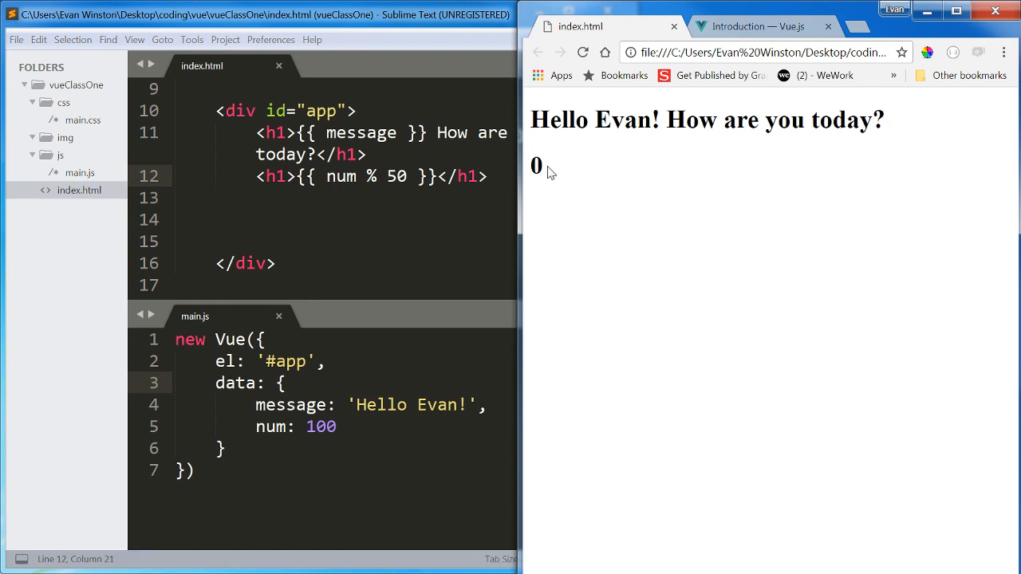
# Replace the % operator with * to compute {{ num * 50 }}, then select 100 in main.js
pyautogui.doubleClick(536, 165)
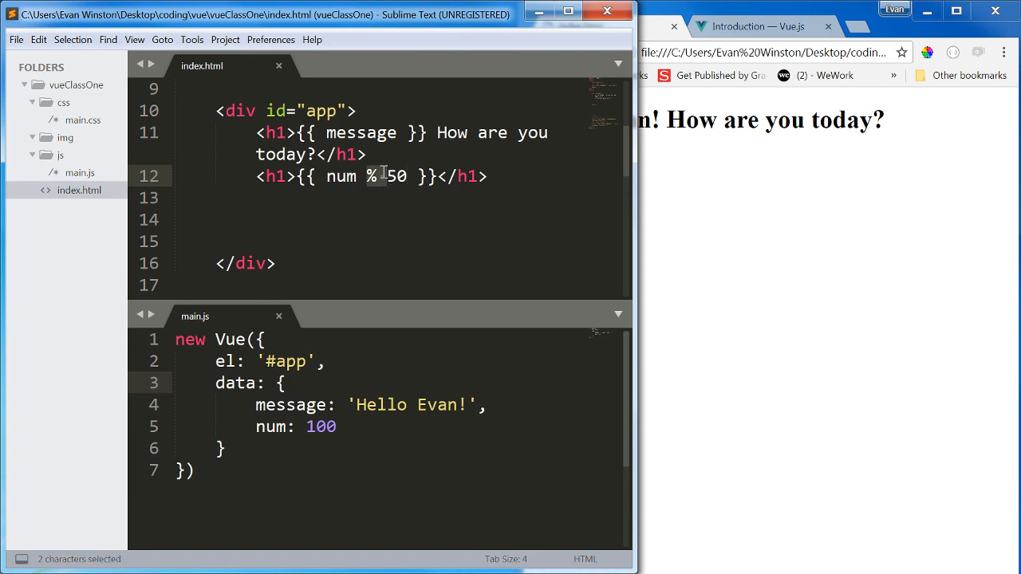
pyautogui.write('*')
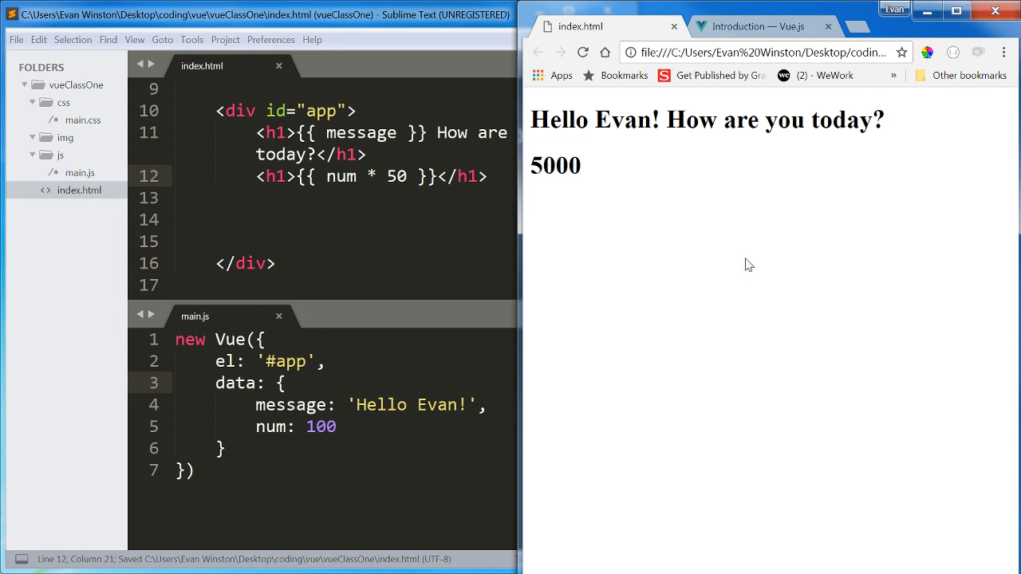
pyautogui.doubleClick(555, 165)
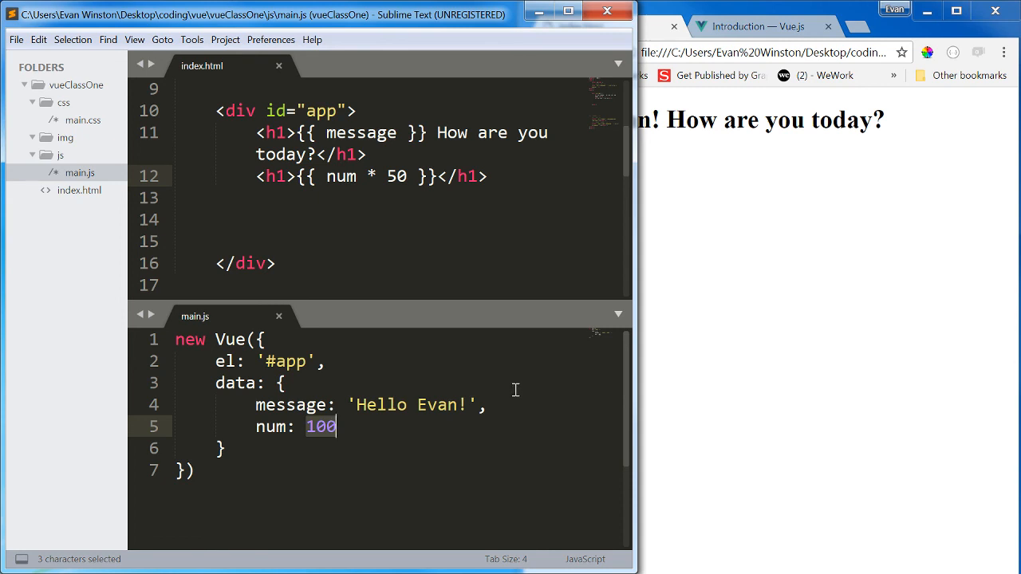
pyautogui.moveTo(534, 424)
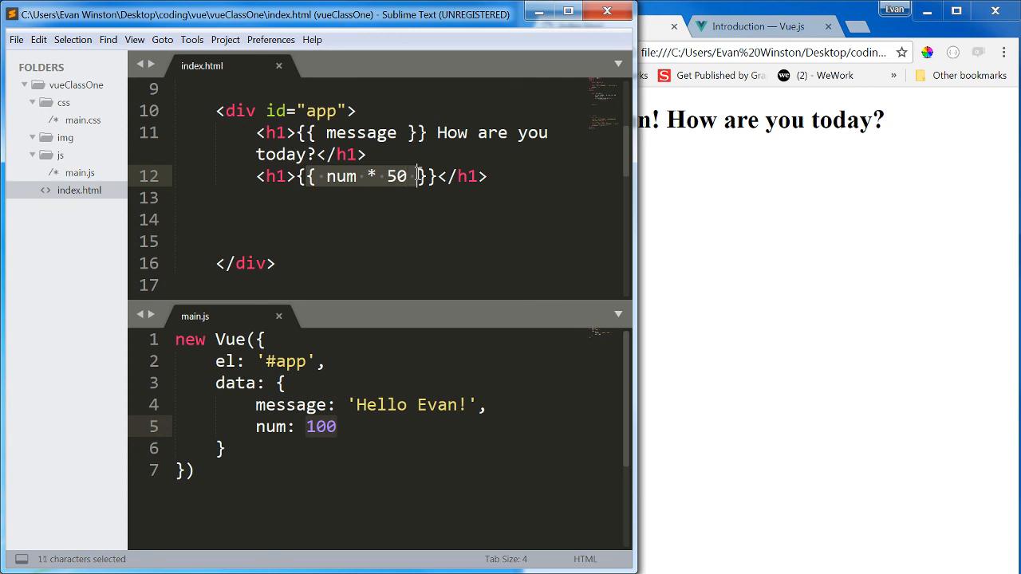
pyautogui.click(411, 176)
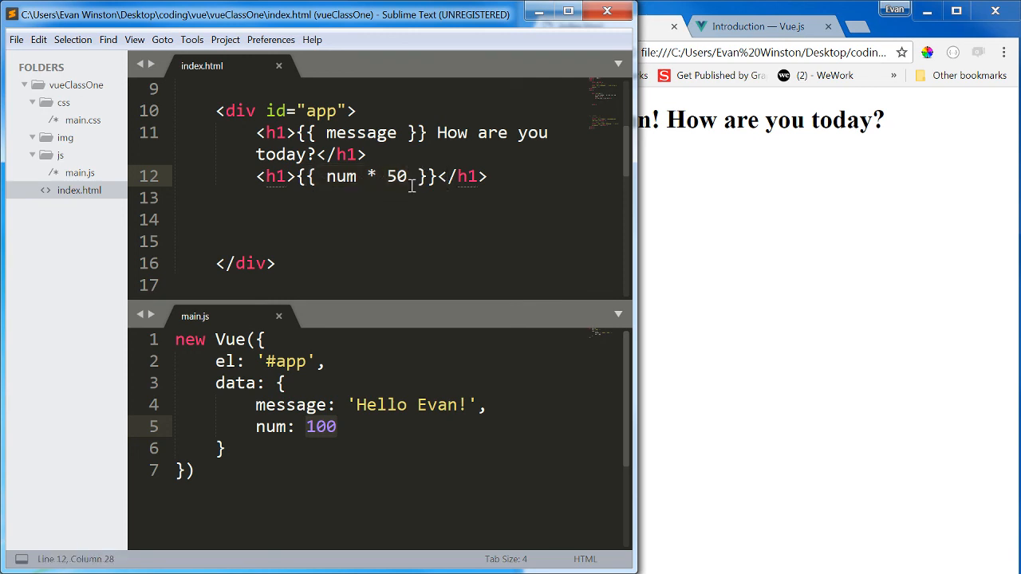
pyautogui.doubleClick(340, 176)
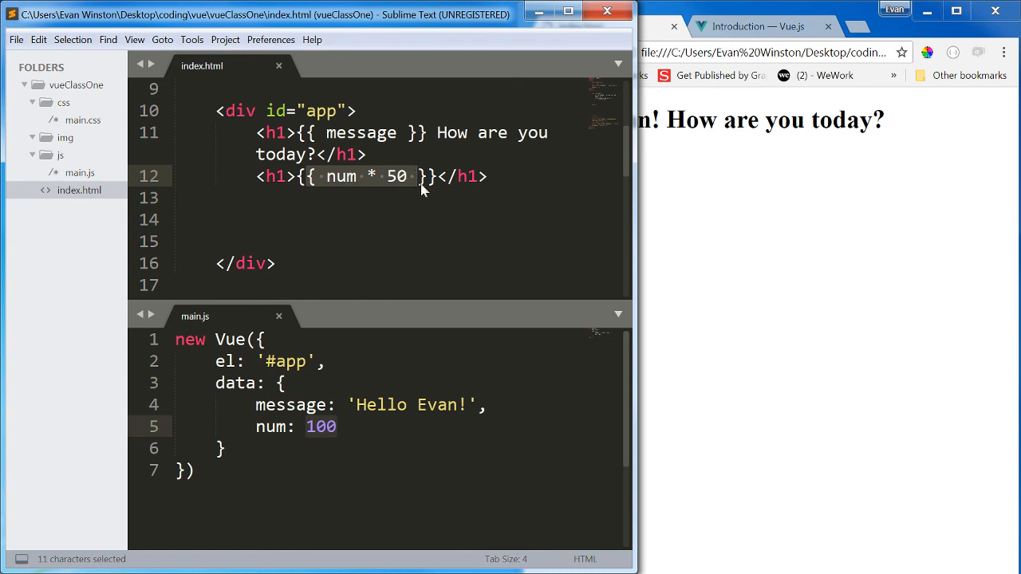
pyautogui.click(422, 177)
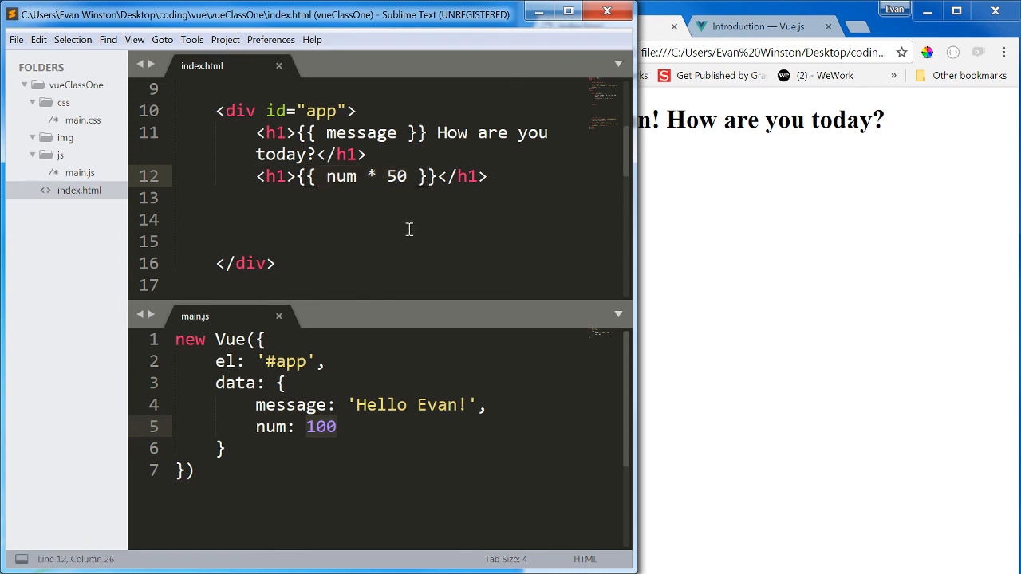
pyautogui.click(431, 176)
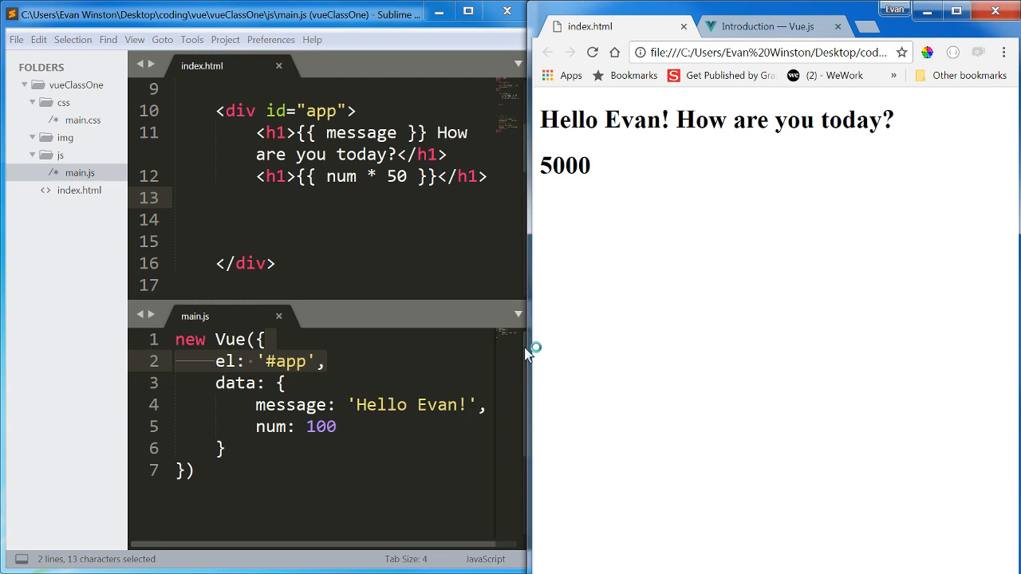
pyautogui.click(446, 241)
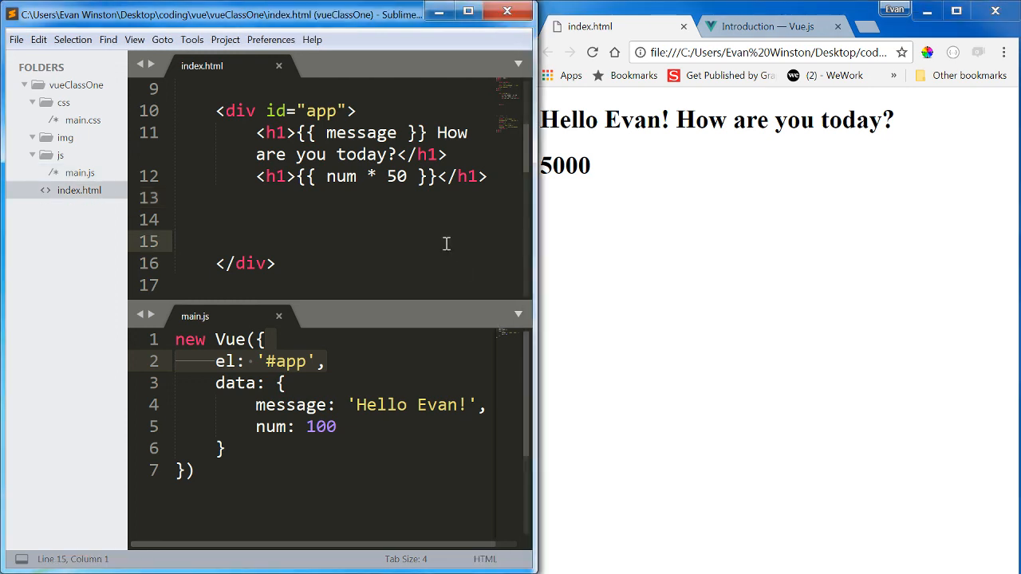